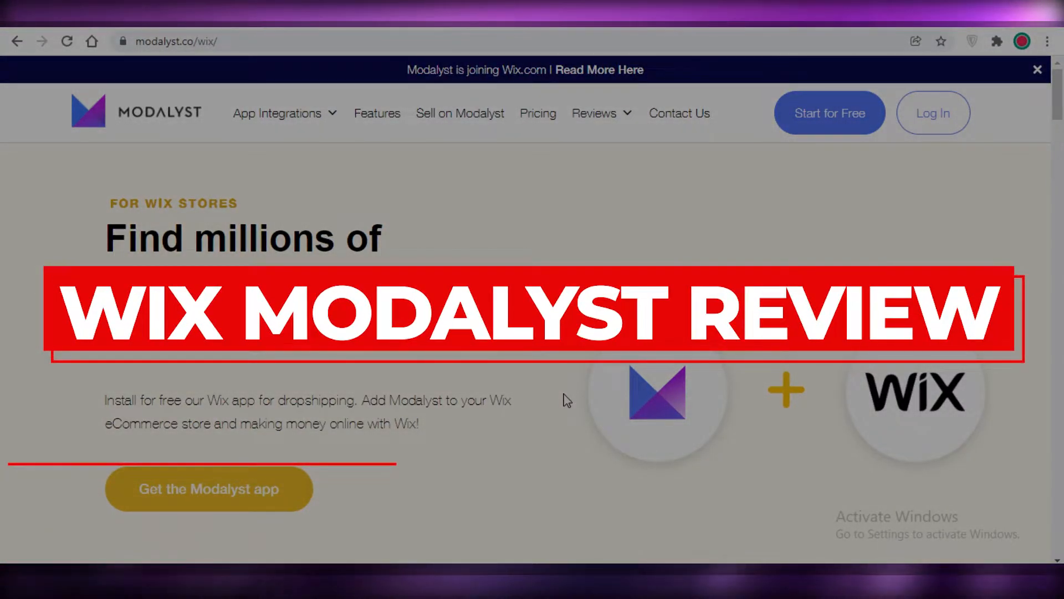
Browse the Modalyst homepage and review the pricing plans page
scroll(down, 3)
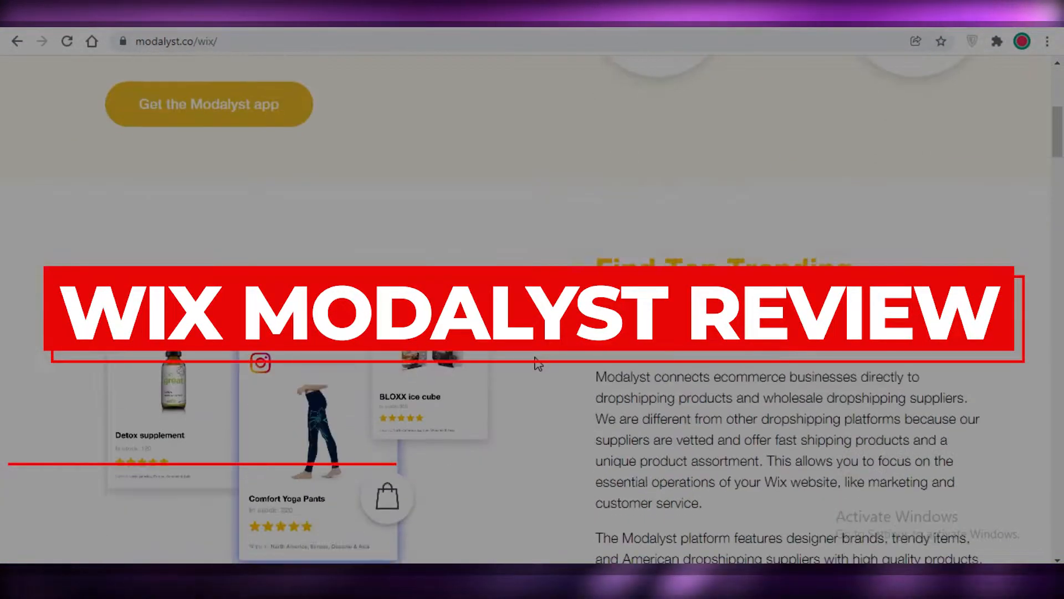
scroll(down, 3)
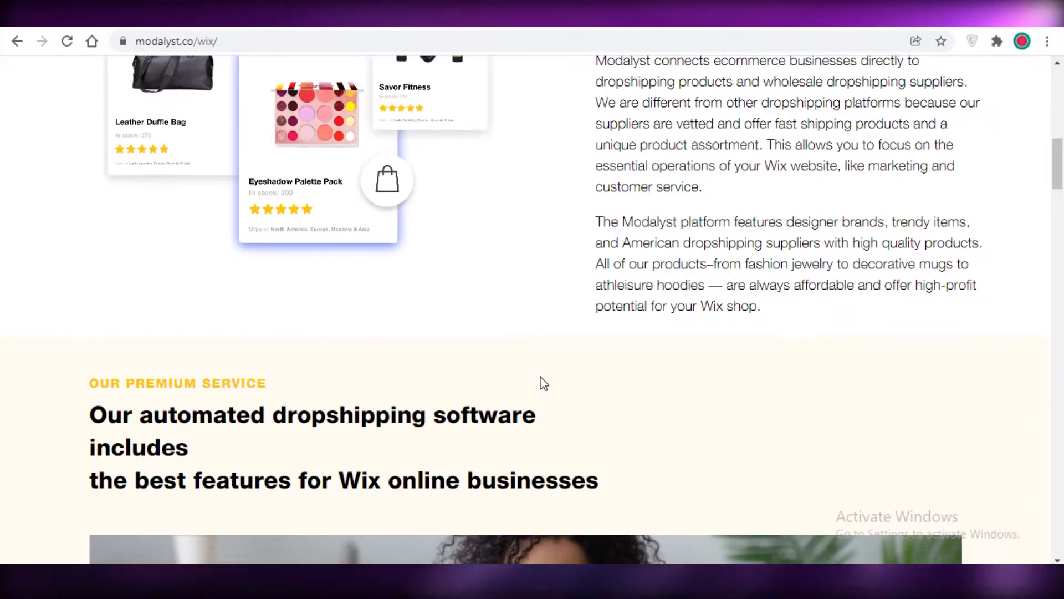
scroll(up, 3)
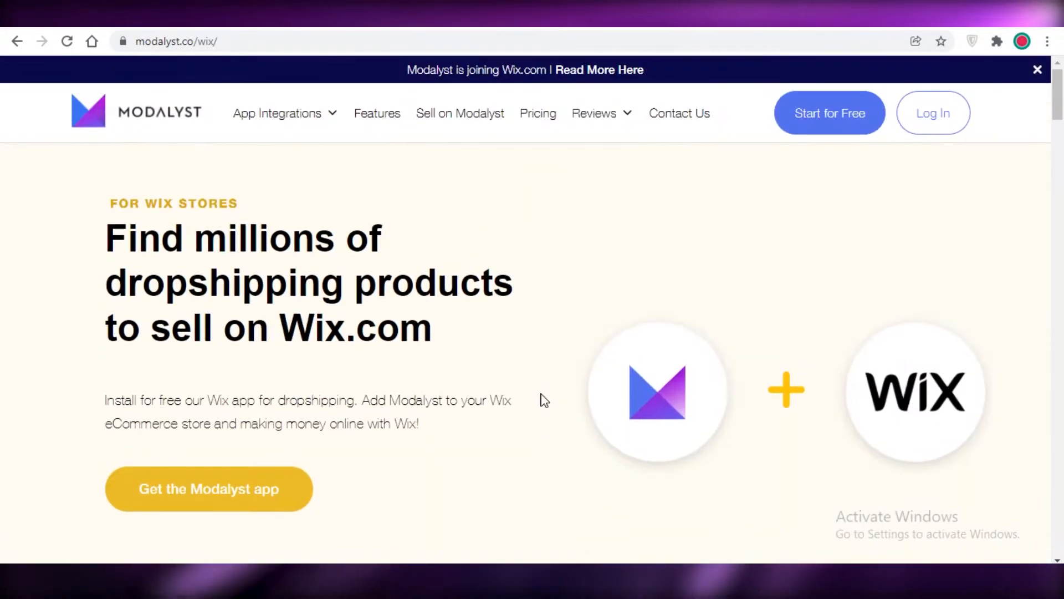
scroll(down, 3)
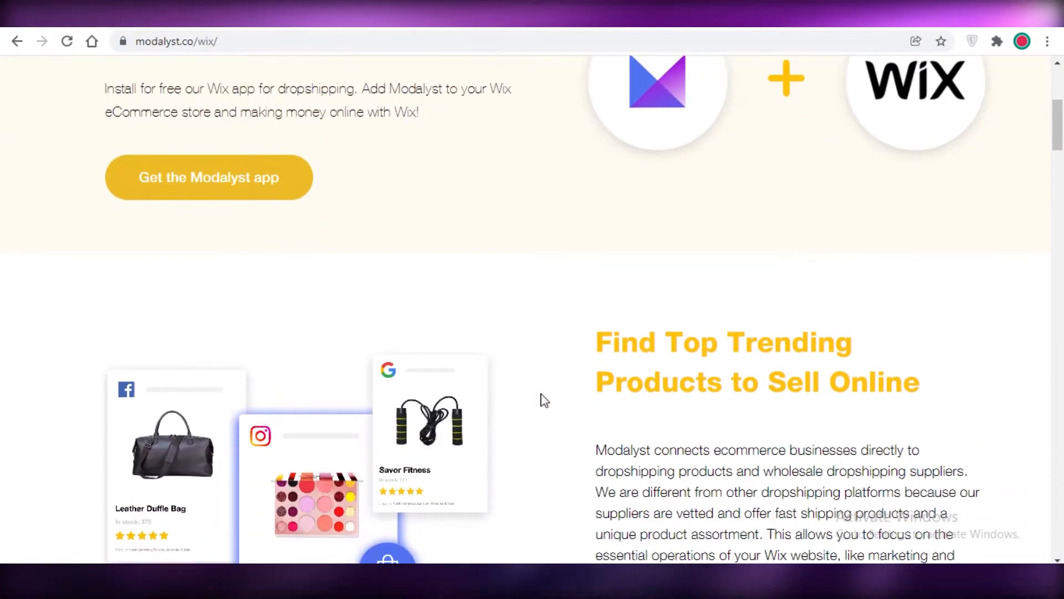
scroll(up, 3)
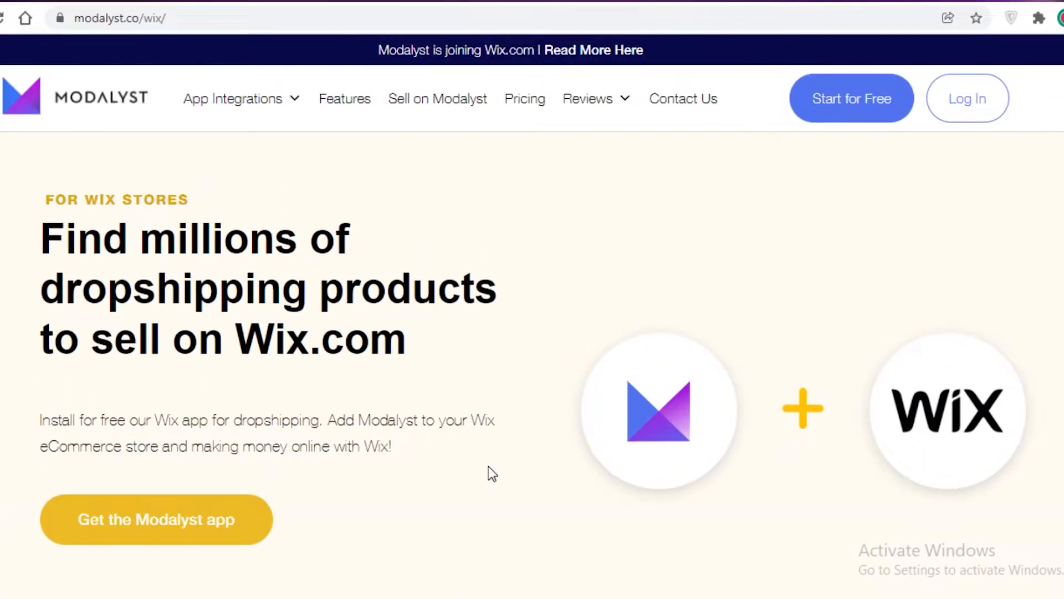
click(525, 99)
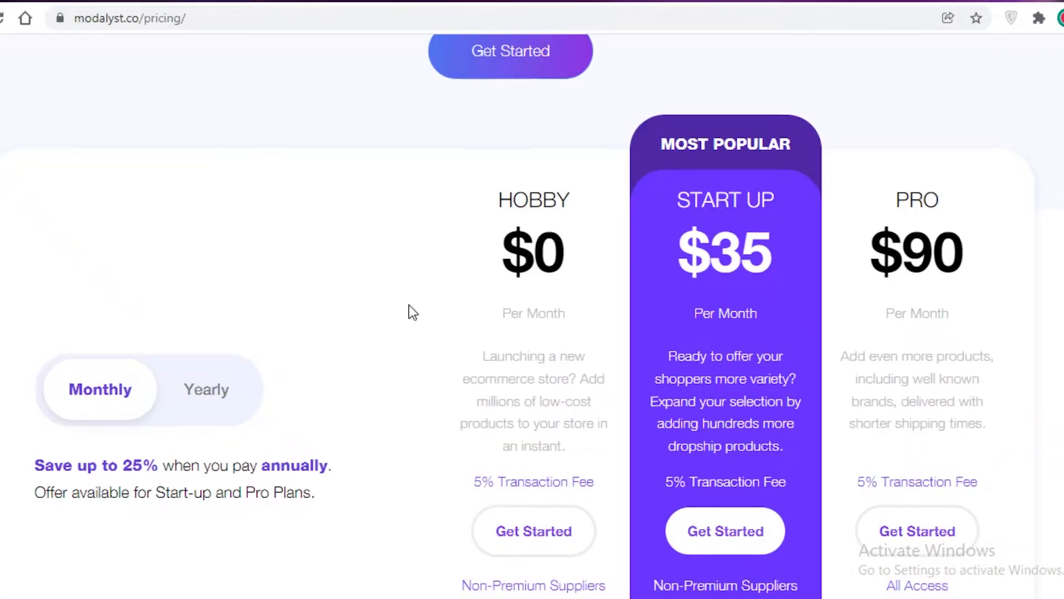
scroll(down, 3)
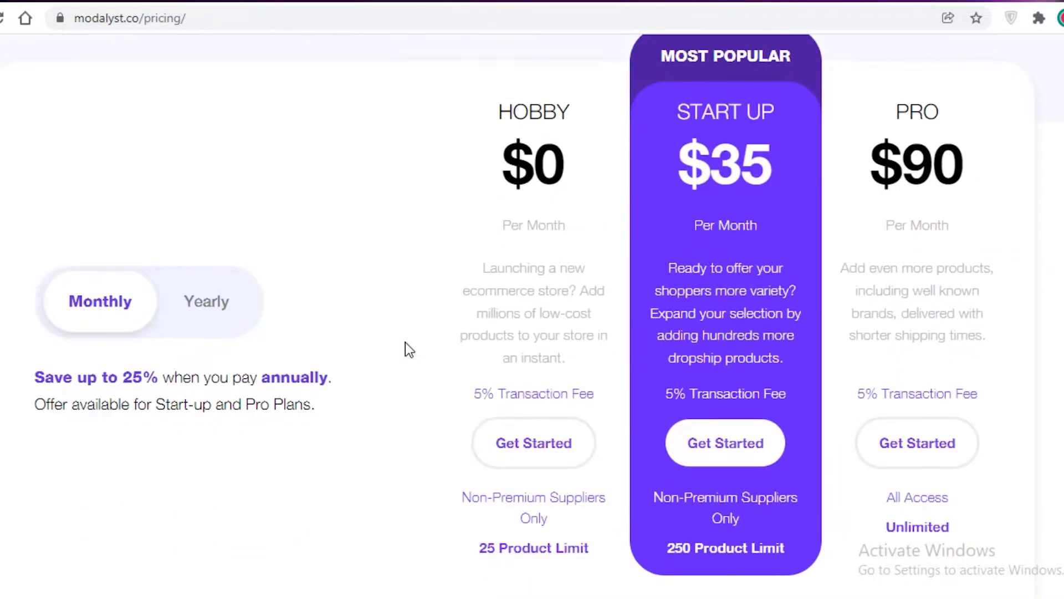
scroll(down, 3)
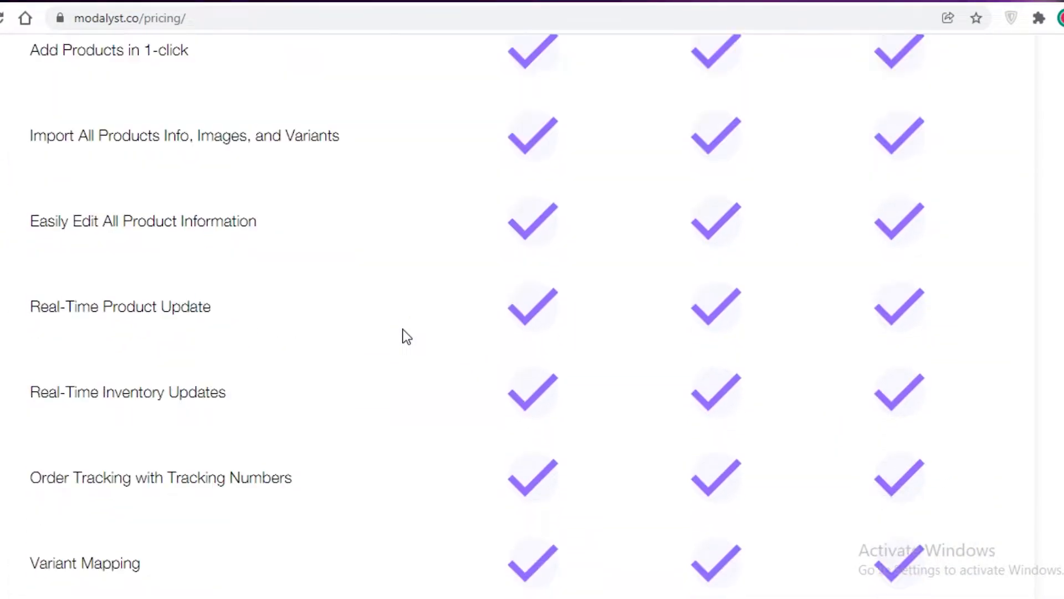
scroll(up, 3)
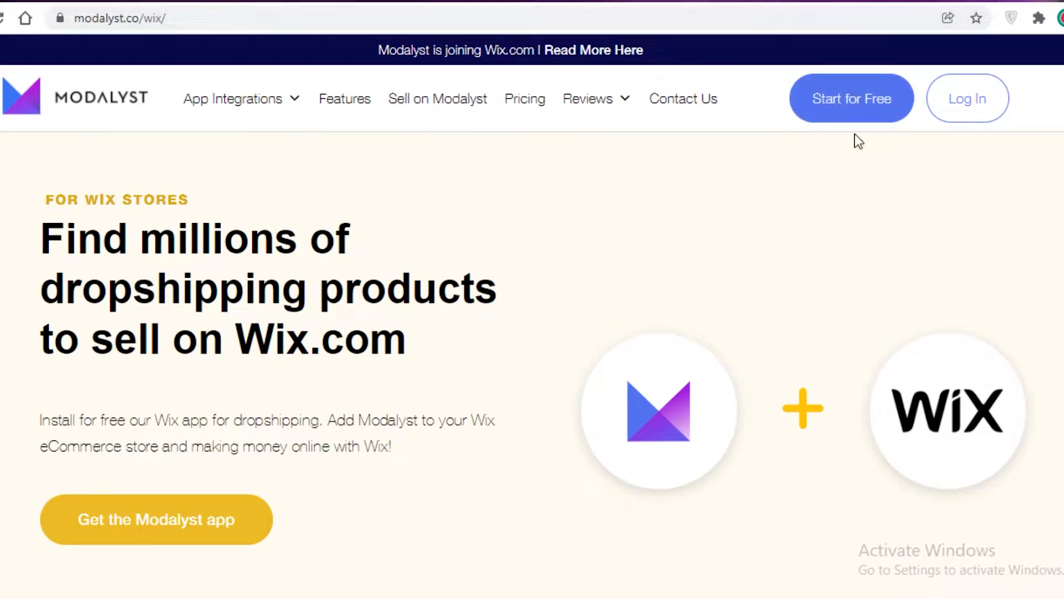
Start a free Retailer sign-up with first and last name, email, password and business name 'Jane DOe Inc'
click(851, 97)
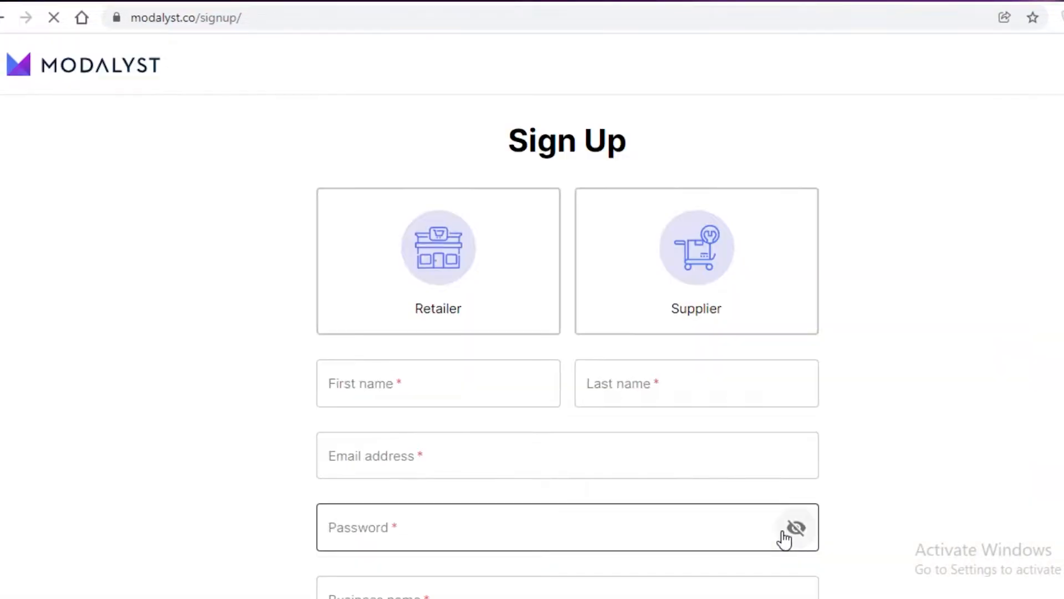
click(438, 260)
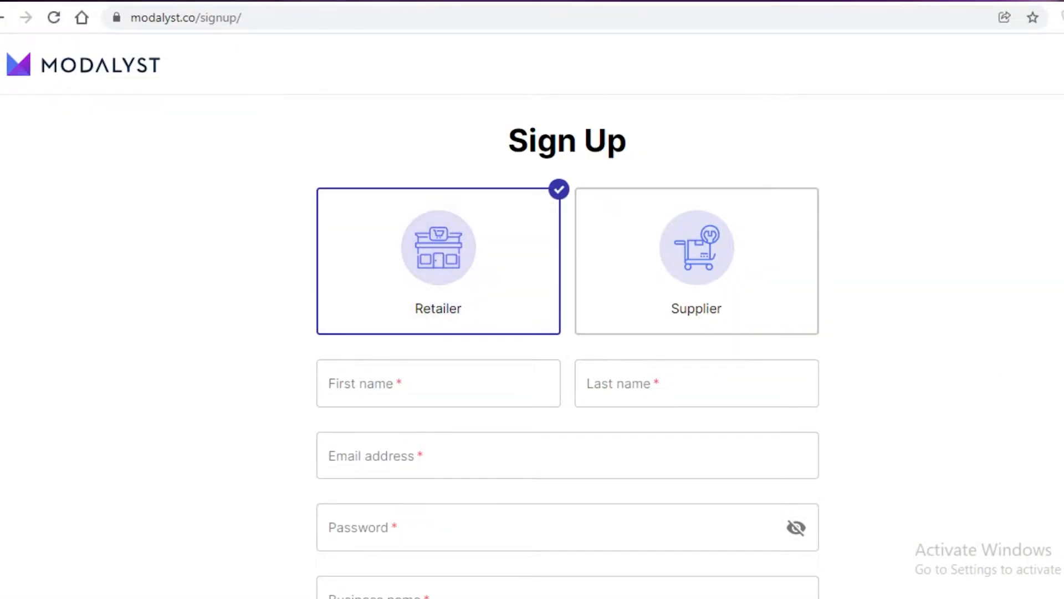
scroll(down, 3)
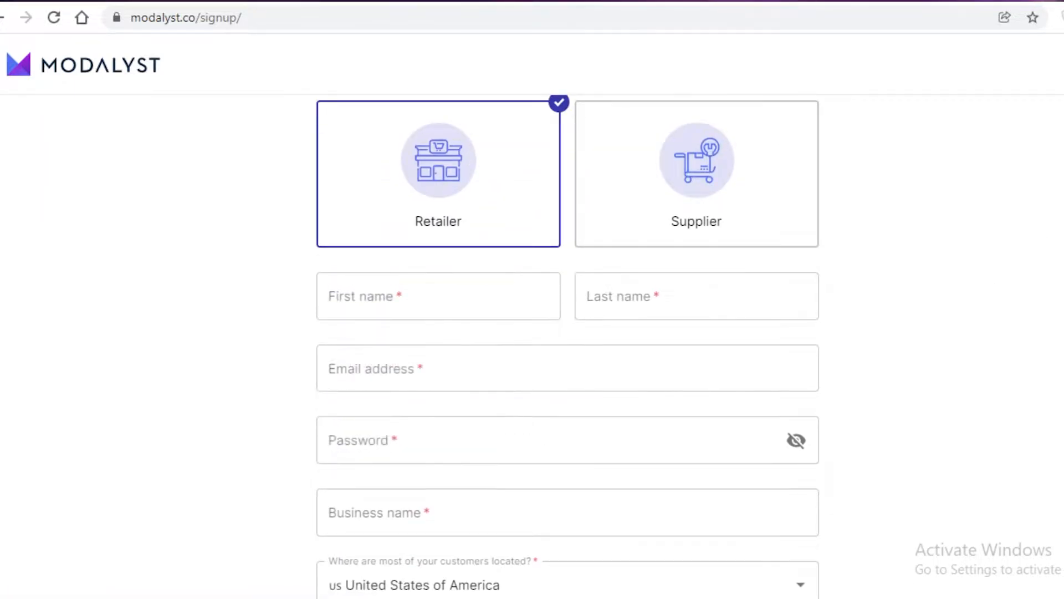
text(J)
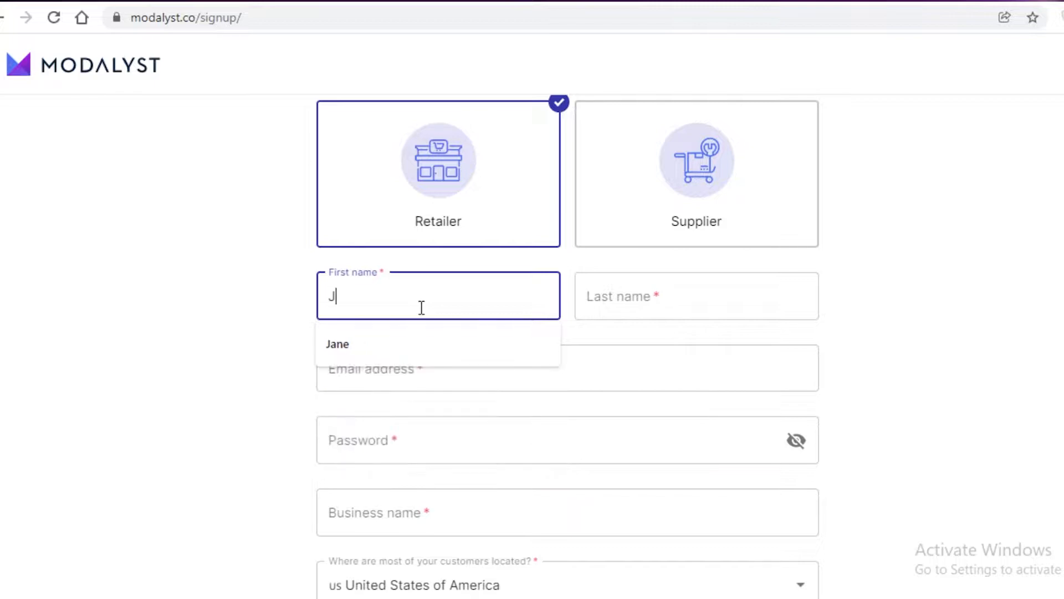
click(337, 344)
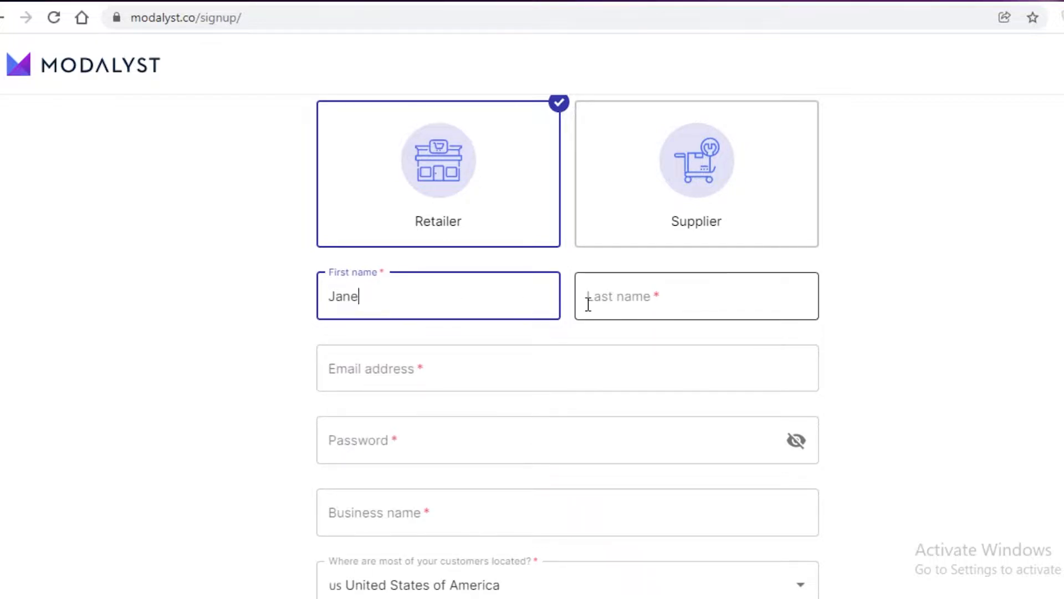
click(696, 303)
text(Doe)
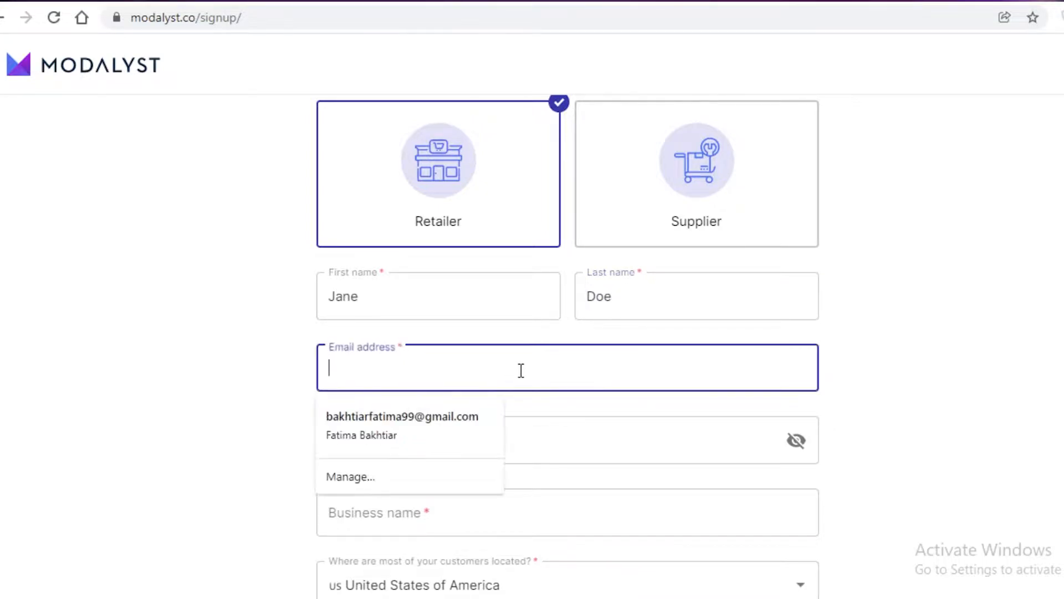
text(we)
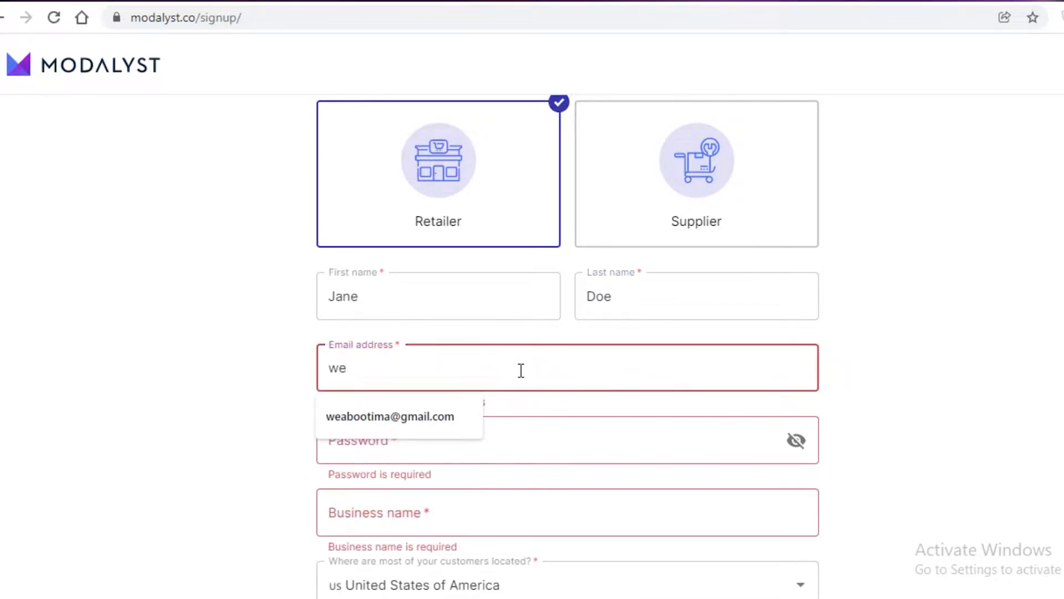
click(390, 416)
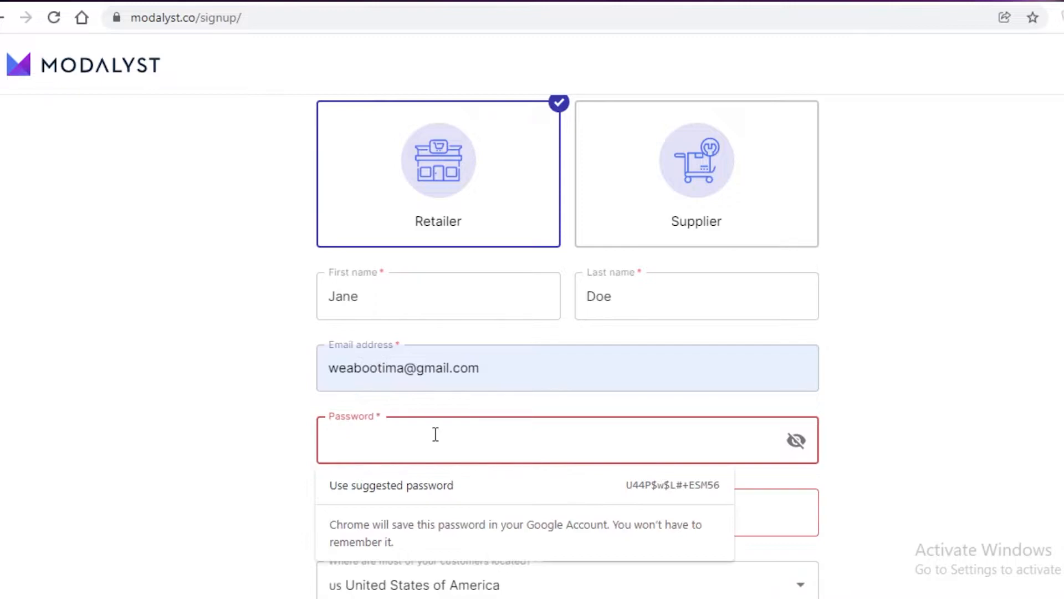
text(•••••)
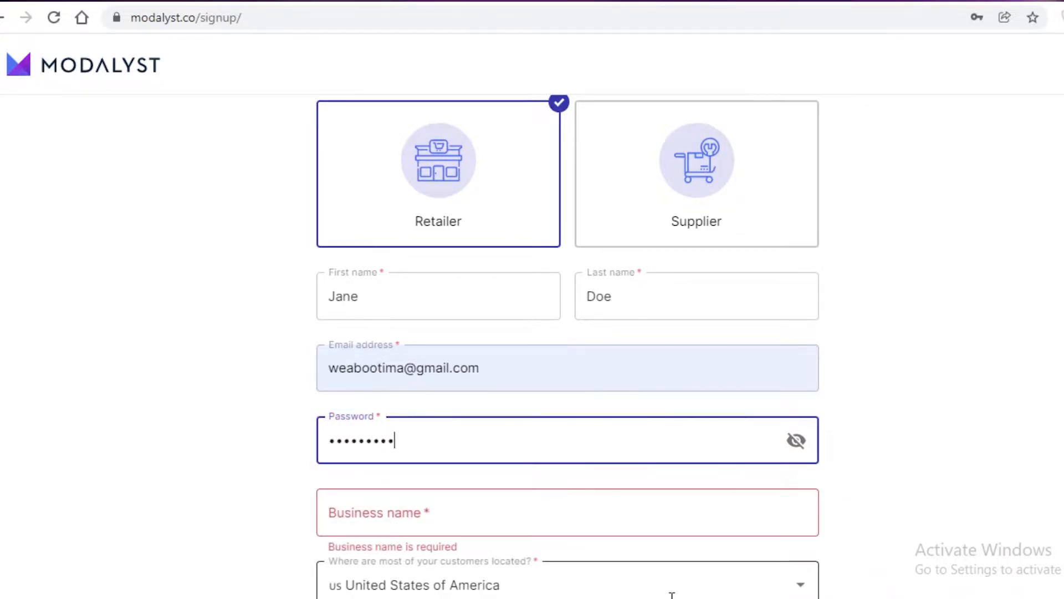
text(Jane DOe Inc)
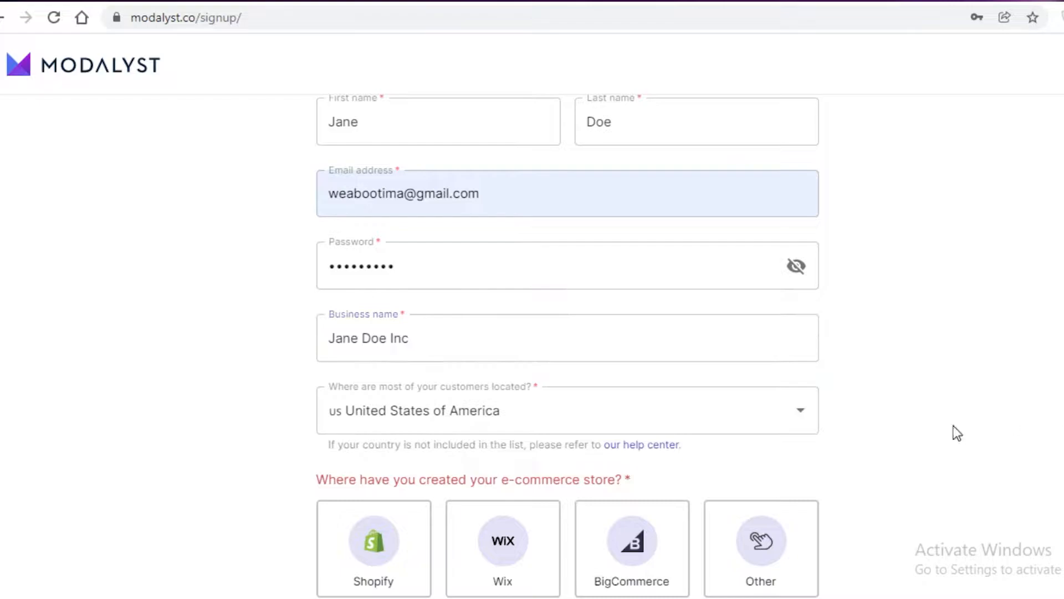
Choose Wix as the store platform after trying Other and Shopify, and submit the retailer sign-up
click(567, 410)
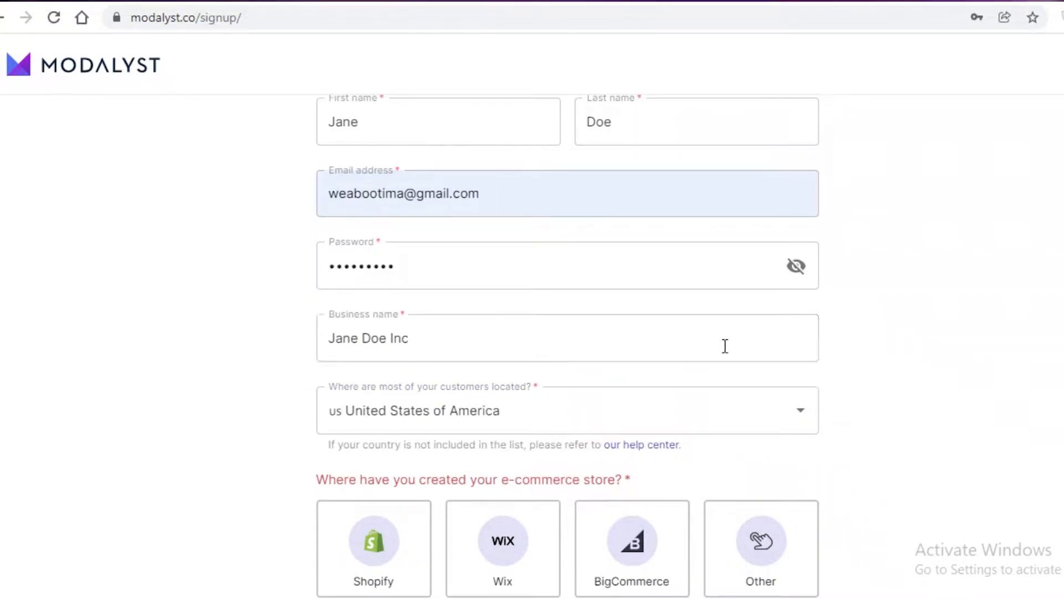
click(631, 544)
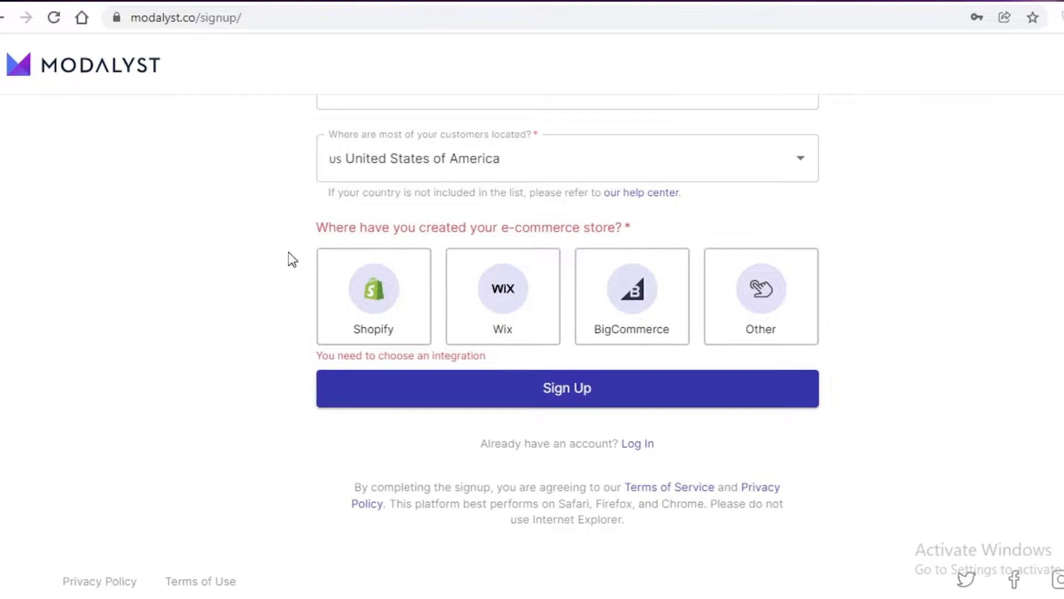
click(760, 296)
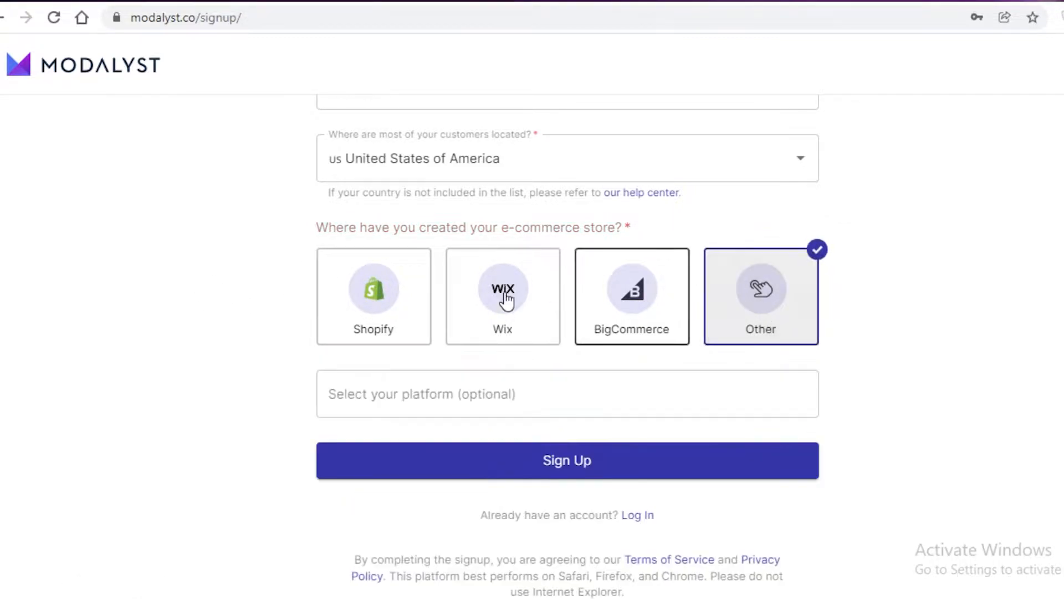
click(373, 297)
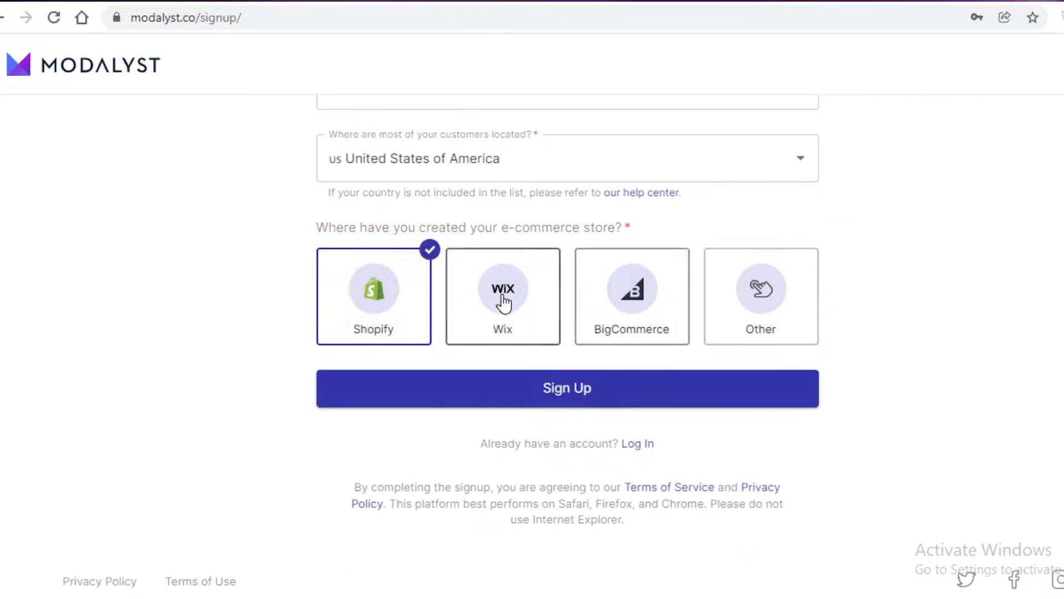
click(761, 296)
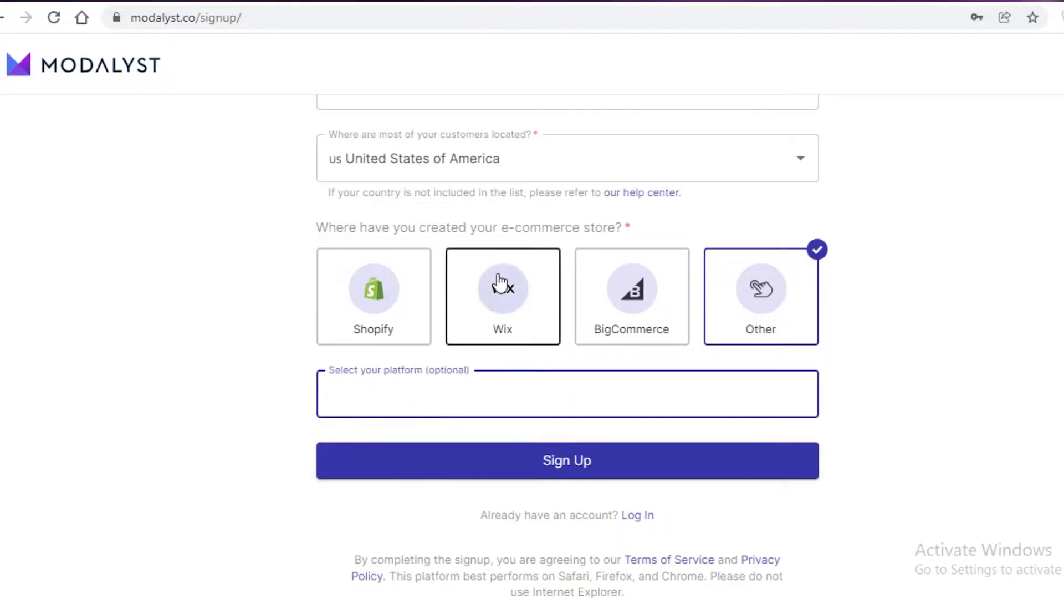
click(502, 290)
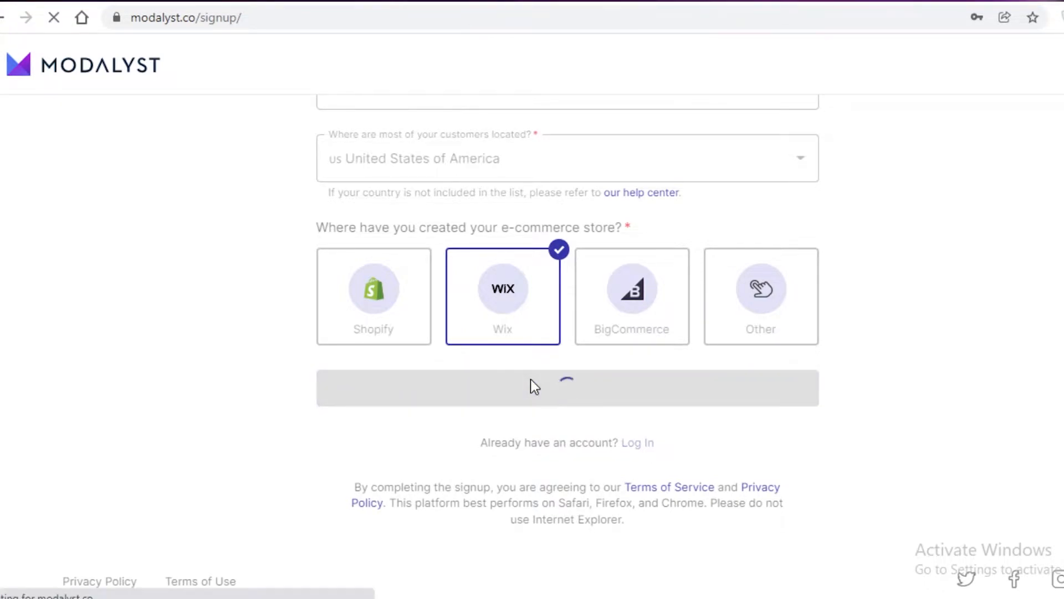
click(565, 386)
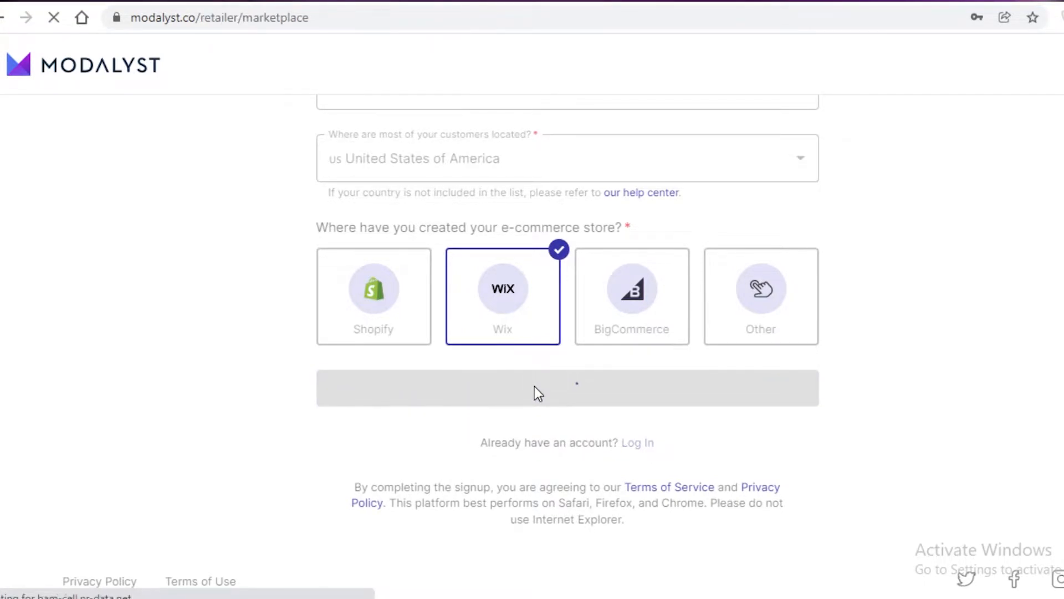
click(576, 393)
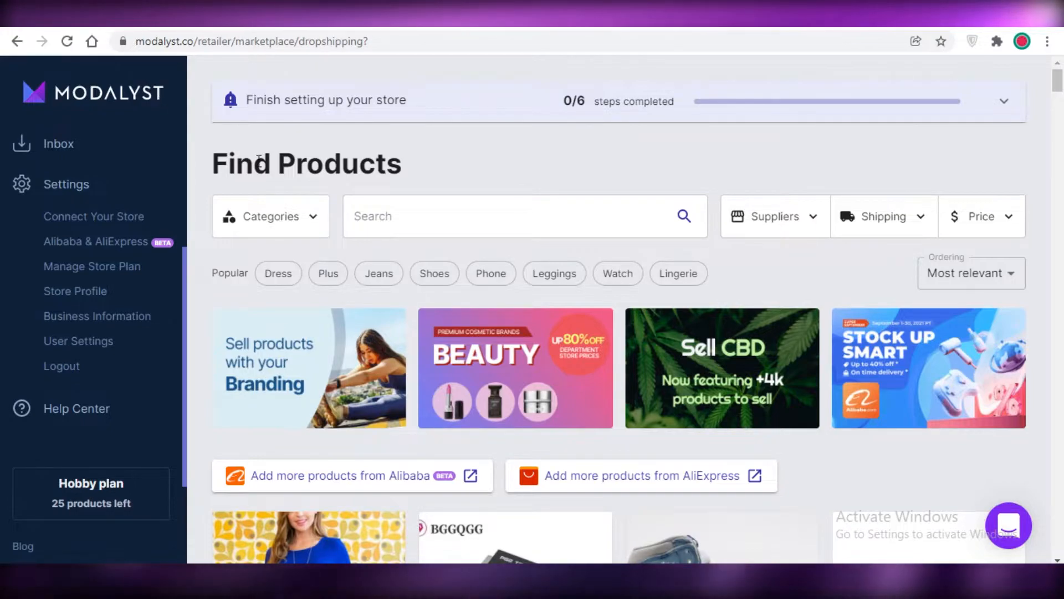
scroll(down, 3)
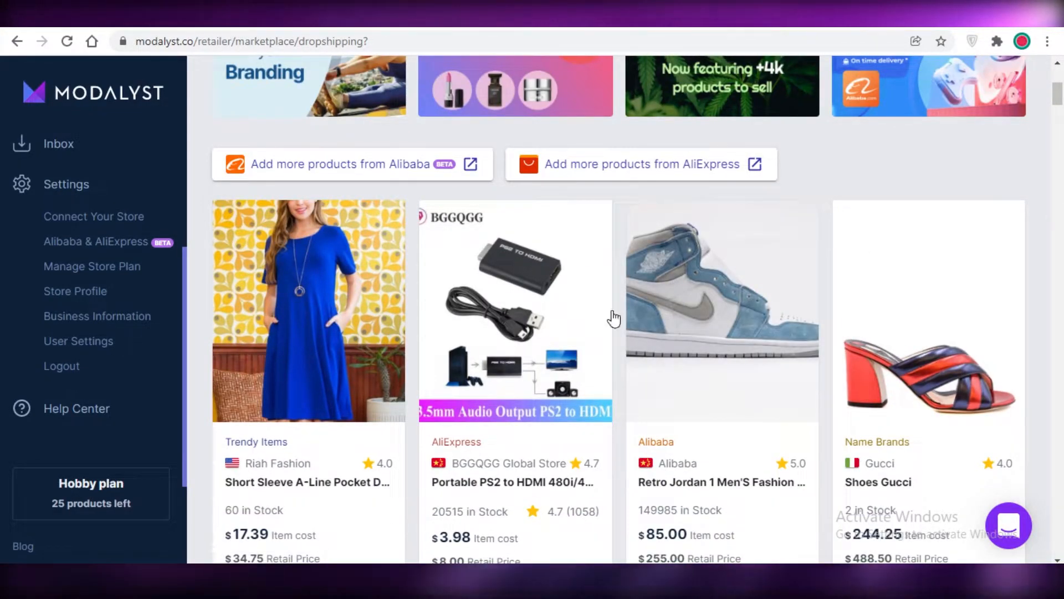
scroll(up, 3)
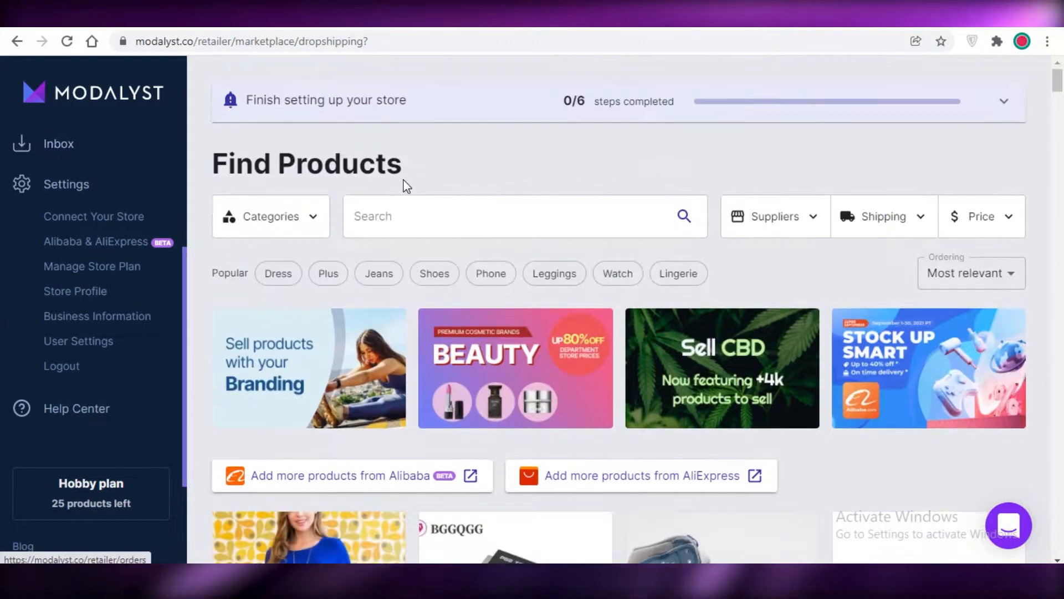
mouse_move(632, 166)
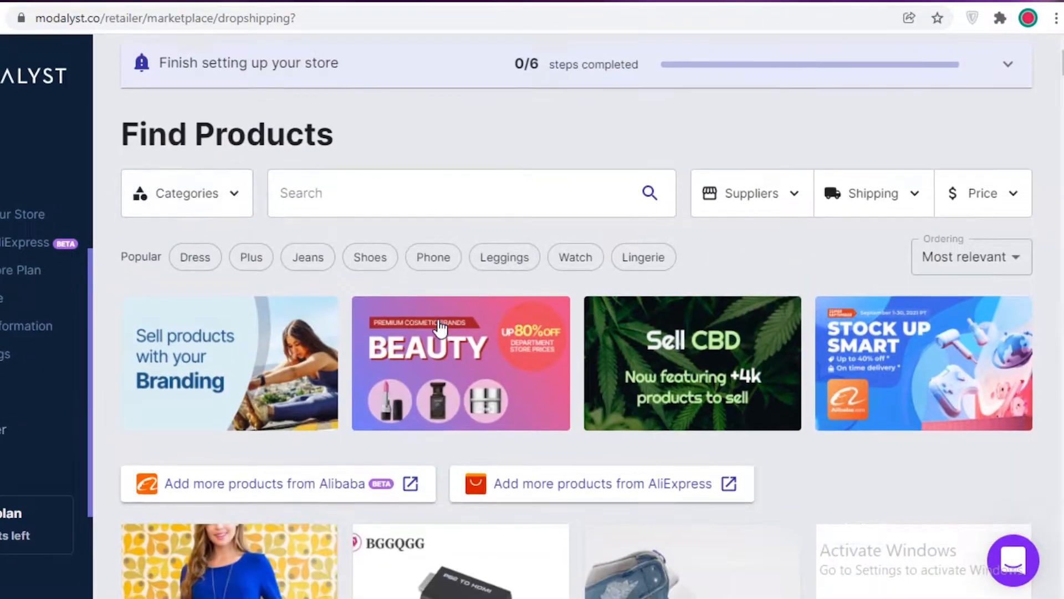
scroll(down, 3)
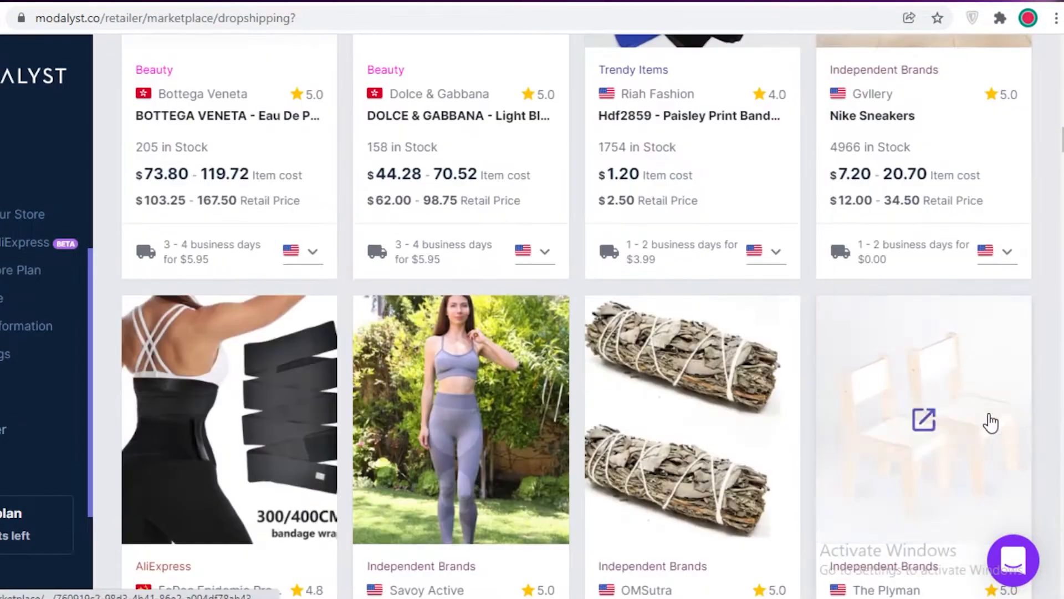
scroll(down, 3)
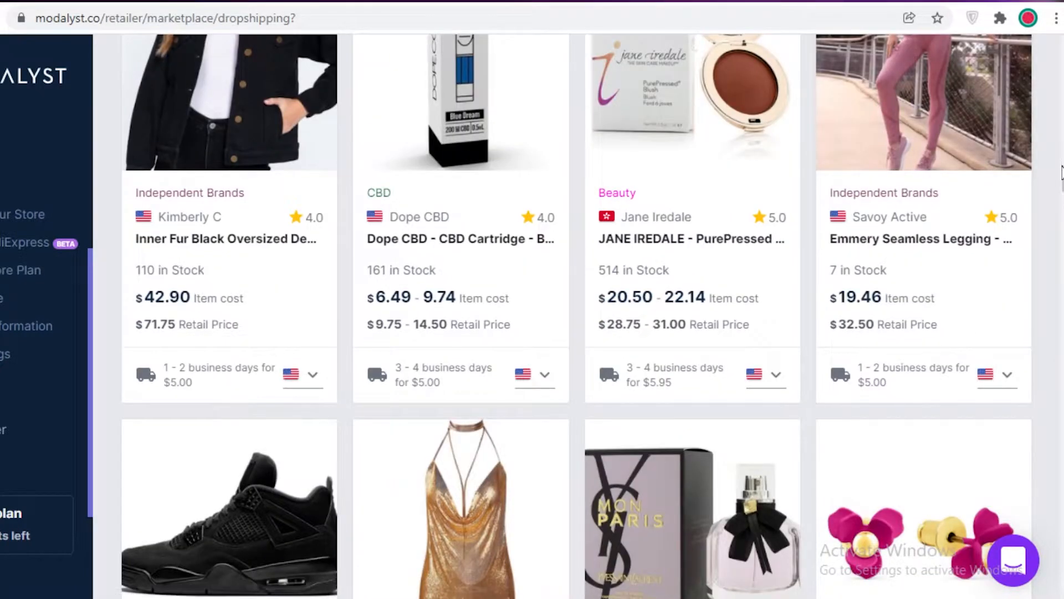
scroll(down, 3)
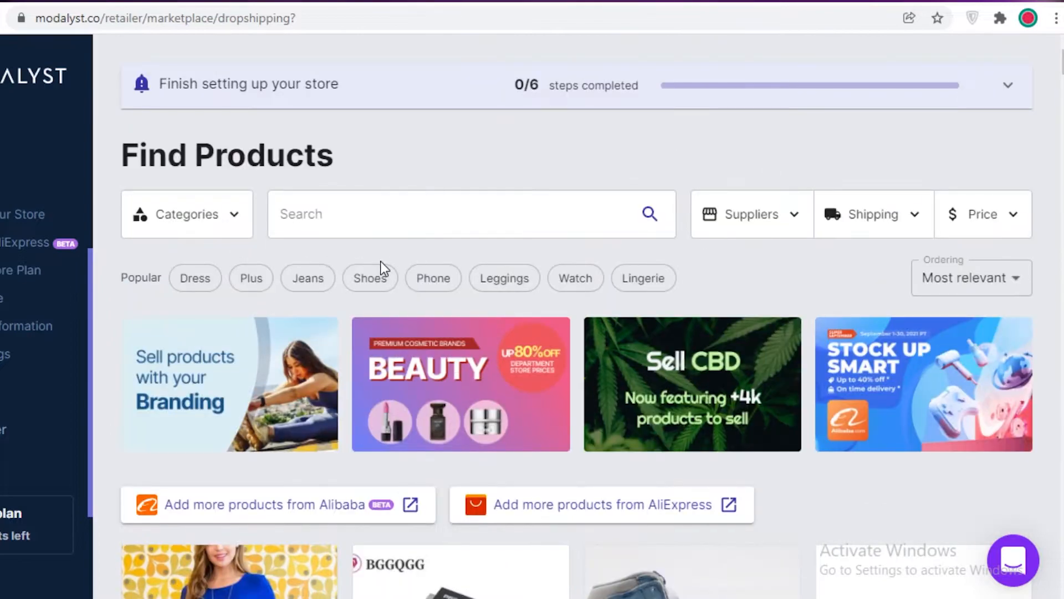
Search Find Products for 'hair dryer' and browse the AliExpress and Alibaba results
text(s)
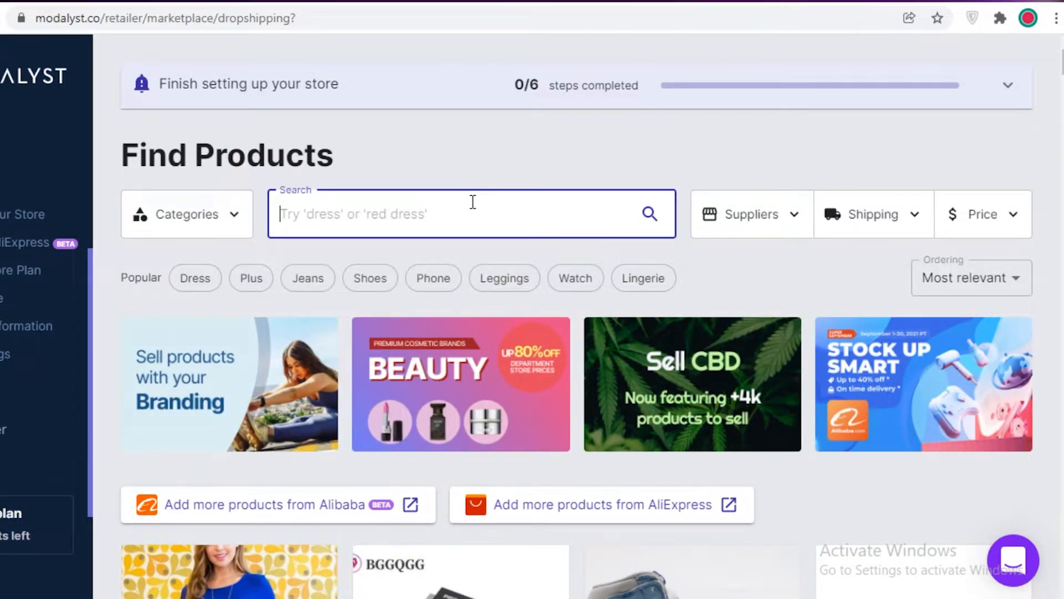
text(hari)
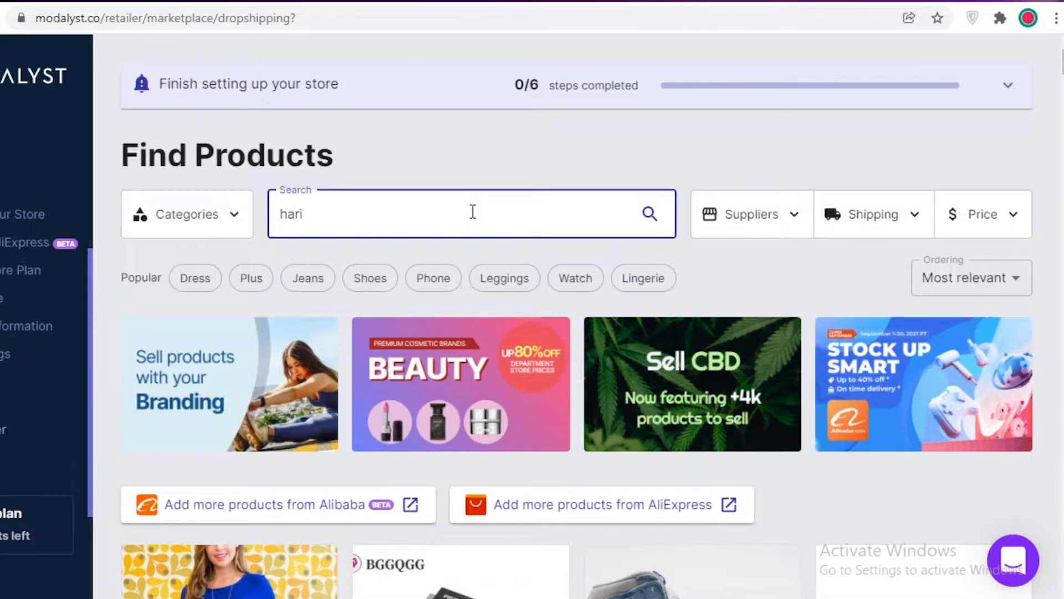
text(hair dryer)
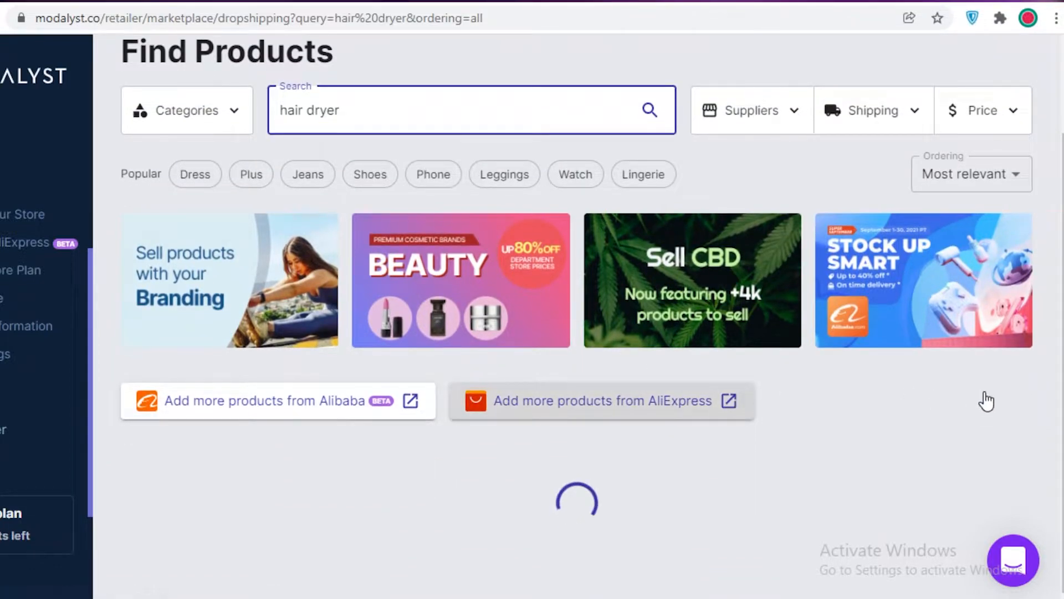
scroll(down, 3)
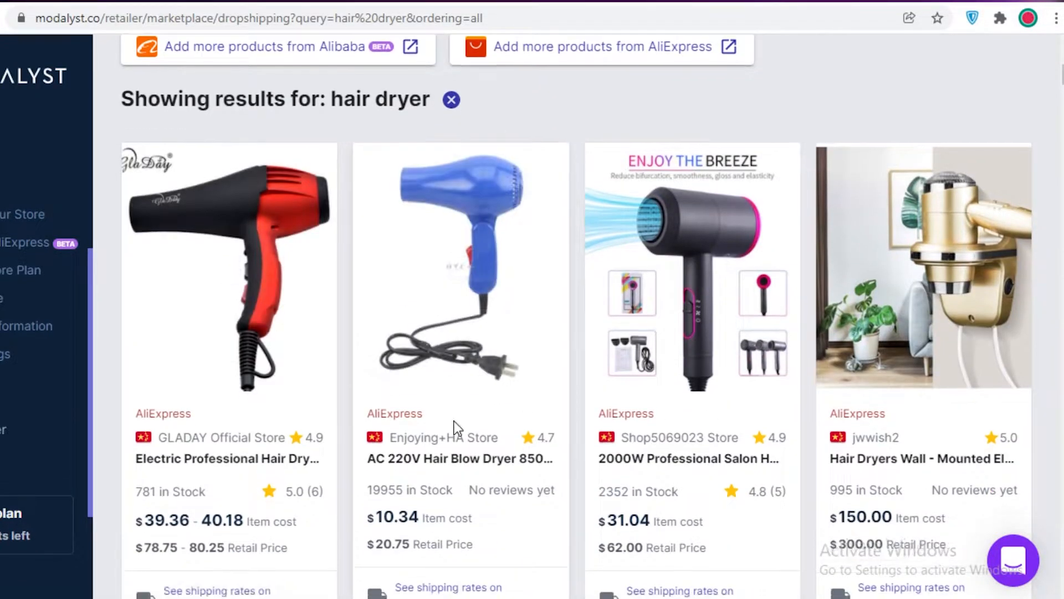
scroll(down, 3)
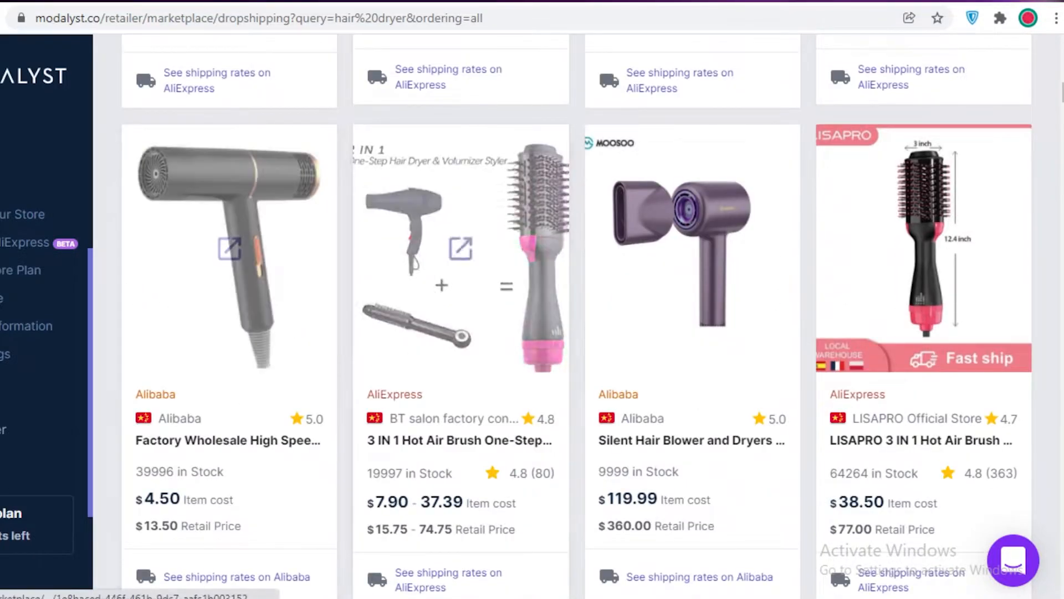
scroll(down, 3)
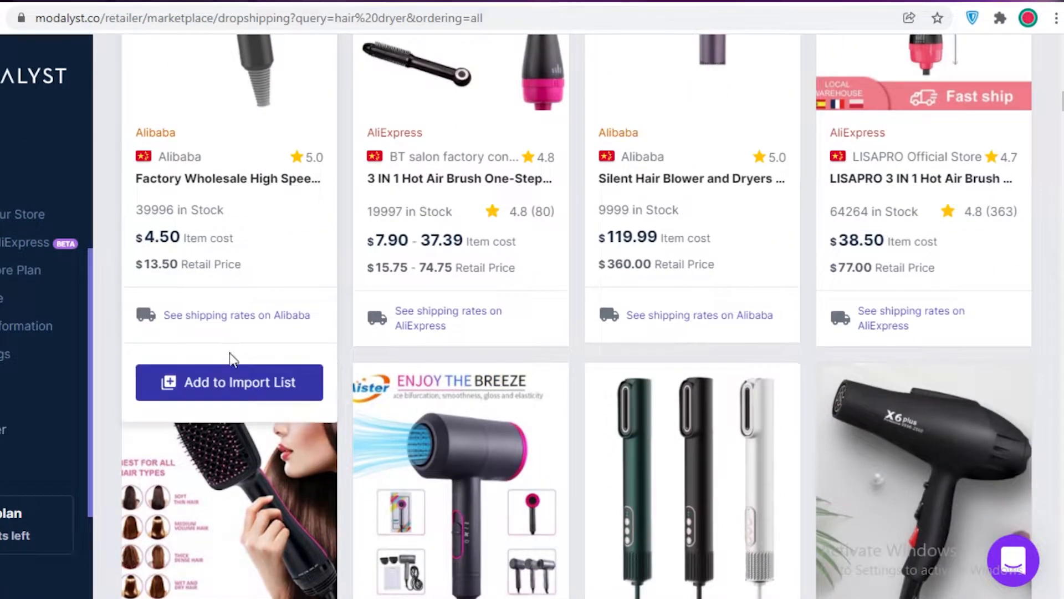
scroll(up, 3)
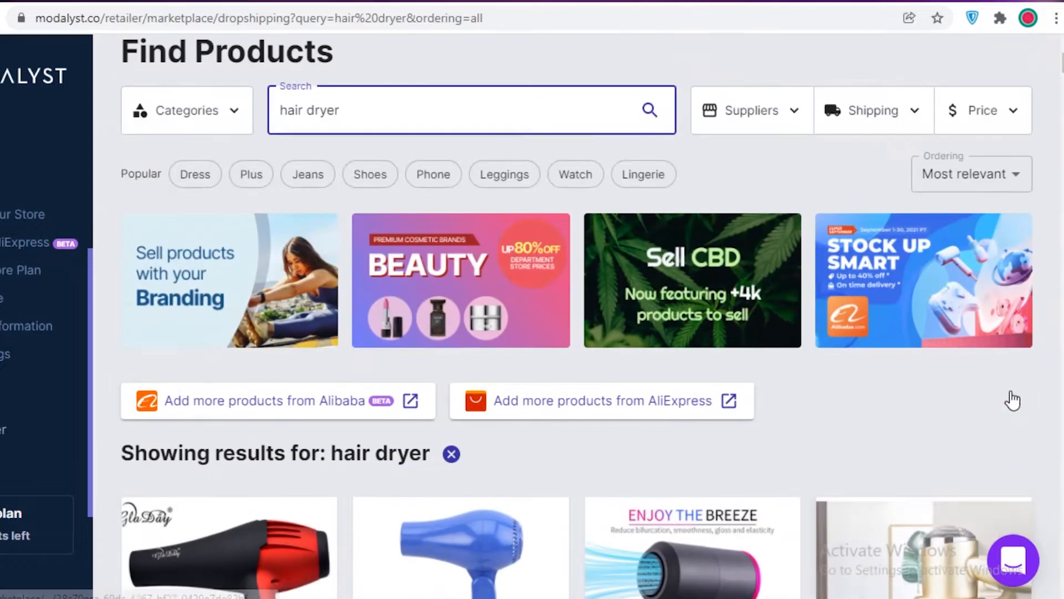
mouse_move(779, 204)
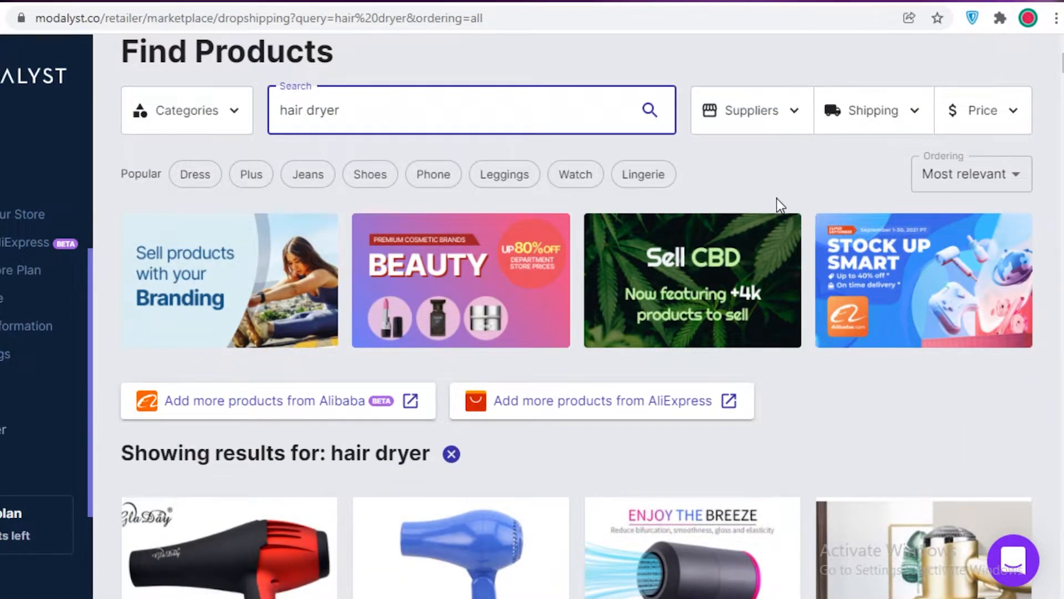
scroll(down, 3)
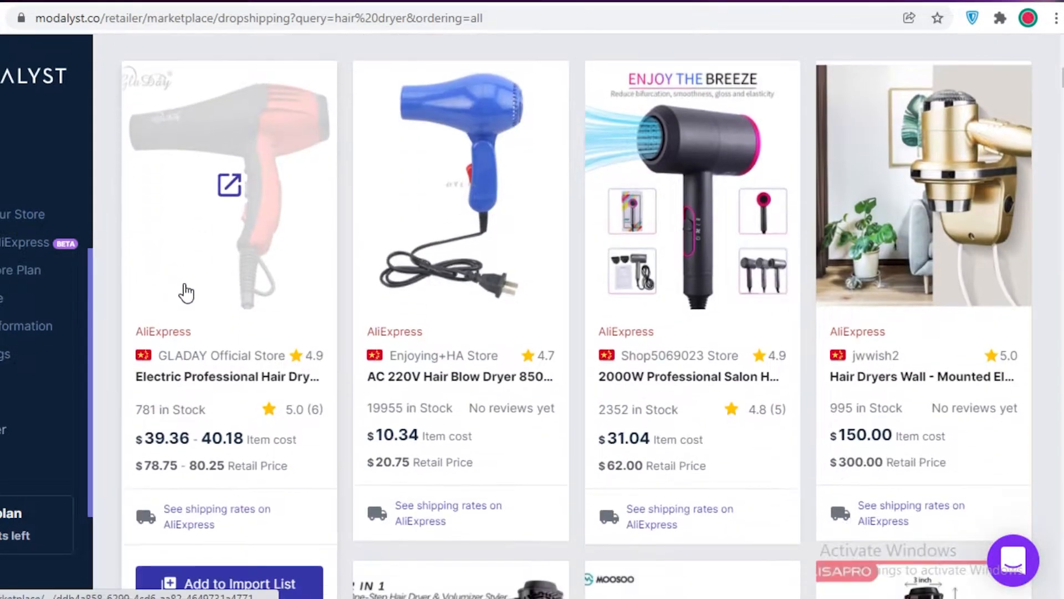
scroll(down, 3)
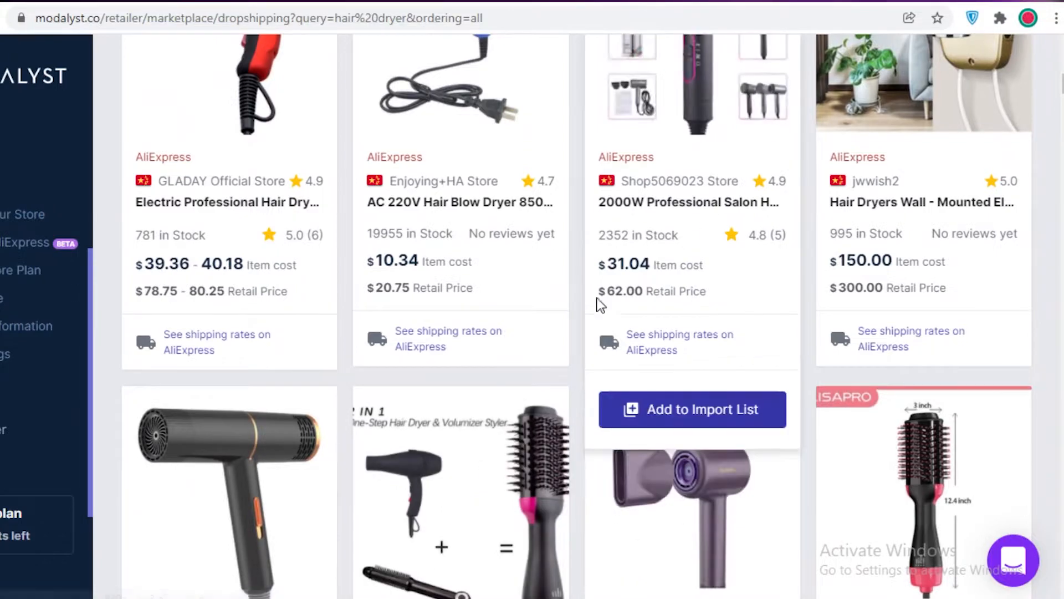
scroll(down, 3)
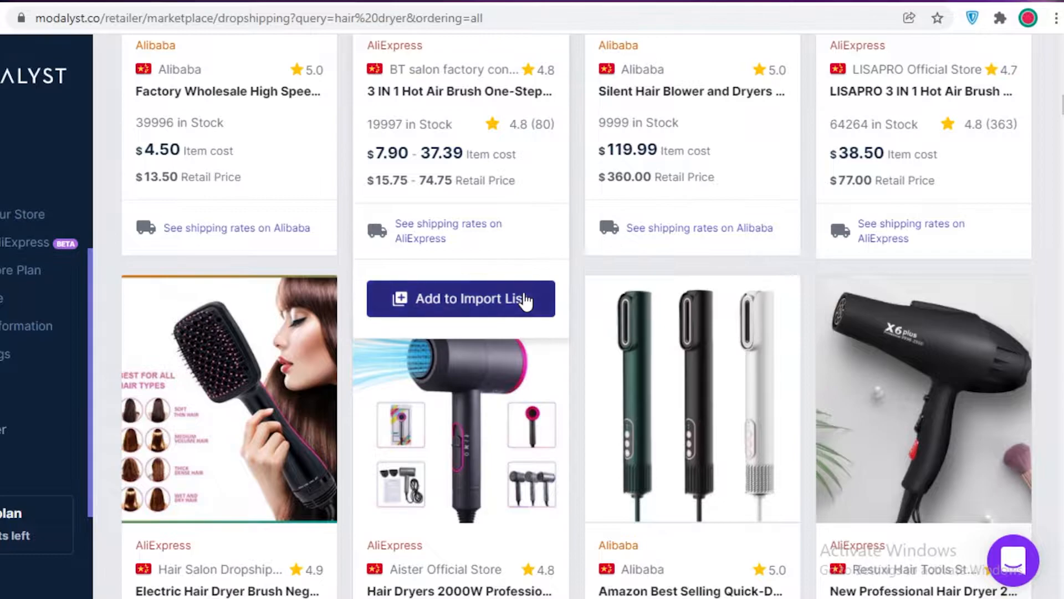
scroll(down, 3)
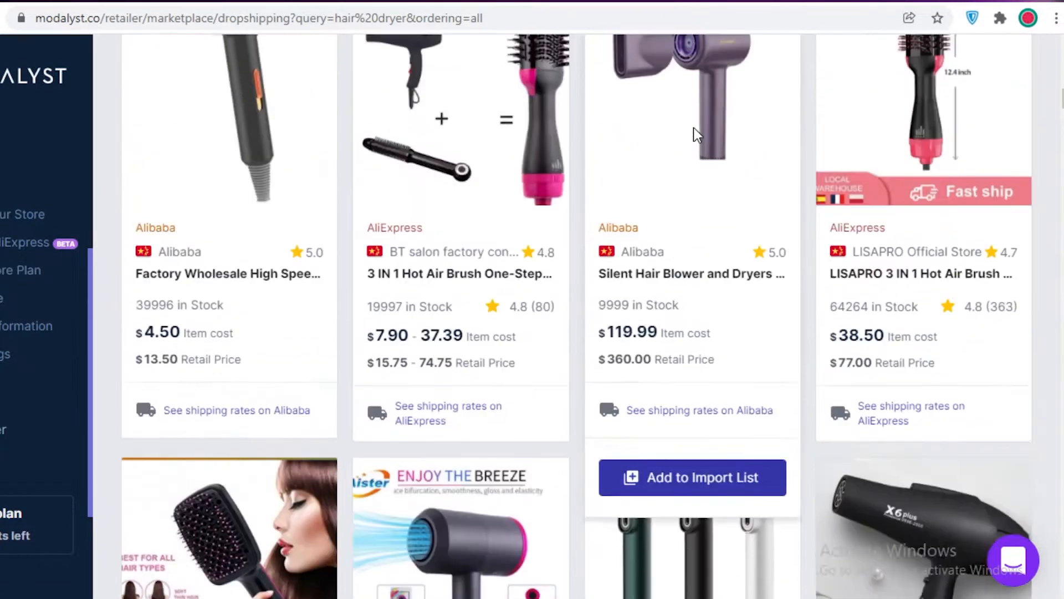
scroll(down, 3)
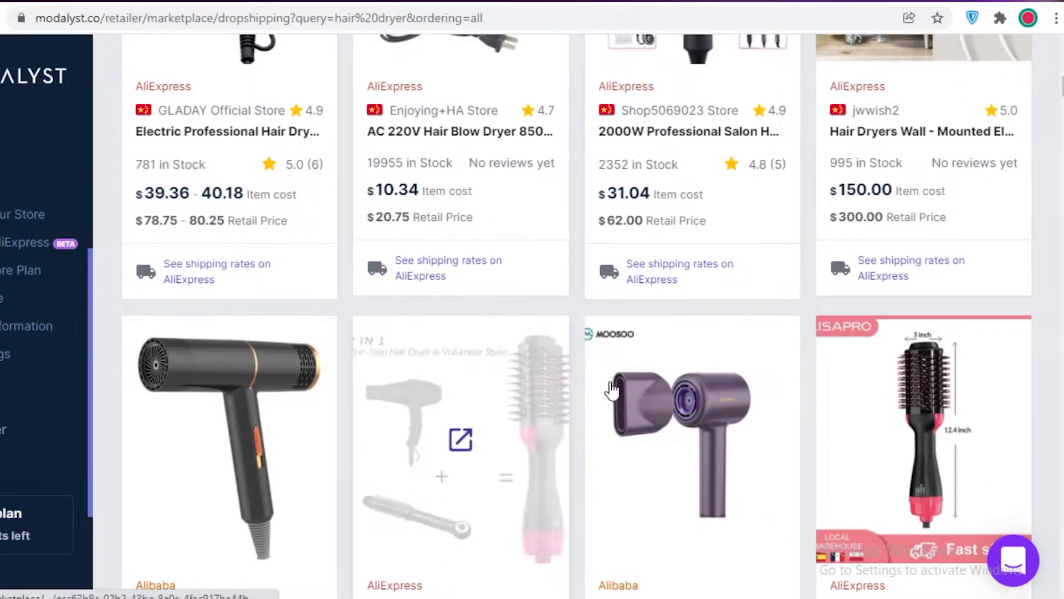
scroll(down, 3)
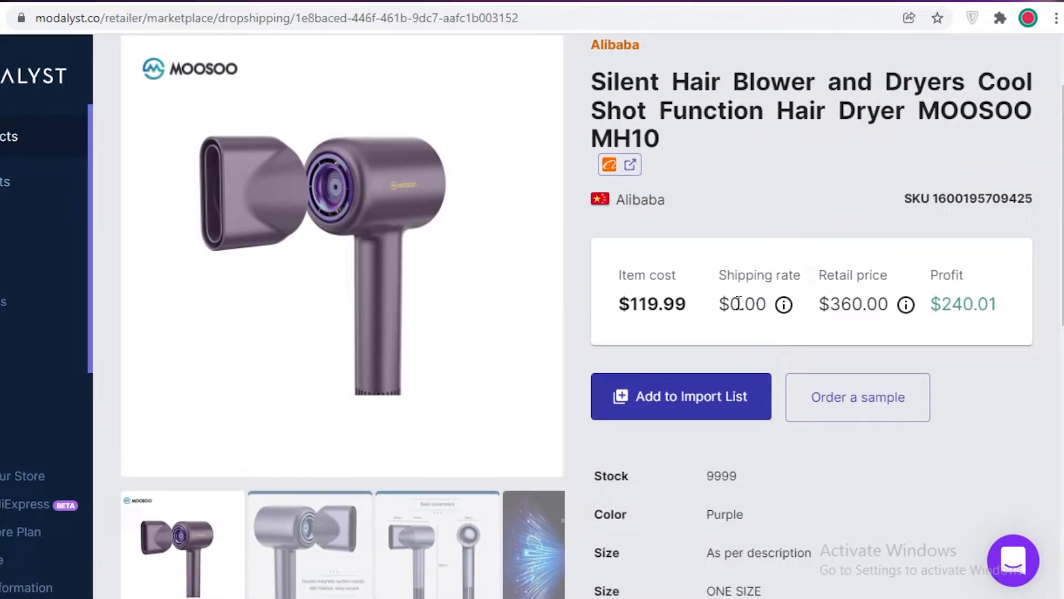
Review the product page and show its variants table
scroll(down, 3)
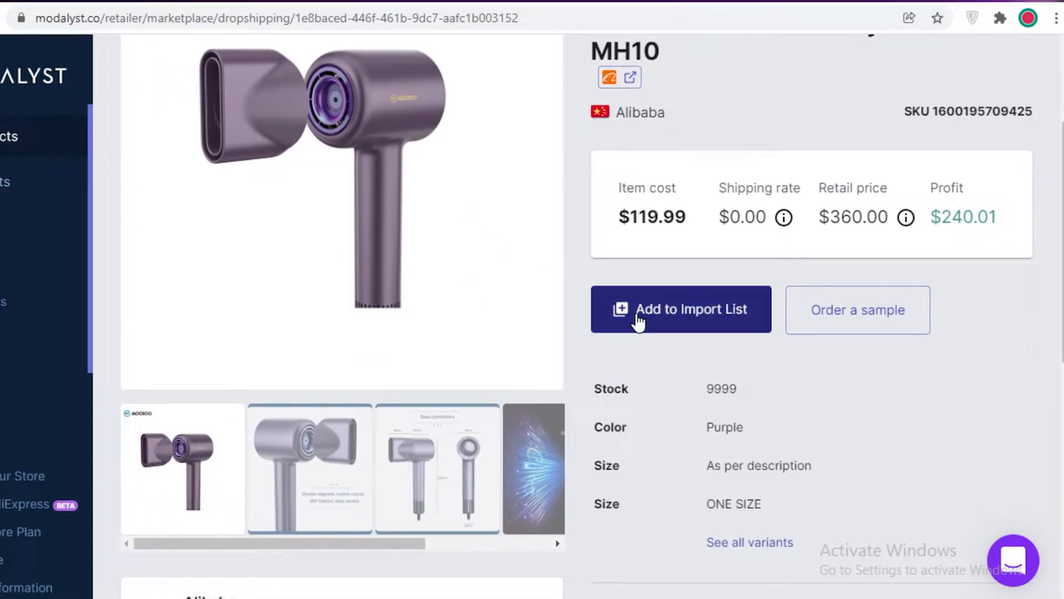
scroll(down, 3)
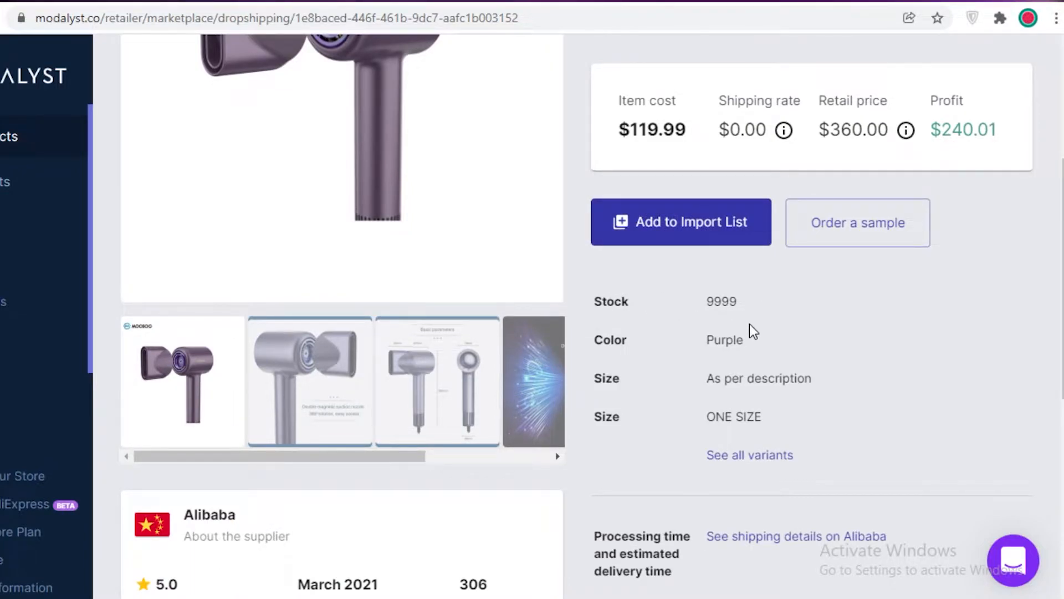
mouse_move(747, 360)
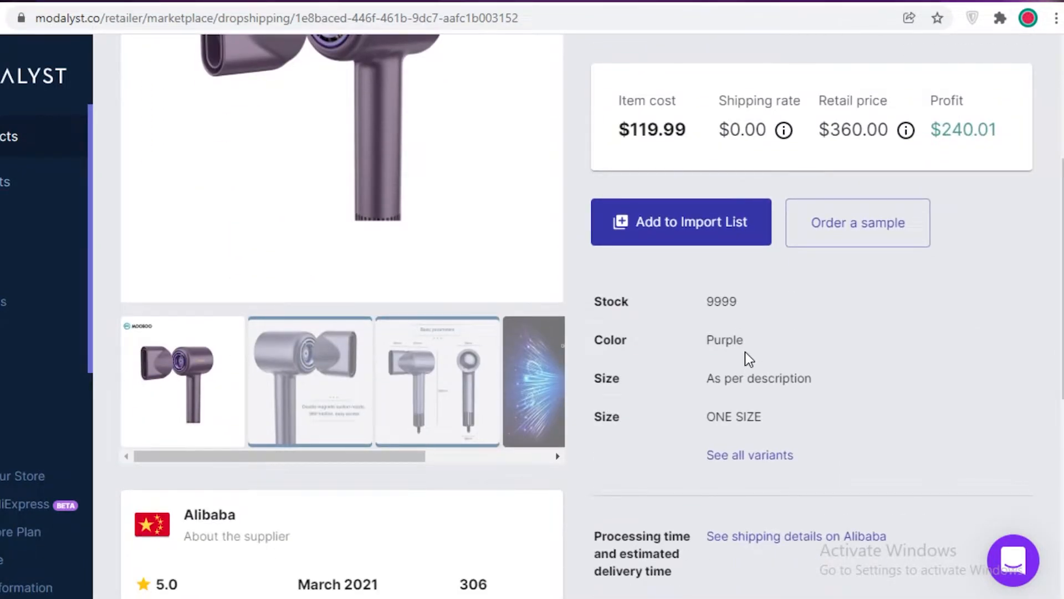
scroll(down, 3)
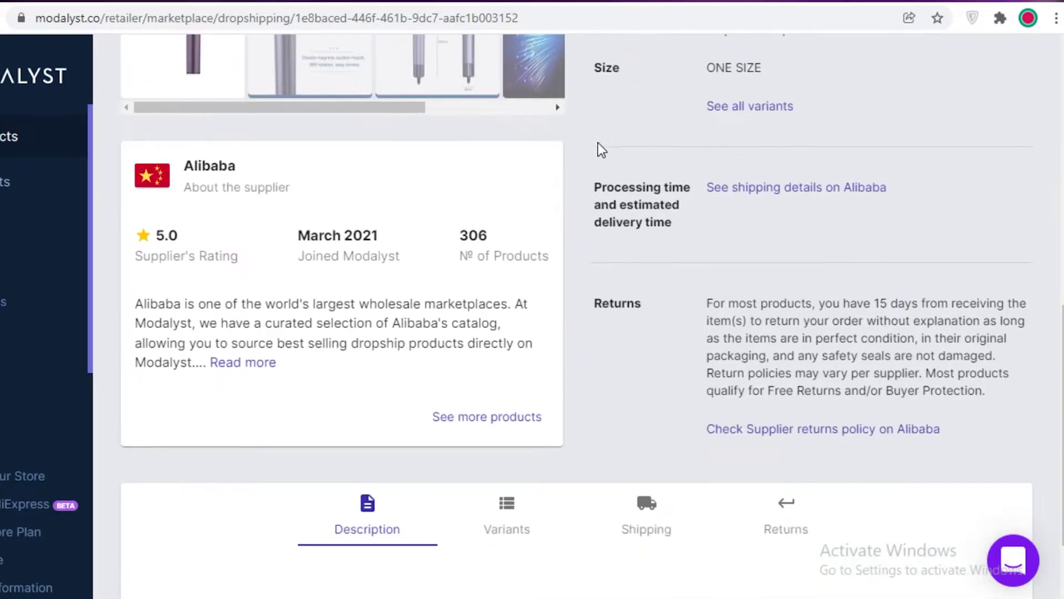
click(507, 514)
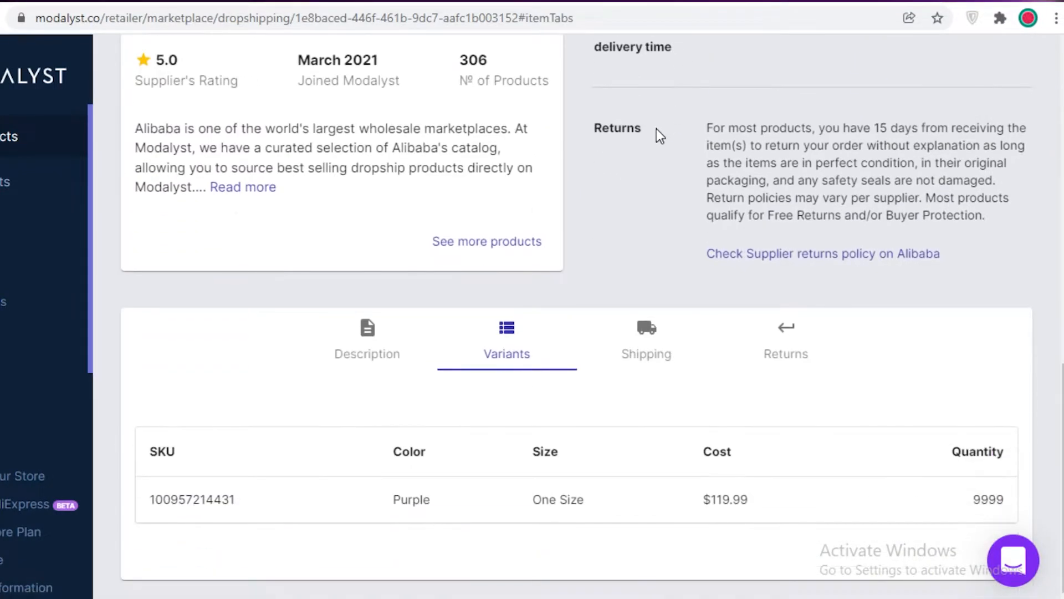
scroll(up, 3)
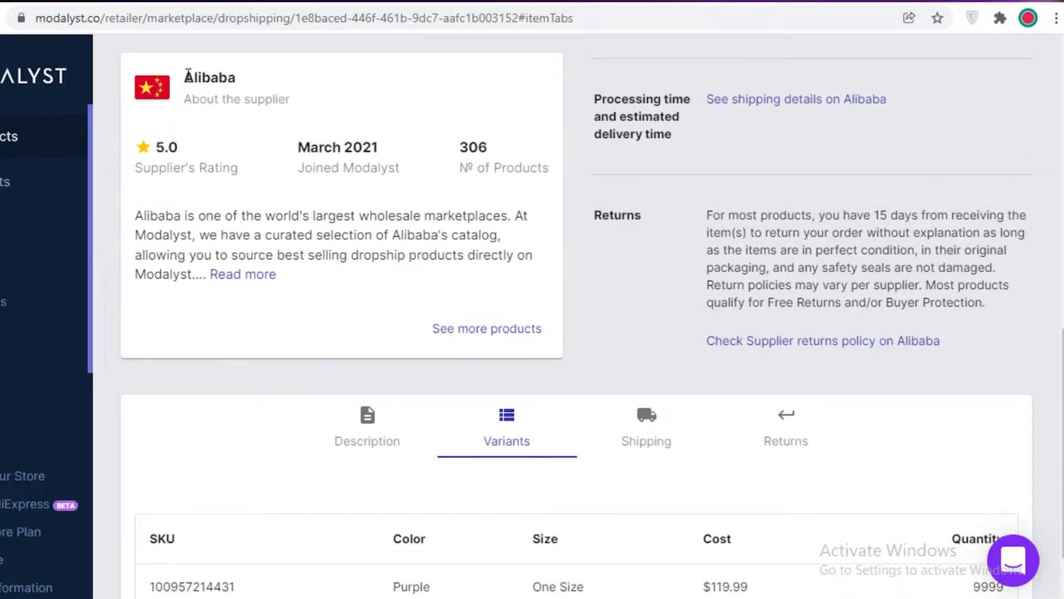
mouse_move(260, 331)
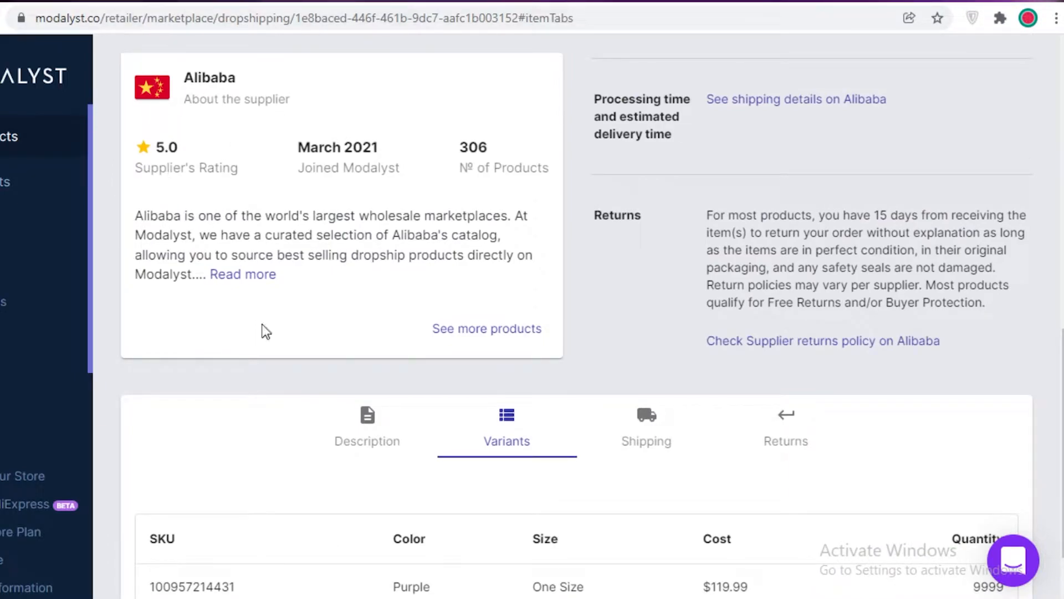
Read the full About Alibaba supplier description, close it, and head to the Import List
click(241, 274)
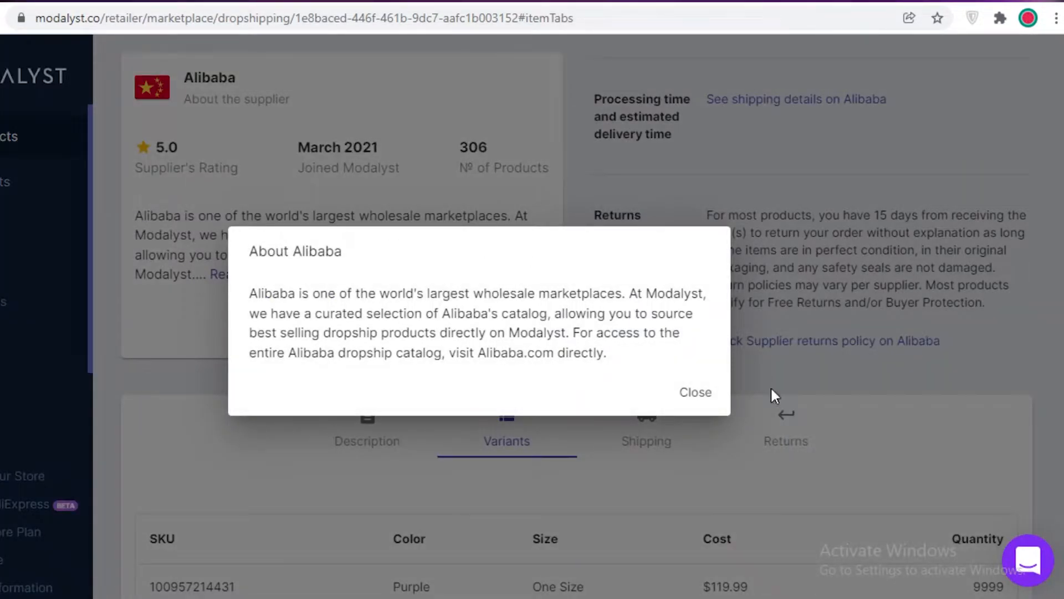
click(695, 392)
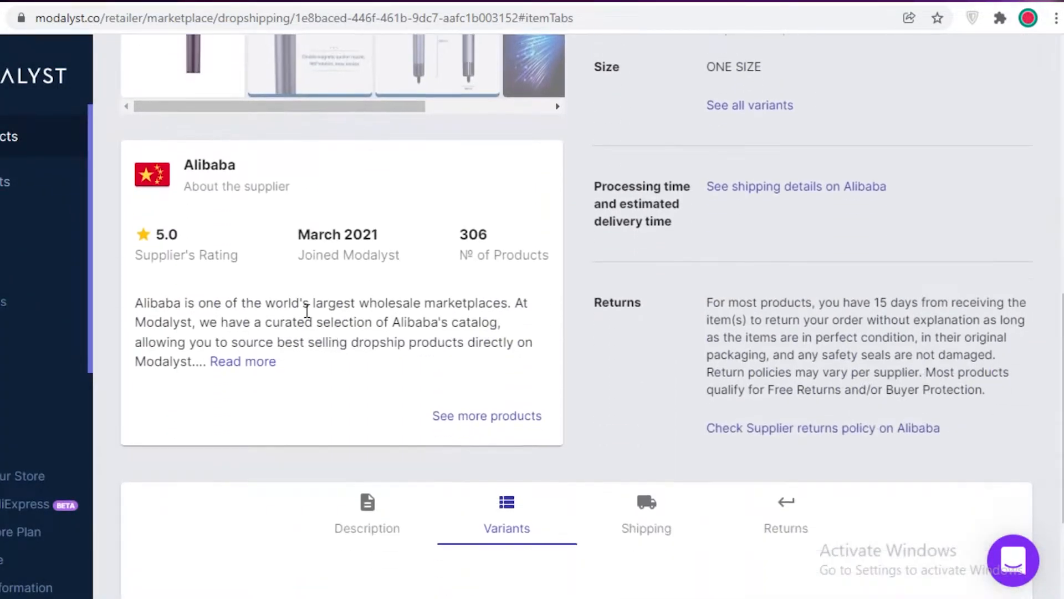
mouse_move(76, 231)
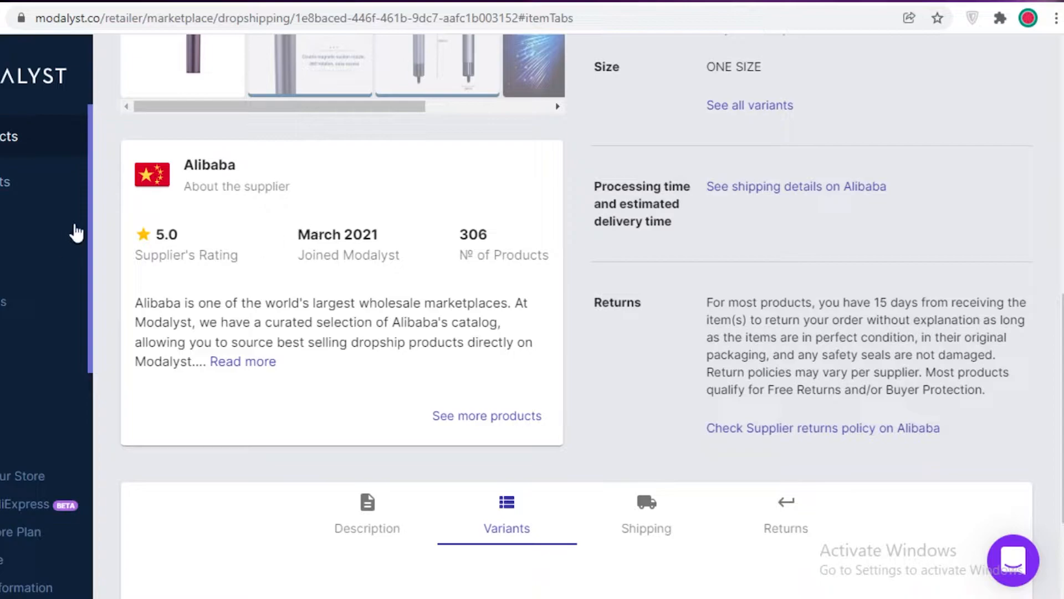
scroll(down, 3)
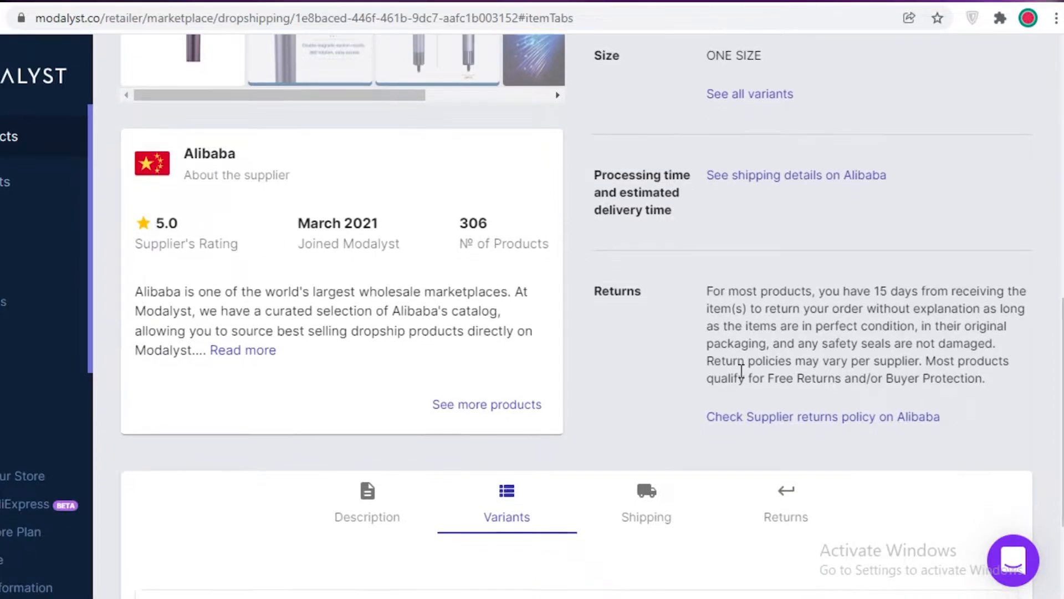
scroll(down, 3)
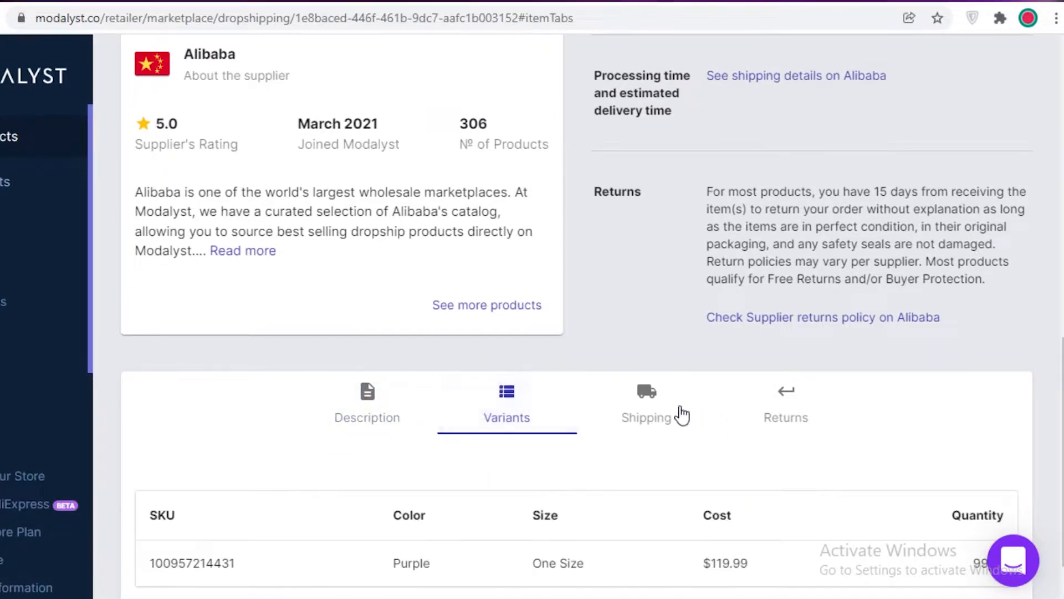
click(784, 404)
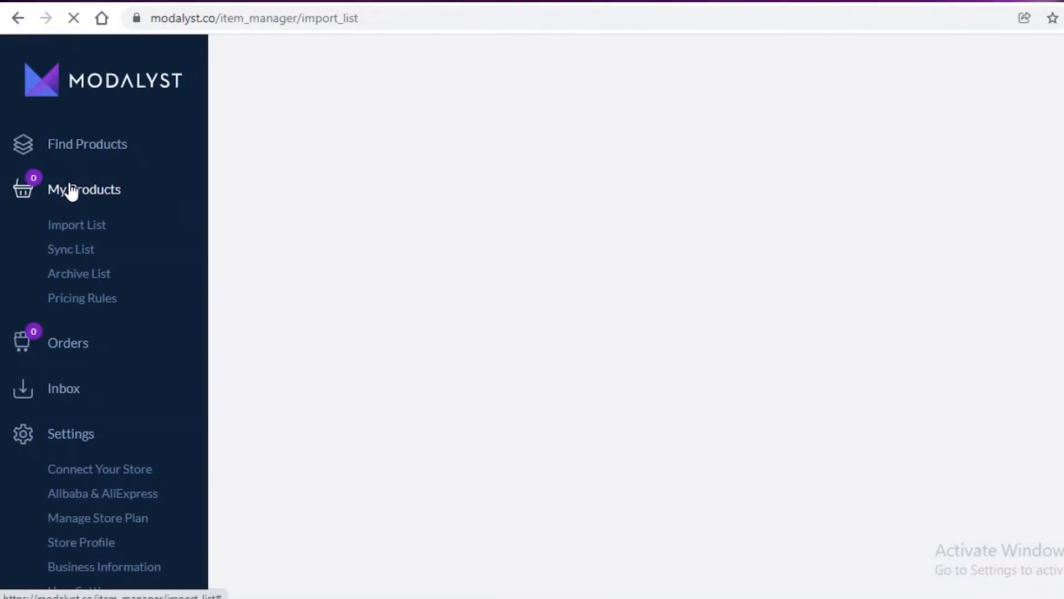
Review the Import List's inventory sources, then return to the Find Products marketplace
click(77, 224)
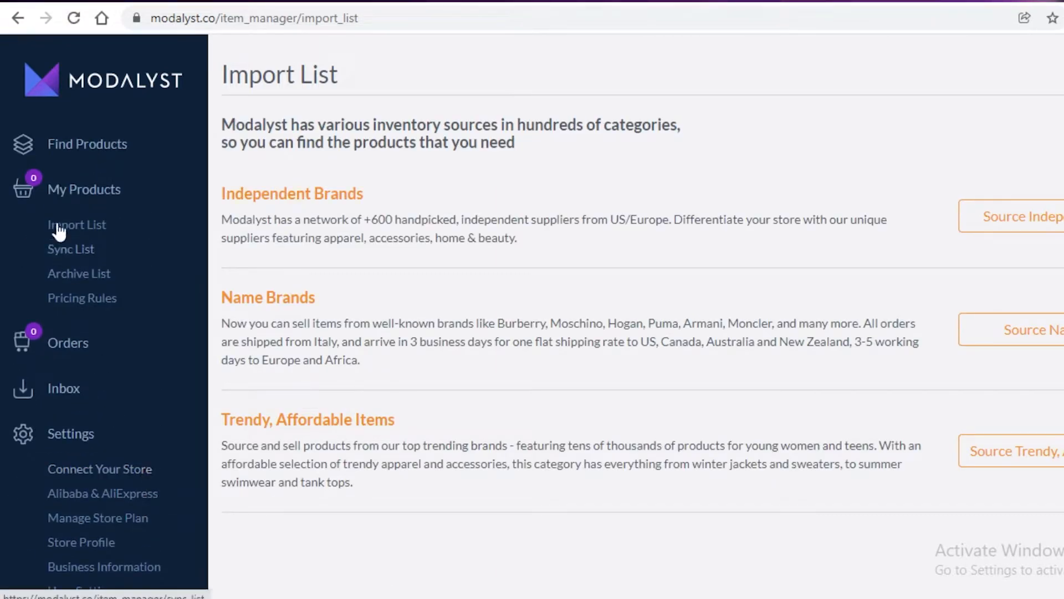
mouse_move(338, 255)
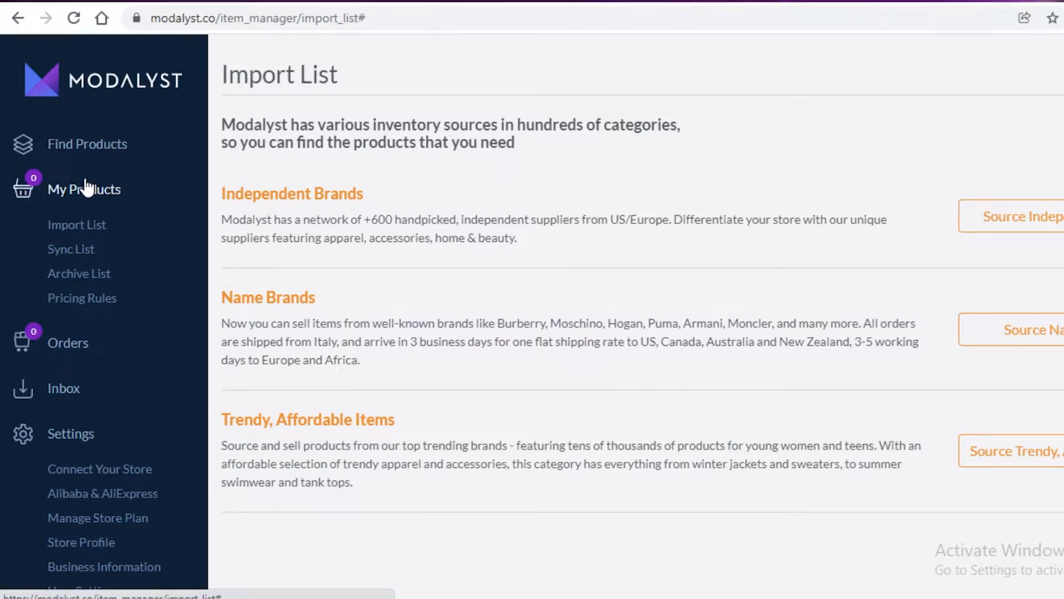
mouse_move(831, 355)
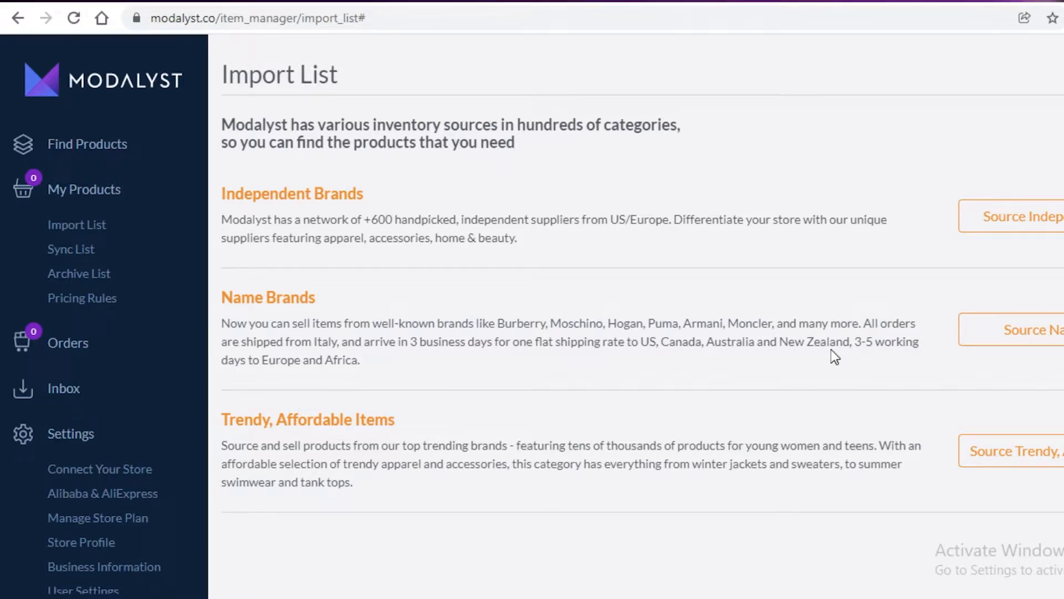
mouse_move(94, 206)
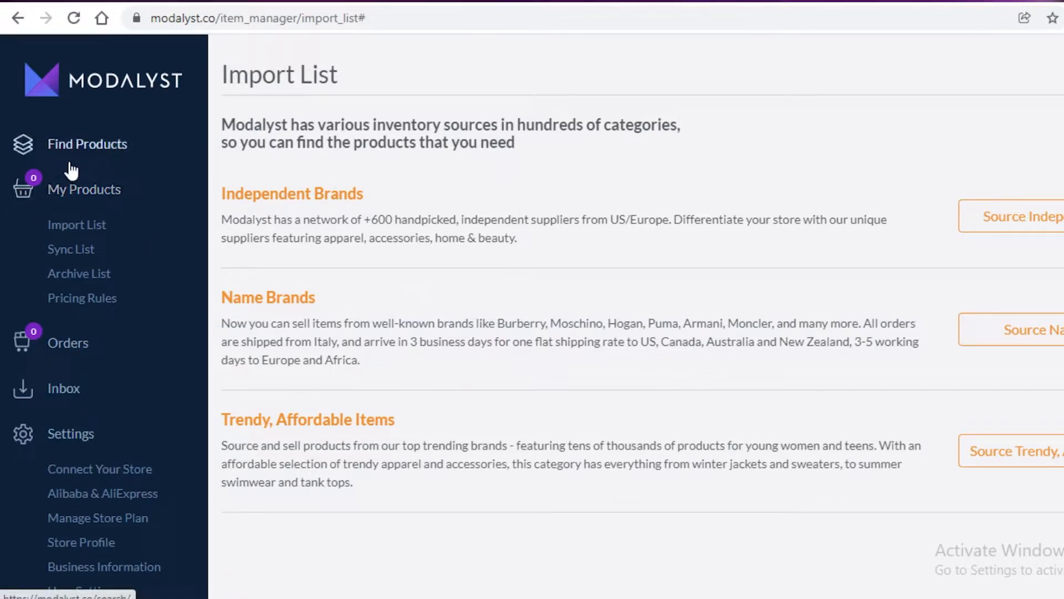
click(86, 143)
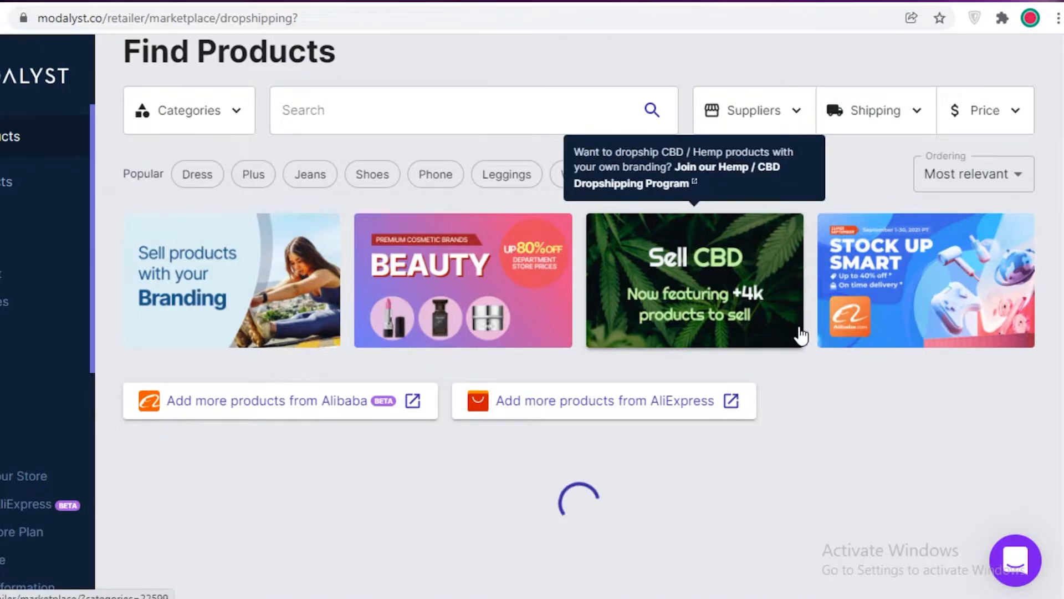
Add the Alibaba gold chain high-heel sandal to the Import List and view it there
scroll(down, 3)
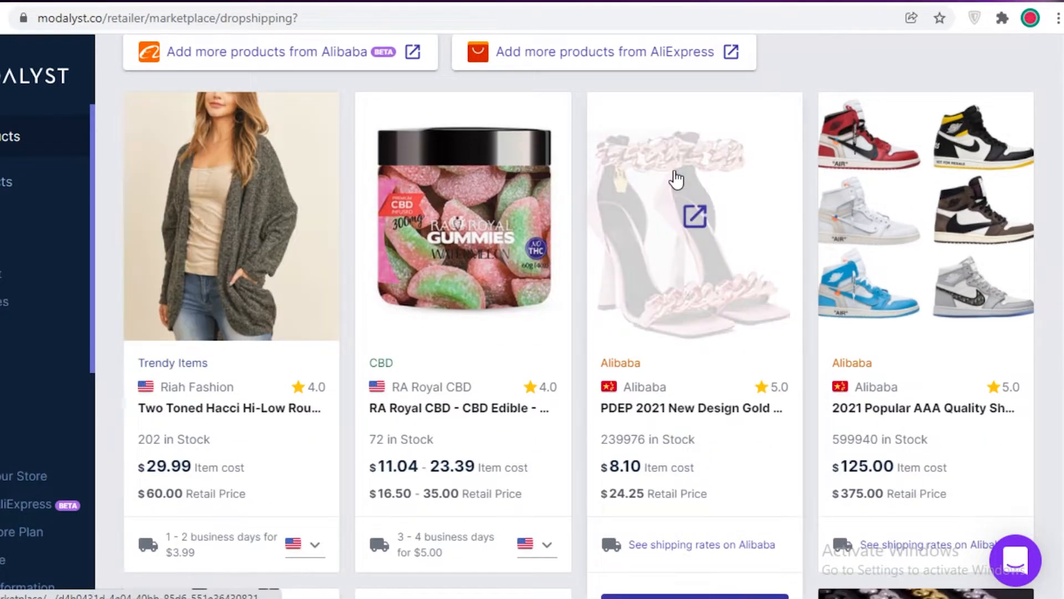
click(696, 217)
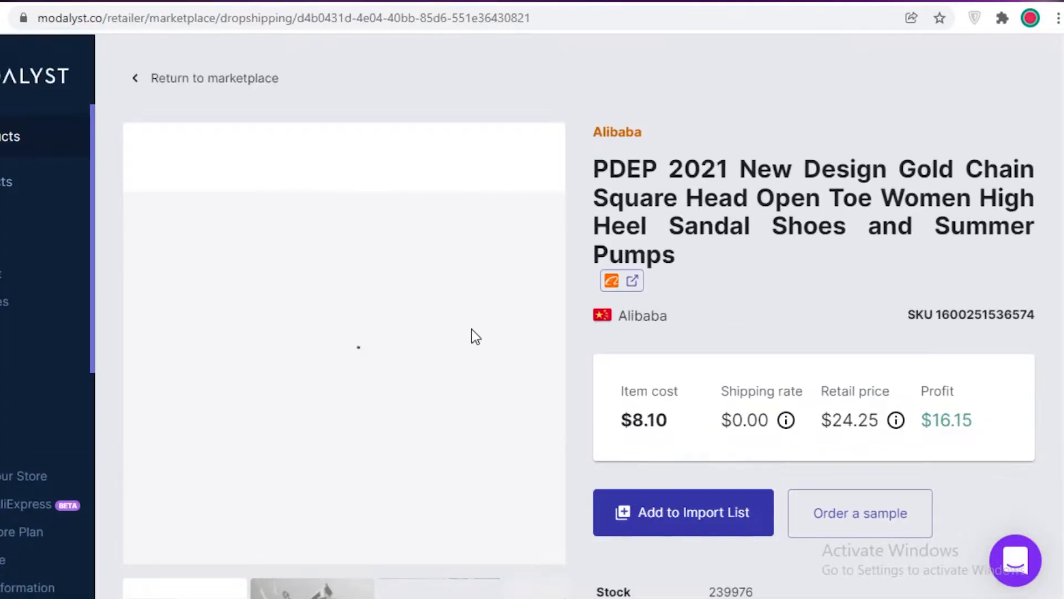
scroll(down, 3)
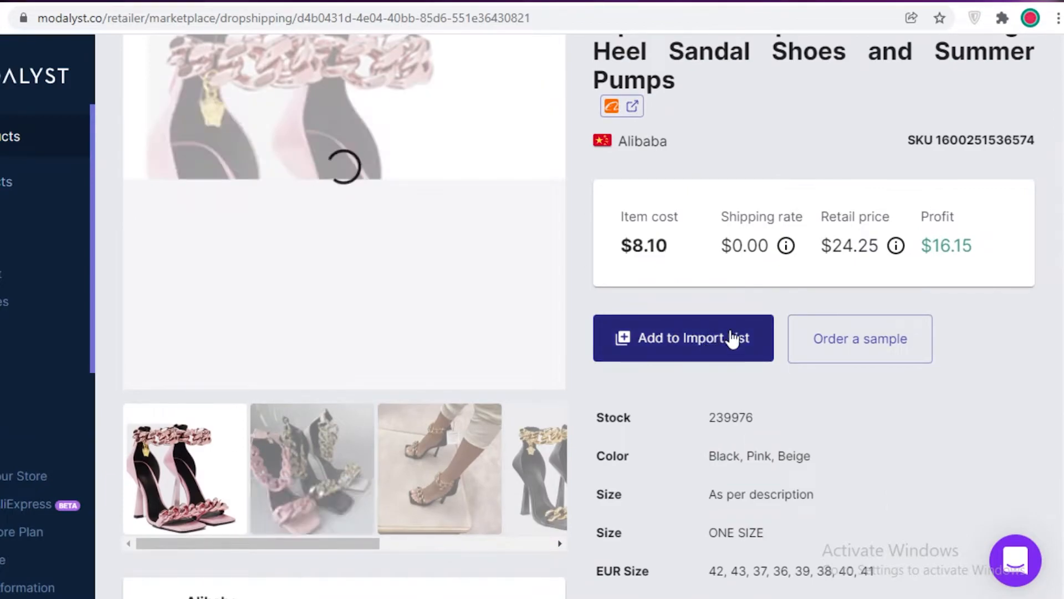
click(683, 338)
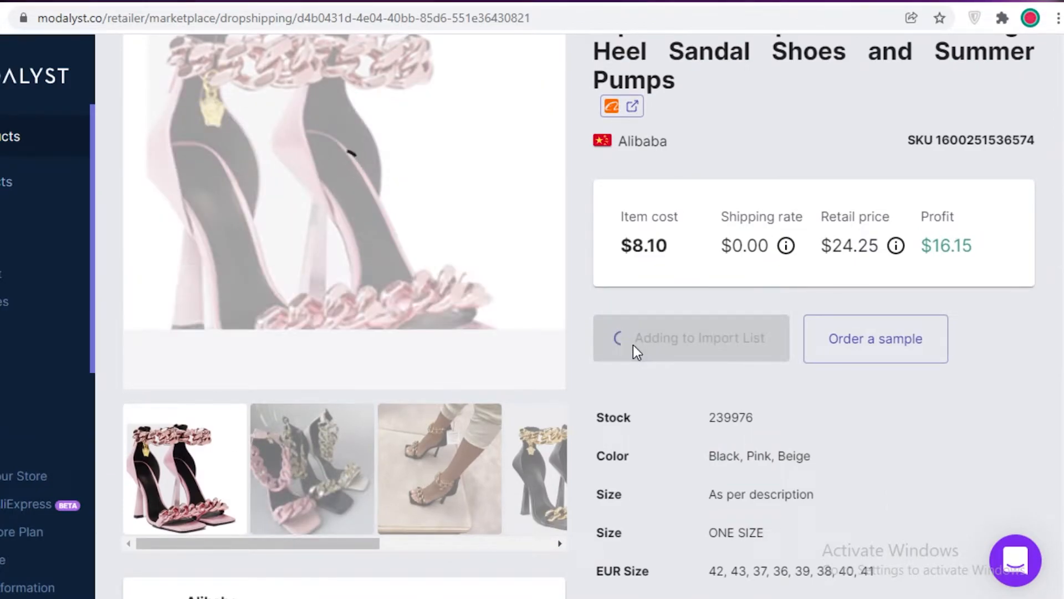
click(692, 338)
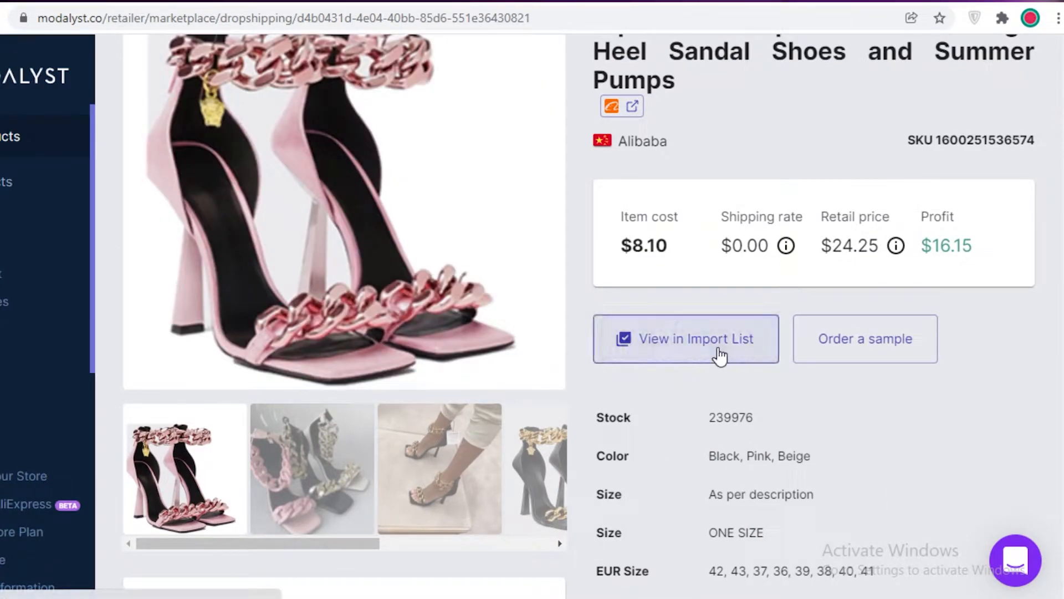
click(696, 339)
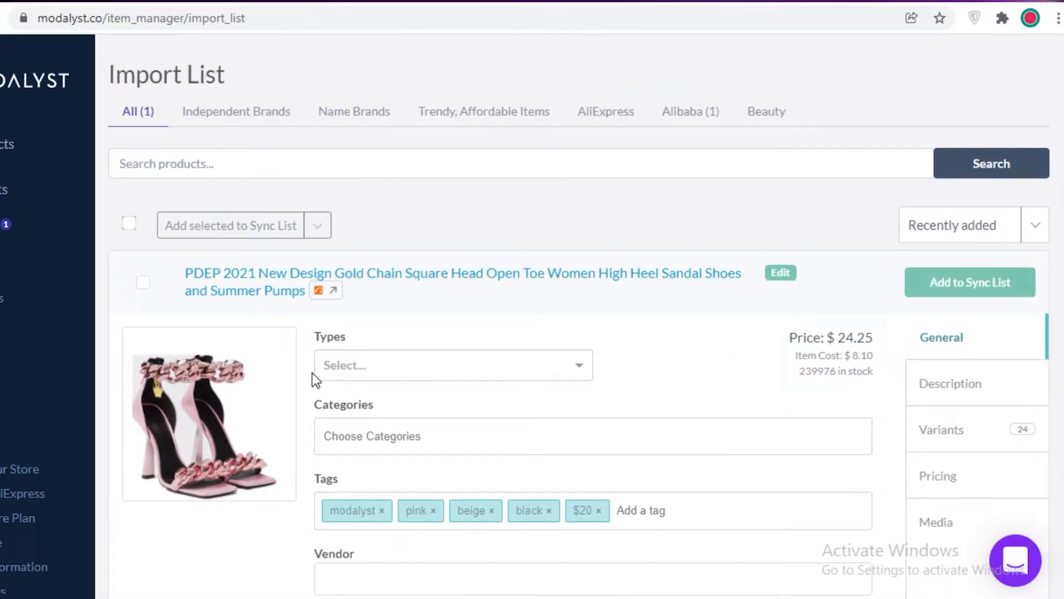
Show the Sync List under My Products, which has no items yet
scroll(down, 3)
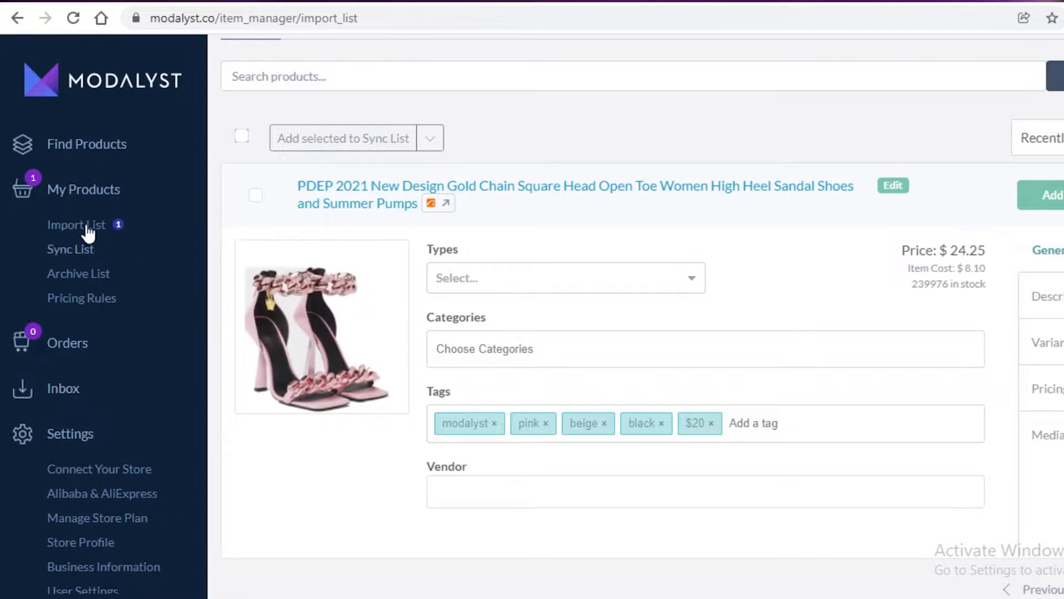
click(71, 248)
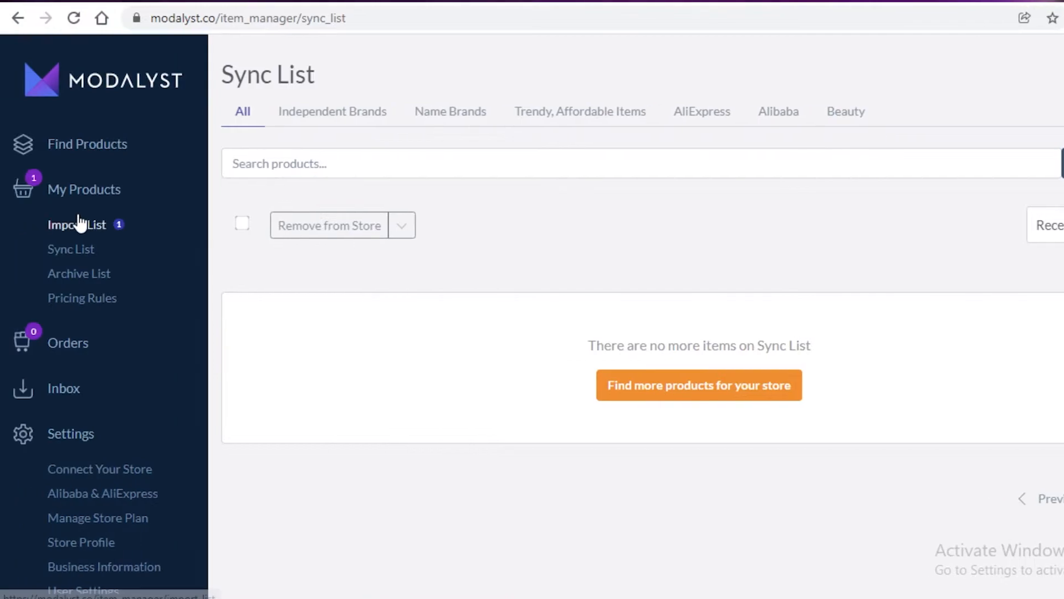
mouse_move(4, 266)
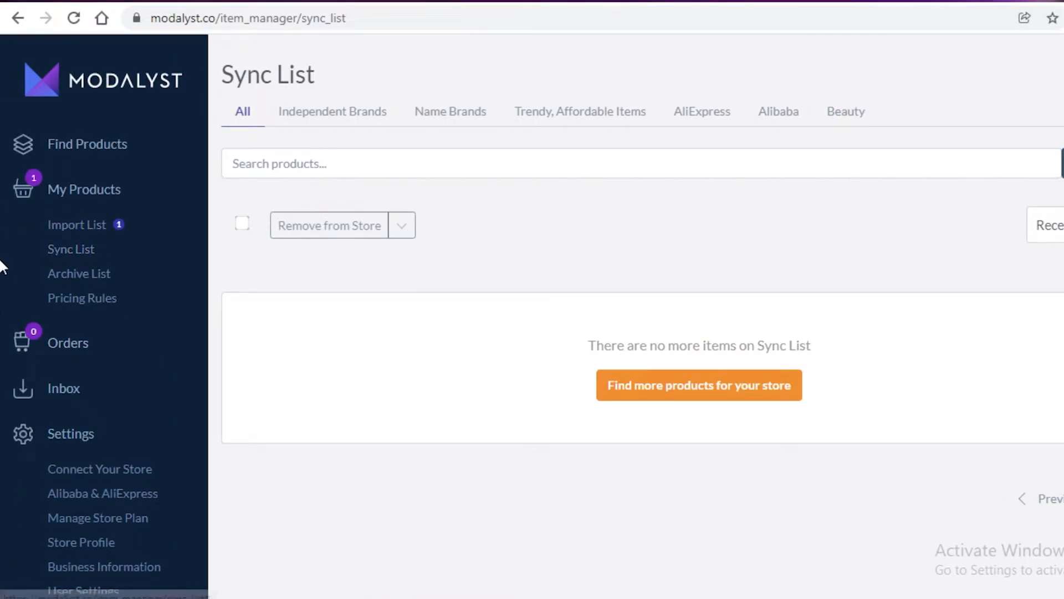
Show the Archive List under My Products, which has no archived items
click(79, 273)
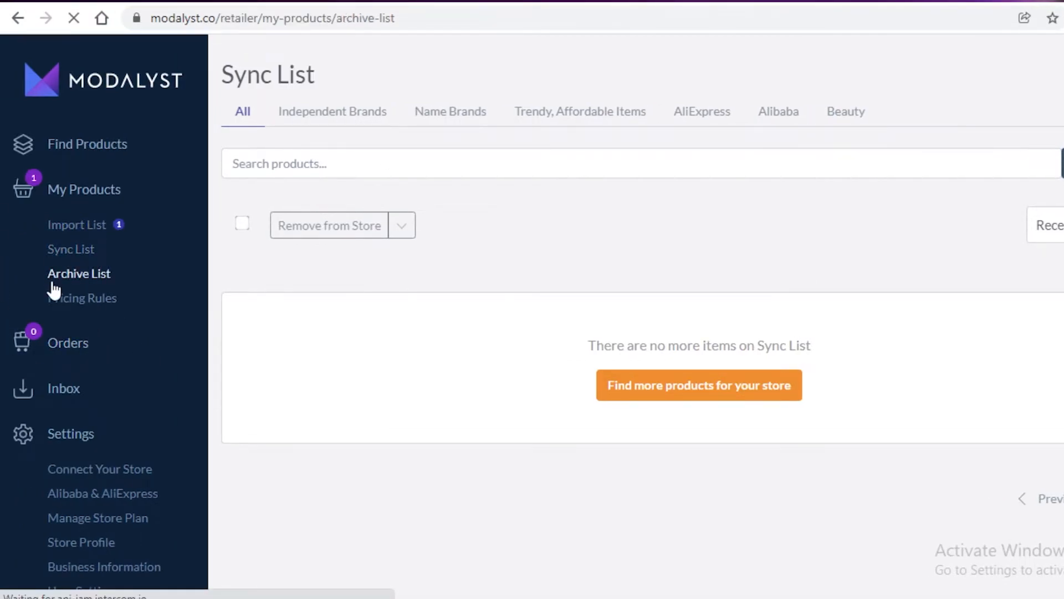
click(79, 273)
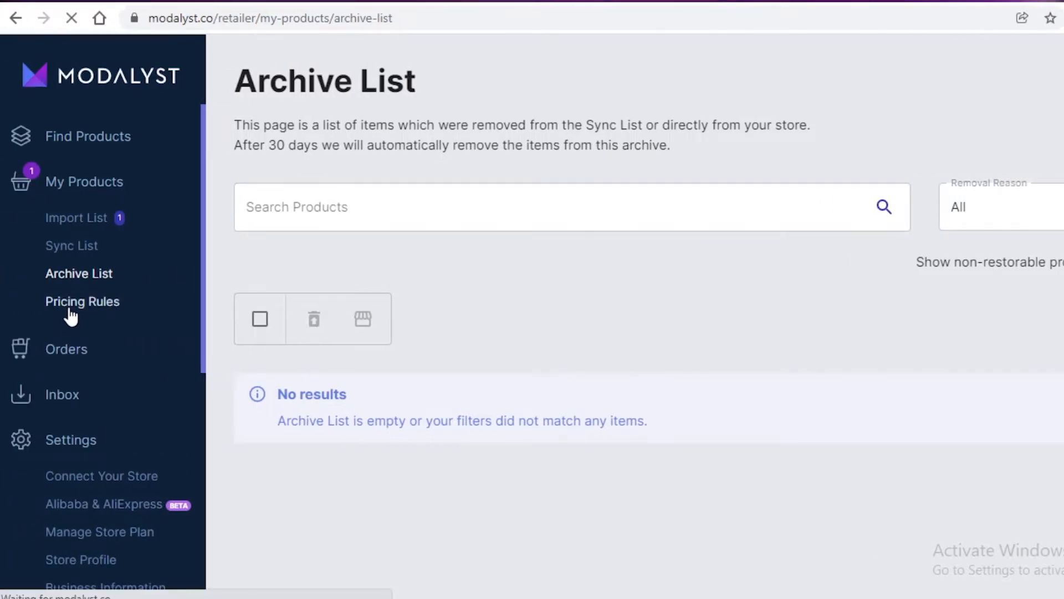
Review Pricing Rules showing Independent Suppliers' 1.67 multiplied markups for Compare At Price and Price
click(82, 302)
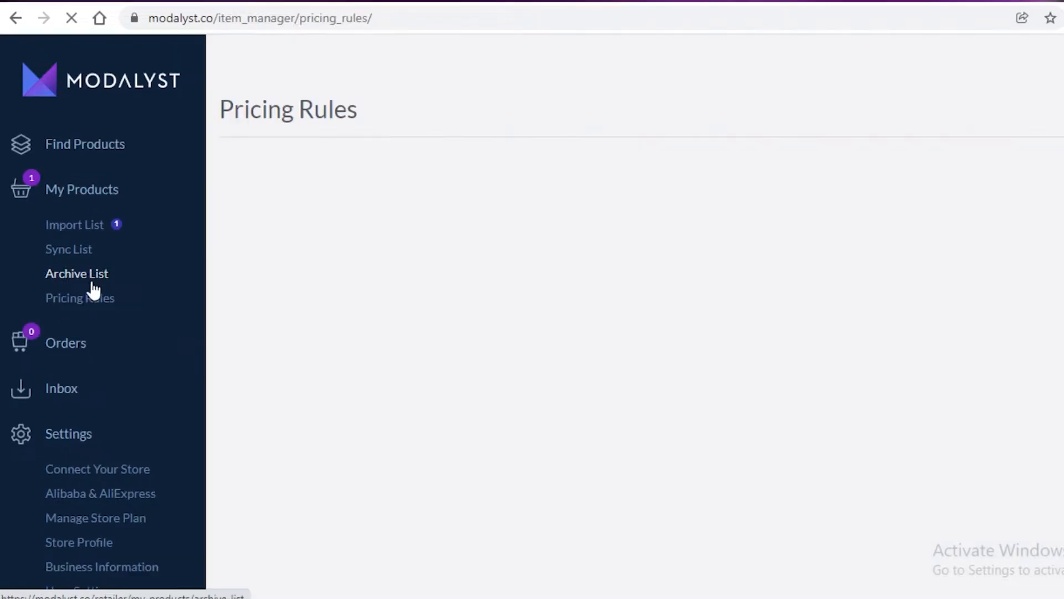
click(80, 297)
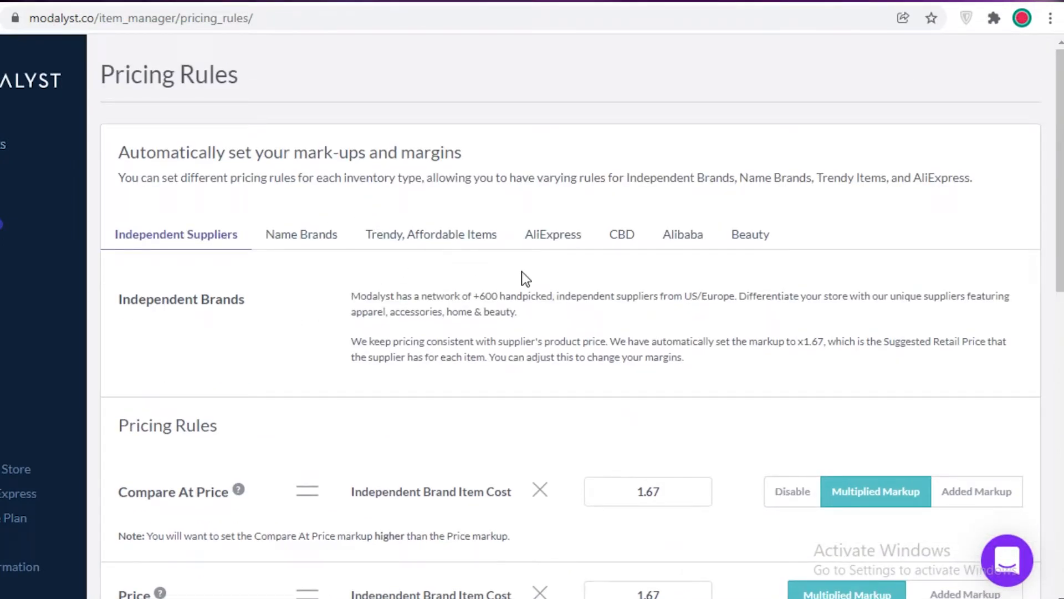
mouse_move(835, 375)
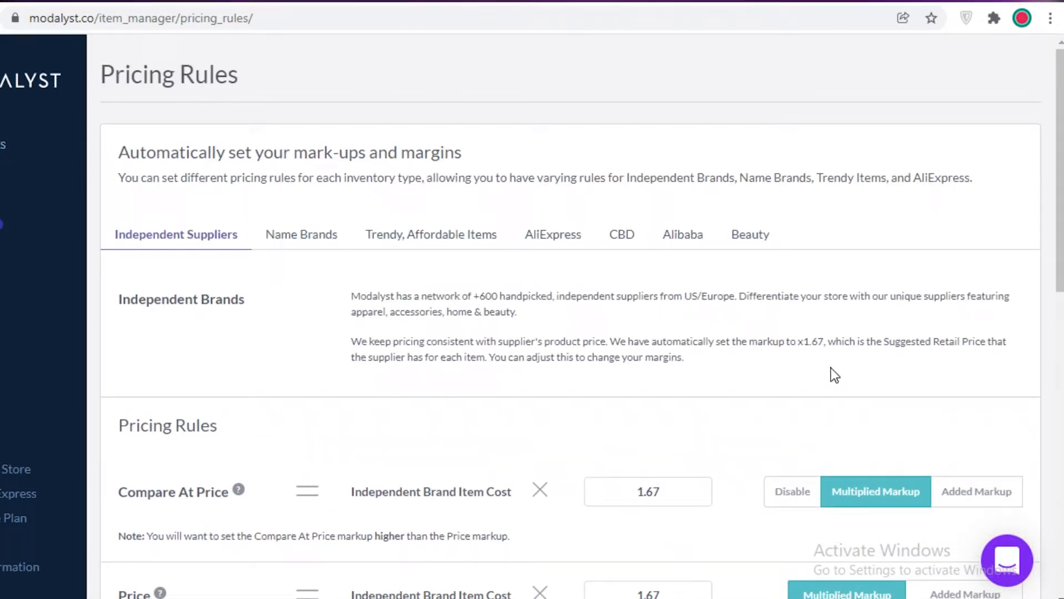
mouse_move(963, 330)
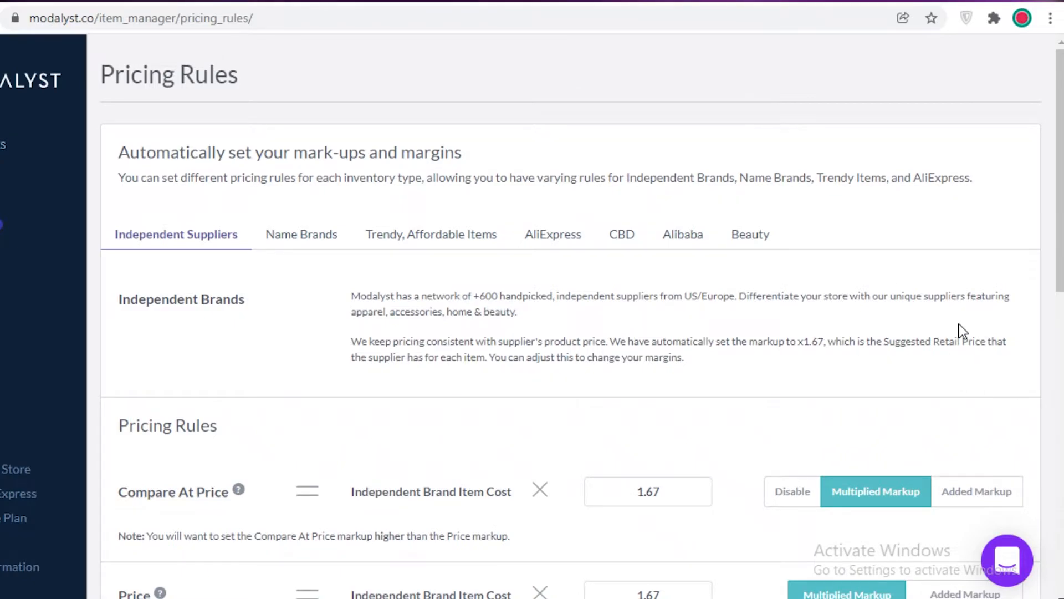
scroll(down, 3)
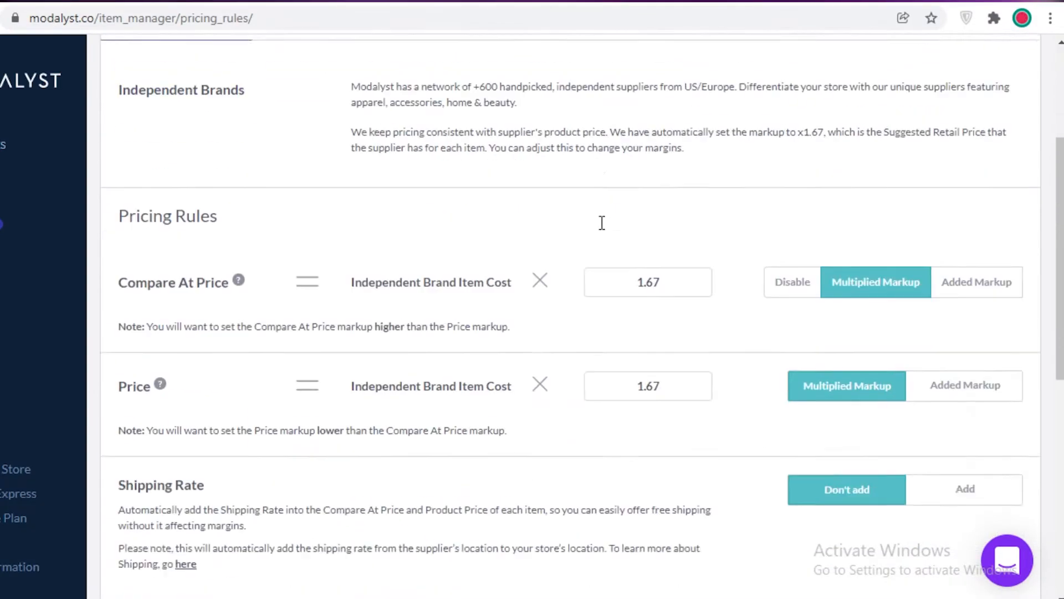
scroll(down, 3)
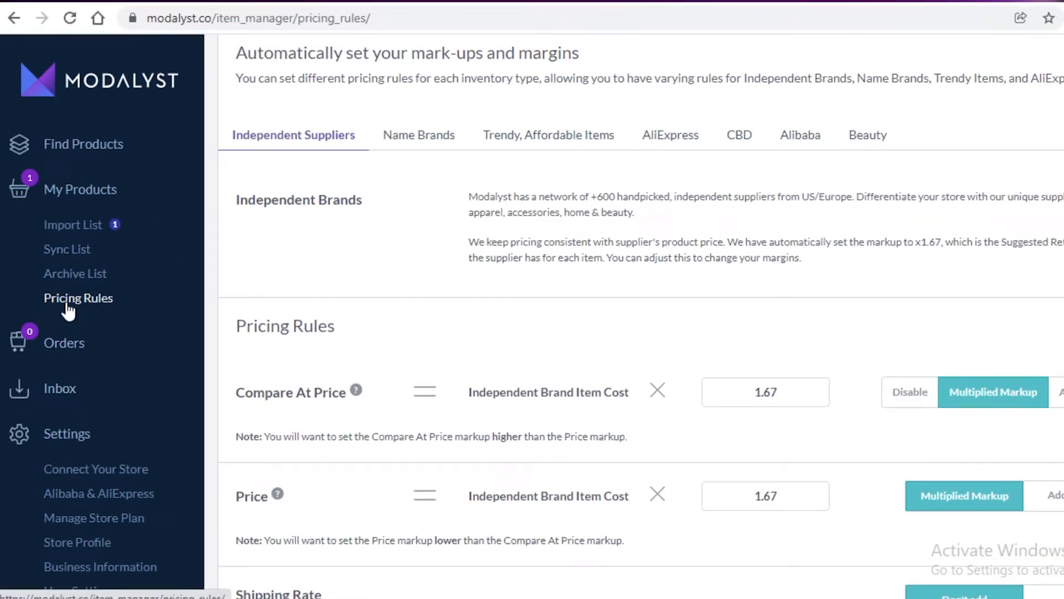
mouse_move(53, 348)
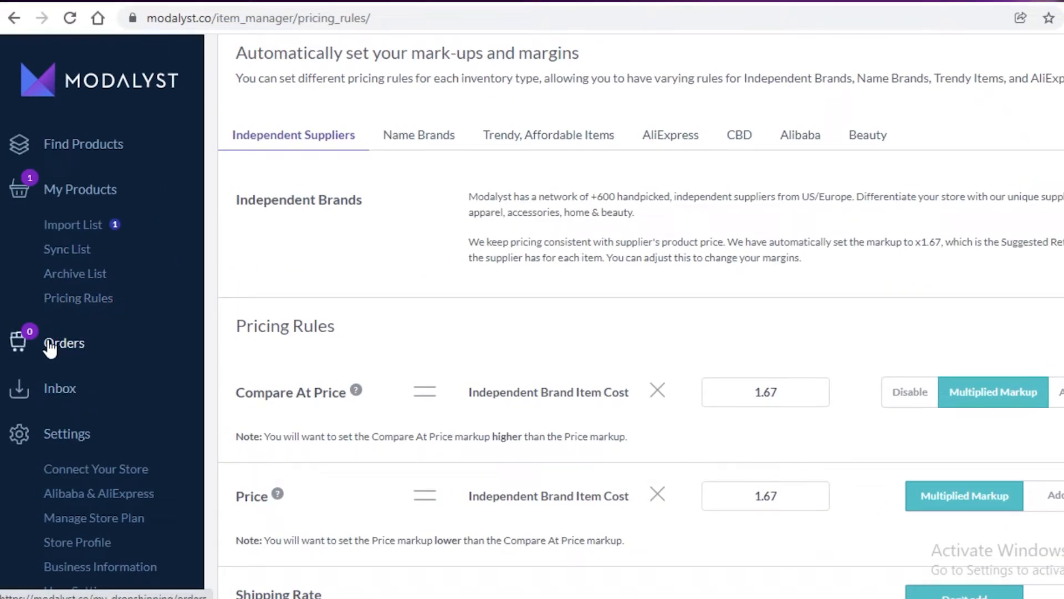
Show the Orders page with no open orders for Dec 13, 2021 to Jan 13, 2022, briefly checking Inbox
click(64, 342)
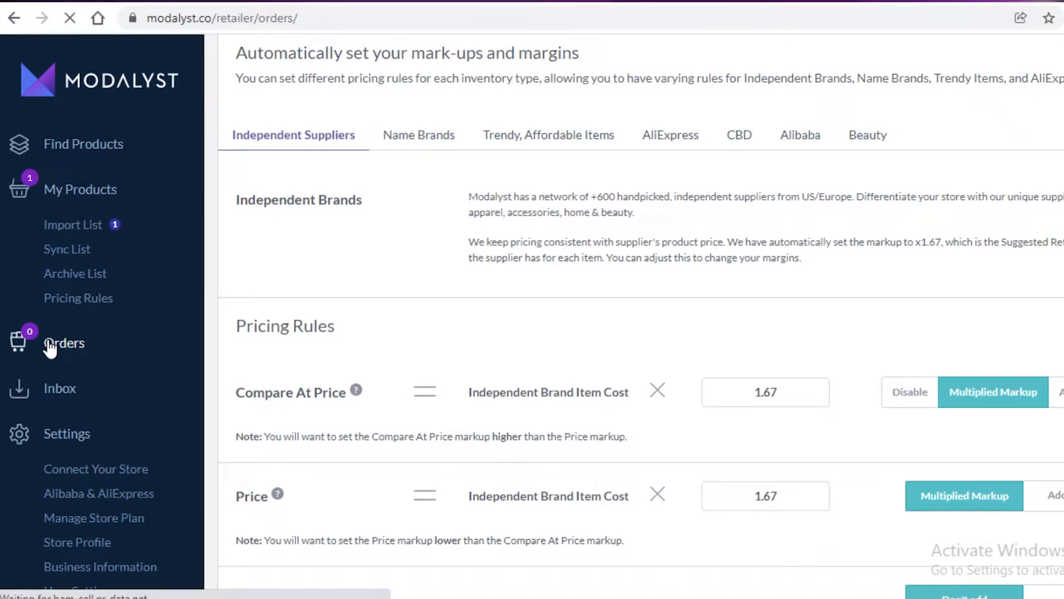
click(64, 343)
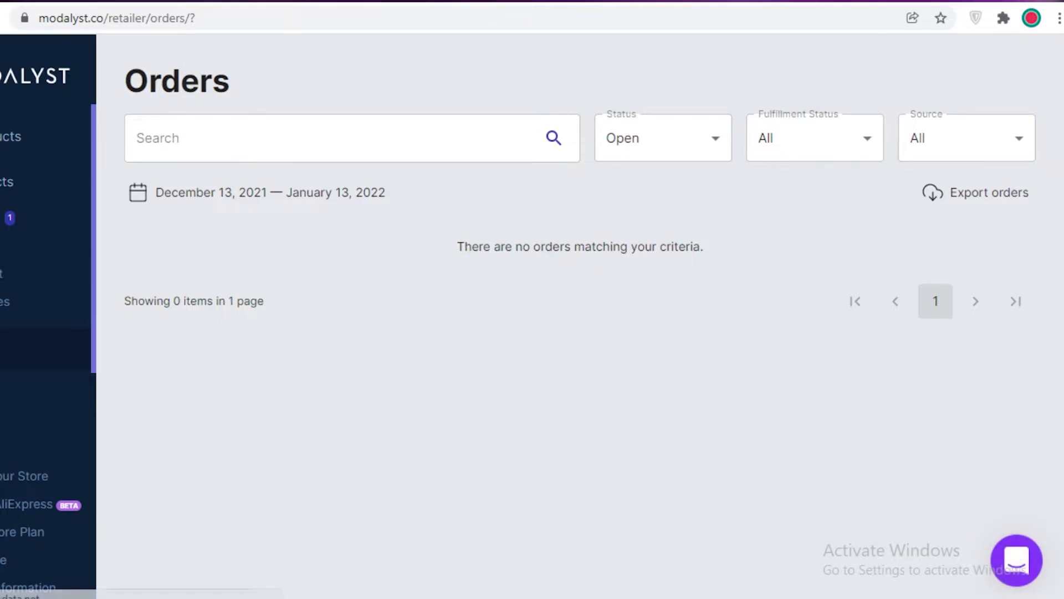
mouse_move(996, 127)
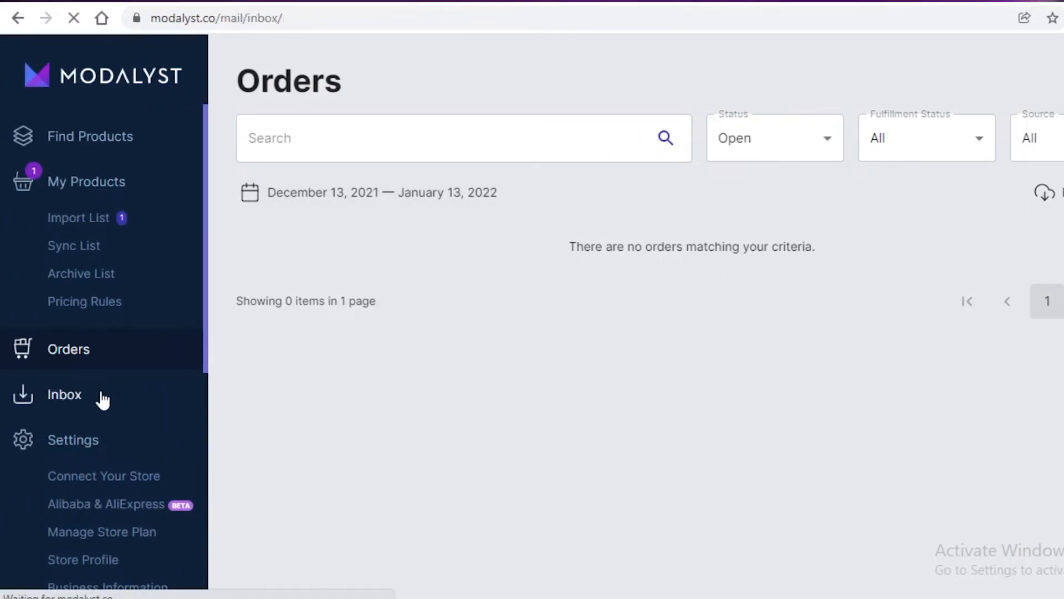
click(65, 395)
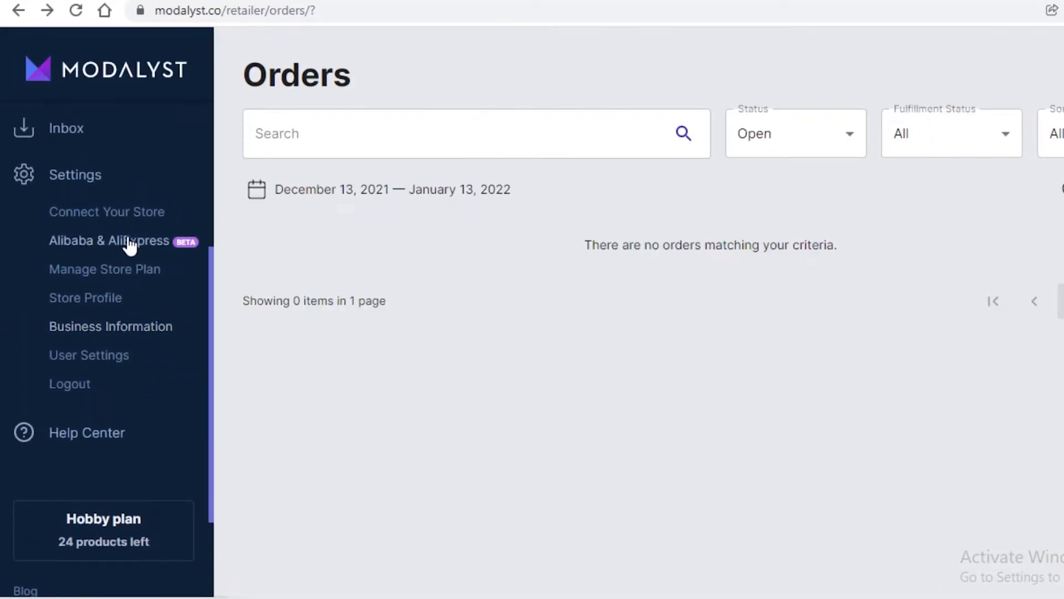
View the Alibaba & AliExpress connection settings, then the store plan page showing the free Hobby plan
click(110, 240)
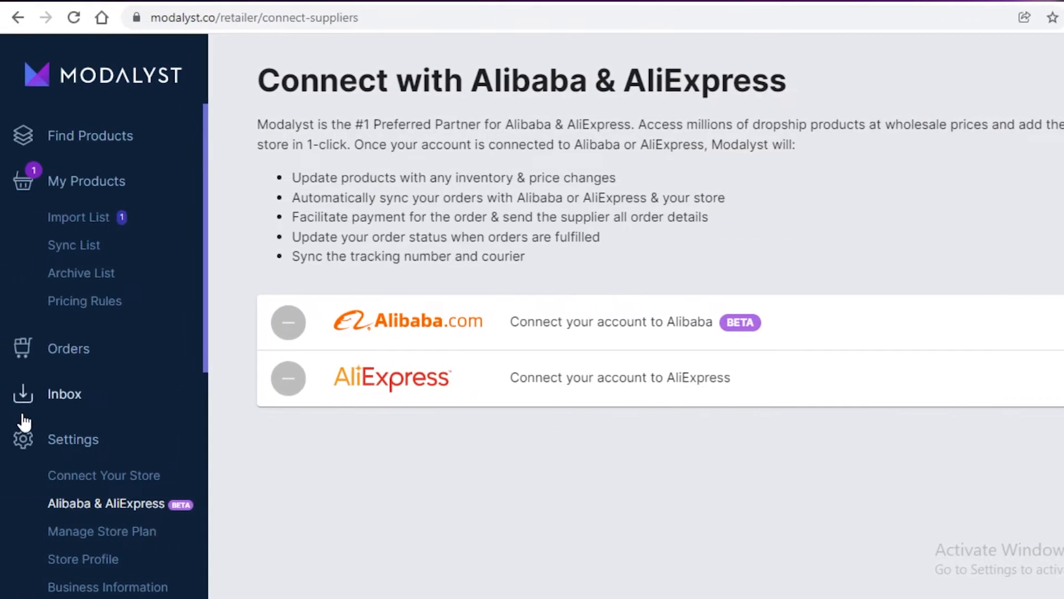
click(102, 531)
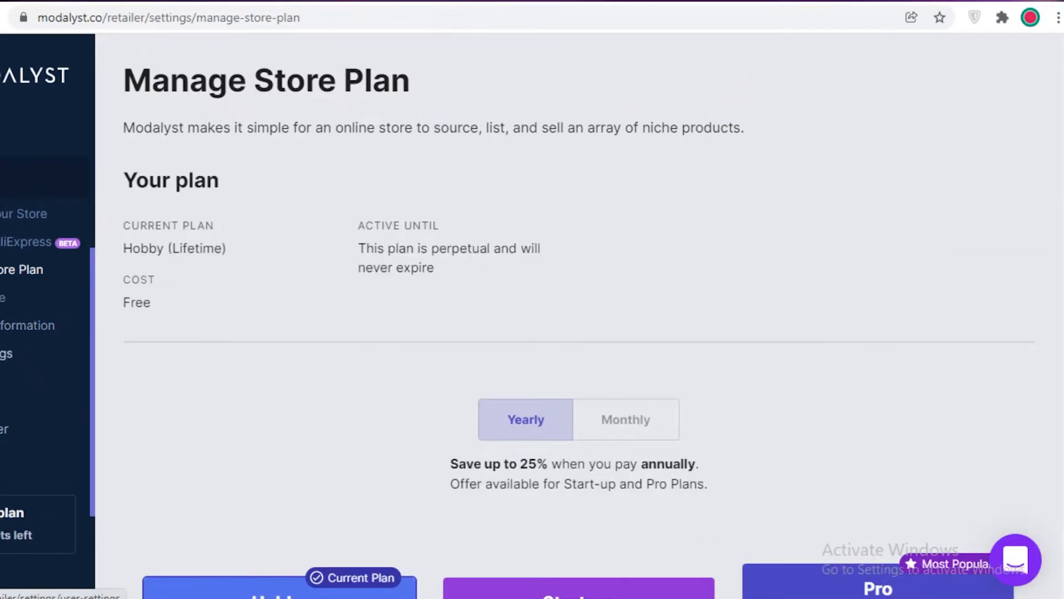
scroll(down, 3)
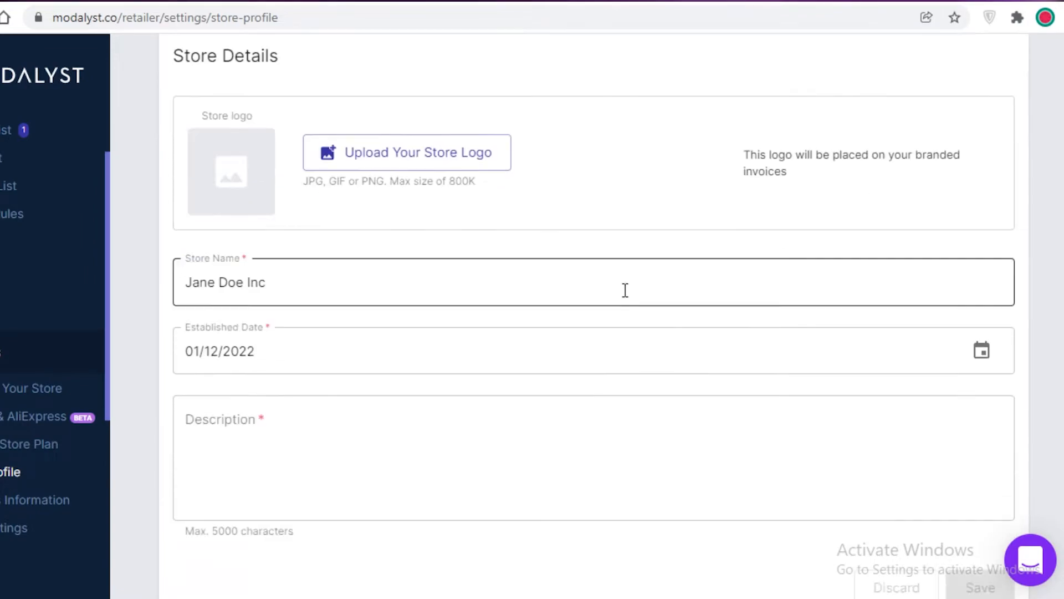
scroll(down, 3)
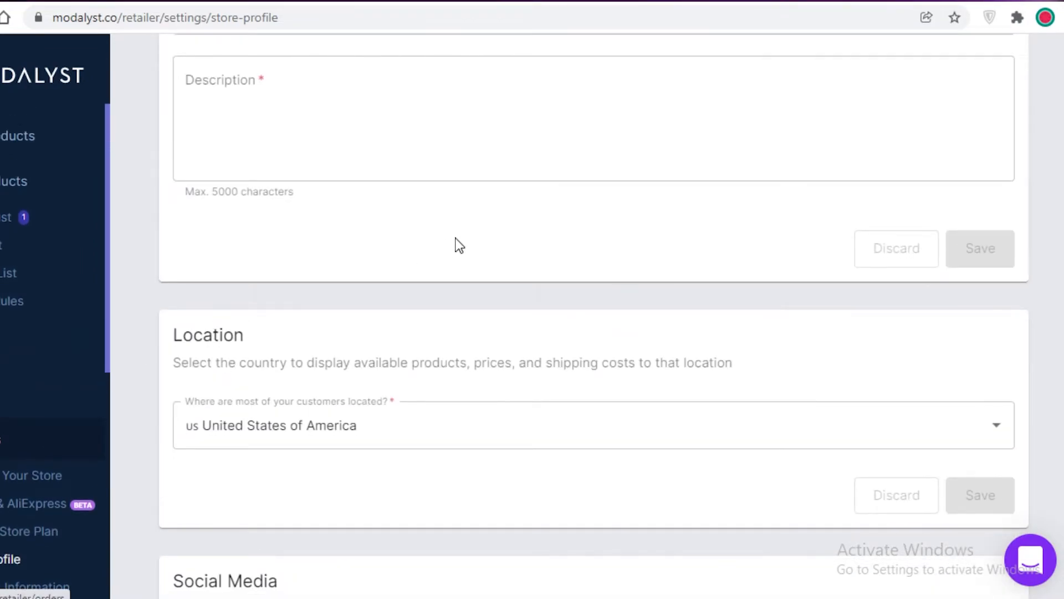
mouse_move(523, 263)
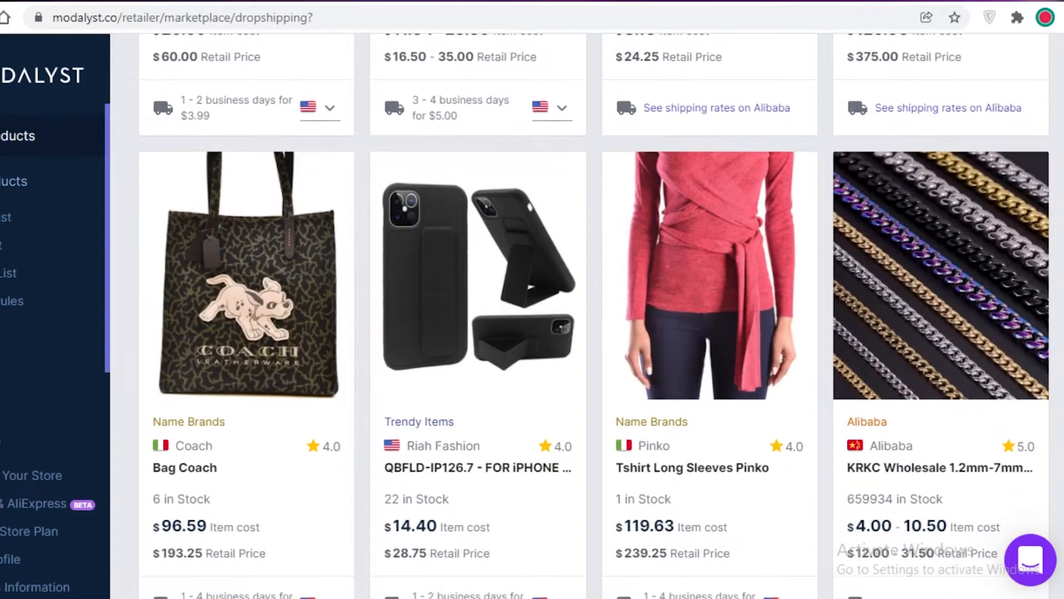
Scroll through the store profile and product catalogue pages down to the public pricing page
scroll(down, 3)
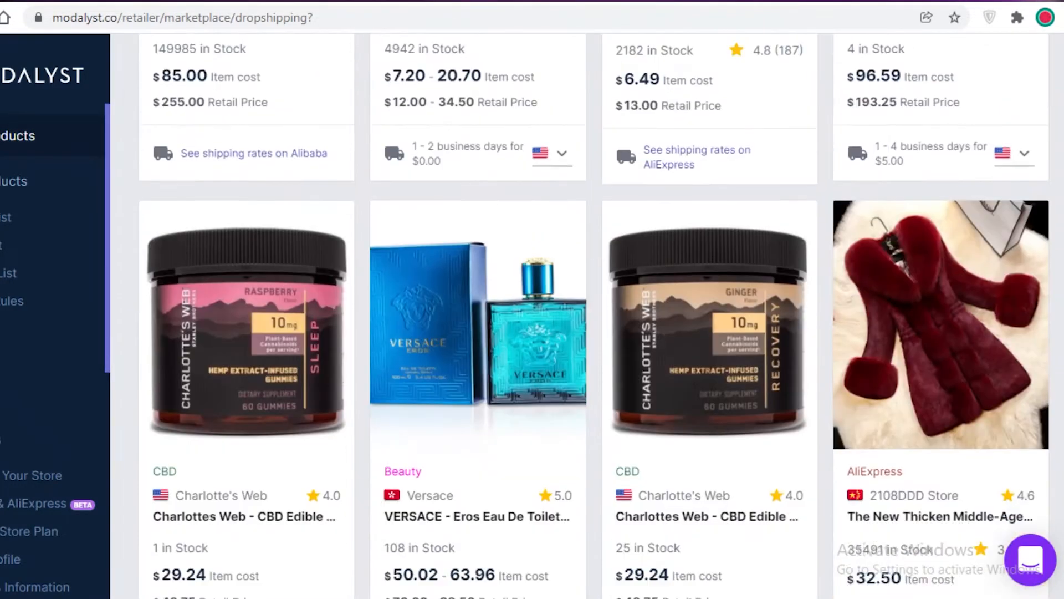
scroll(down, 3)
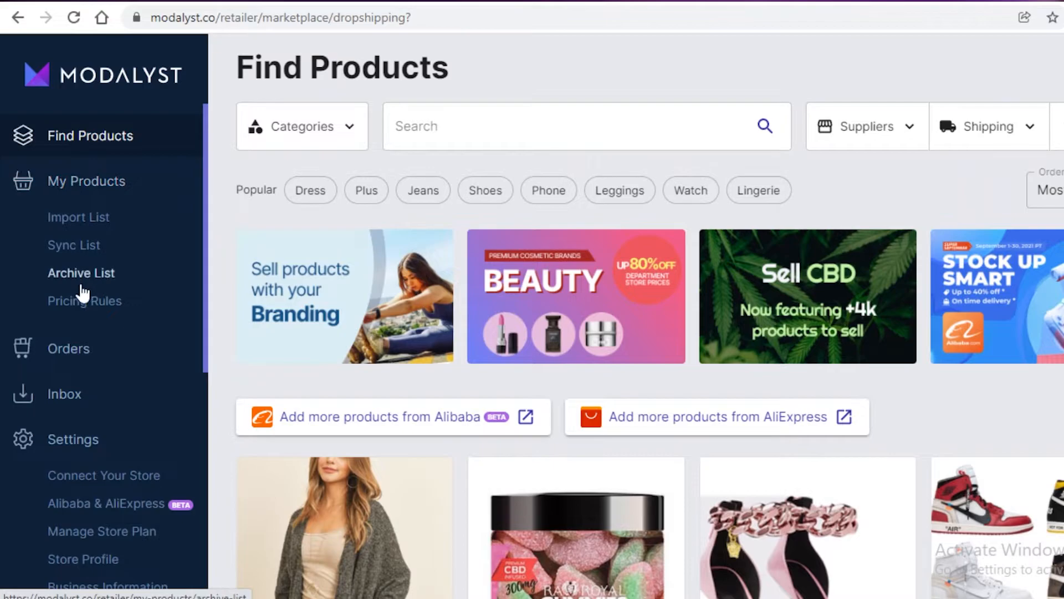
scroll(down, 3)
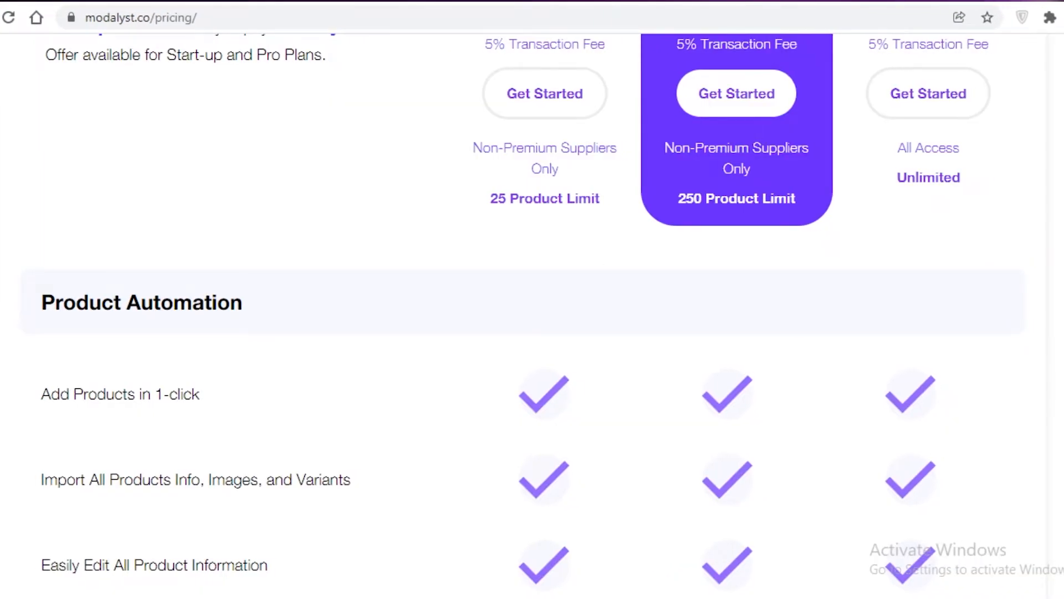
Scroll the pricing page through the Product Automation checklist: order tracking, variant mapping, product editing, bulk adding
scroll(up, 3)
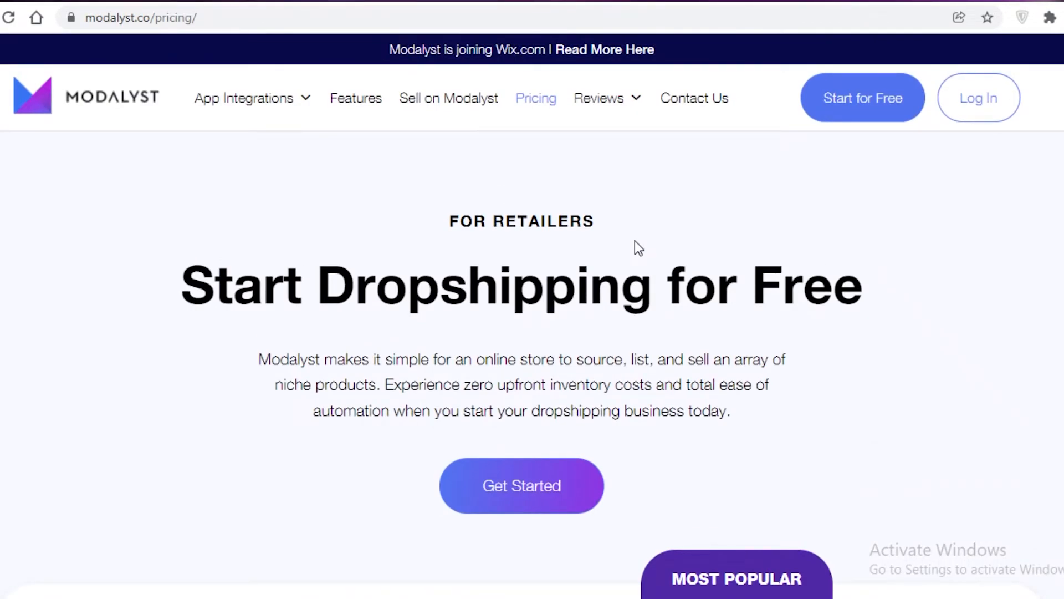
scroll(down, 3)
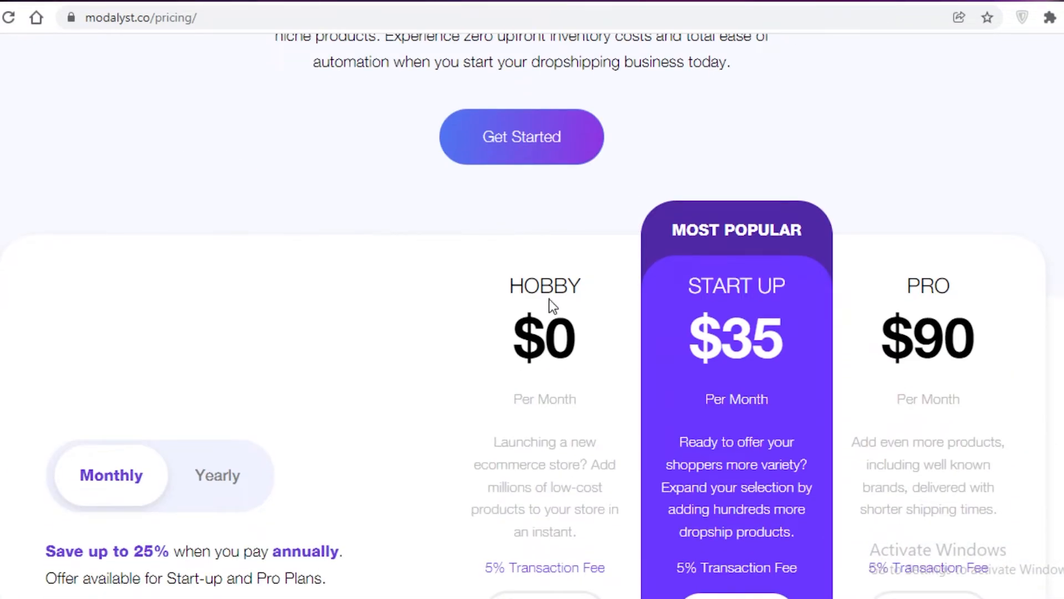
scroll(down, 3)
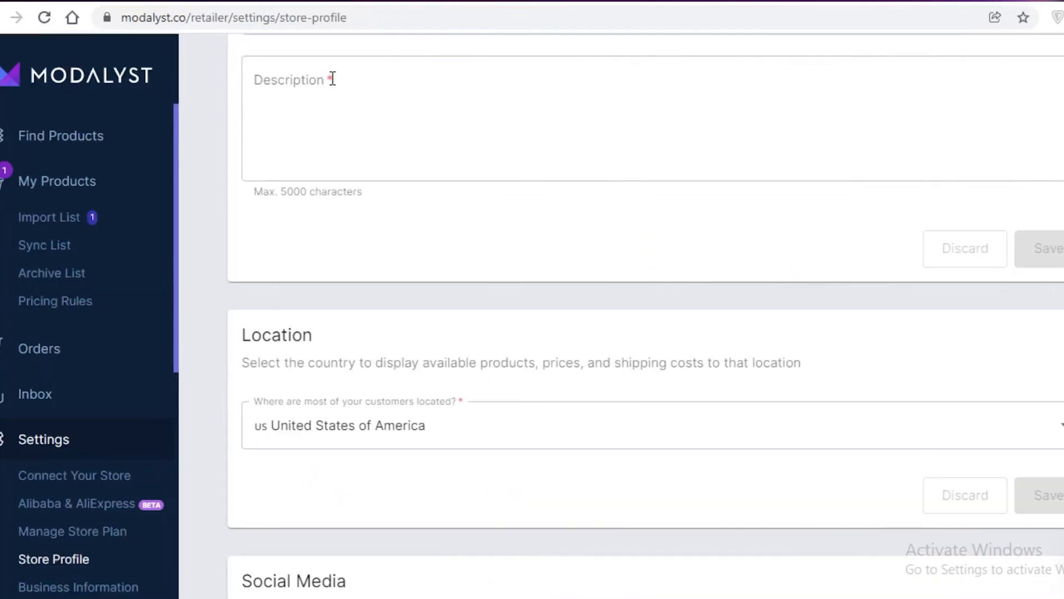
scroll(up, 3)
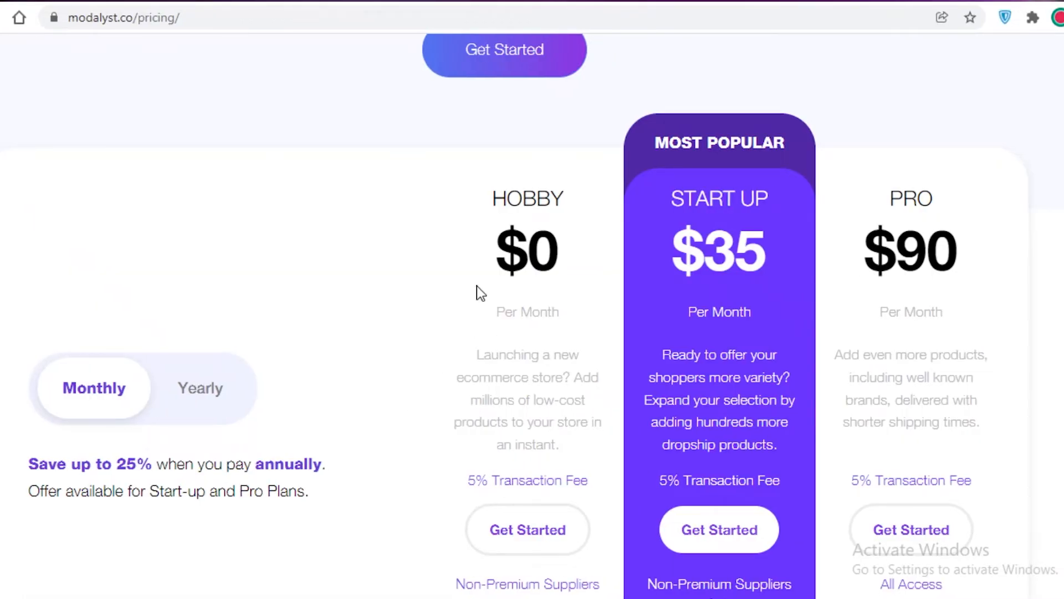
scroll(down, 3)
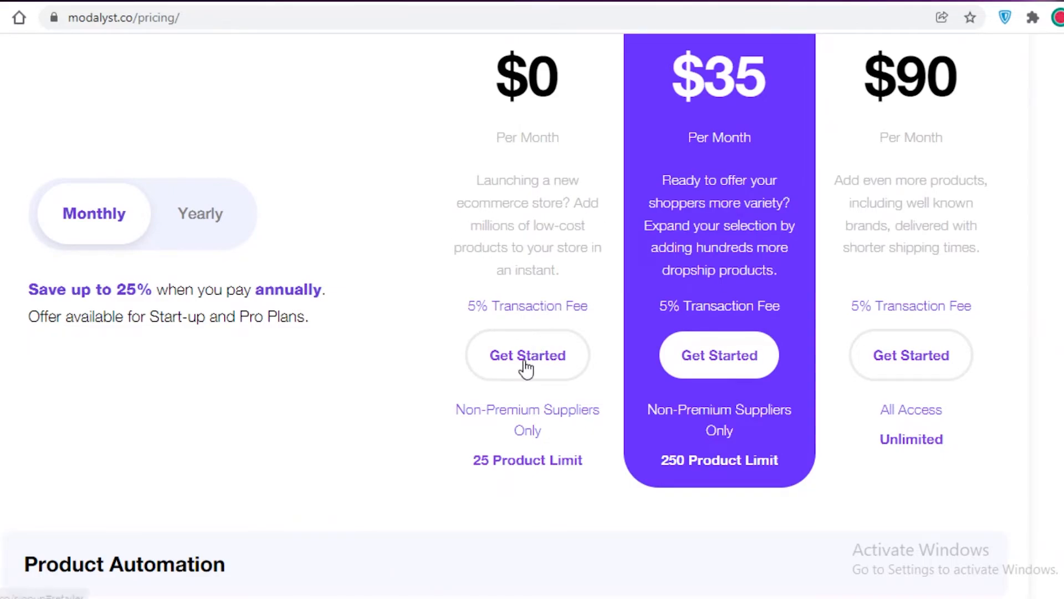
mouse_move(438, 481)
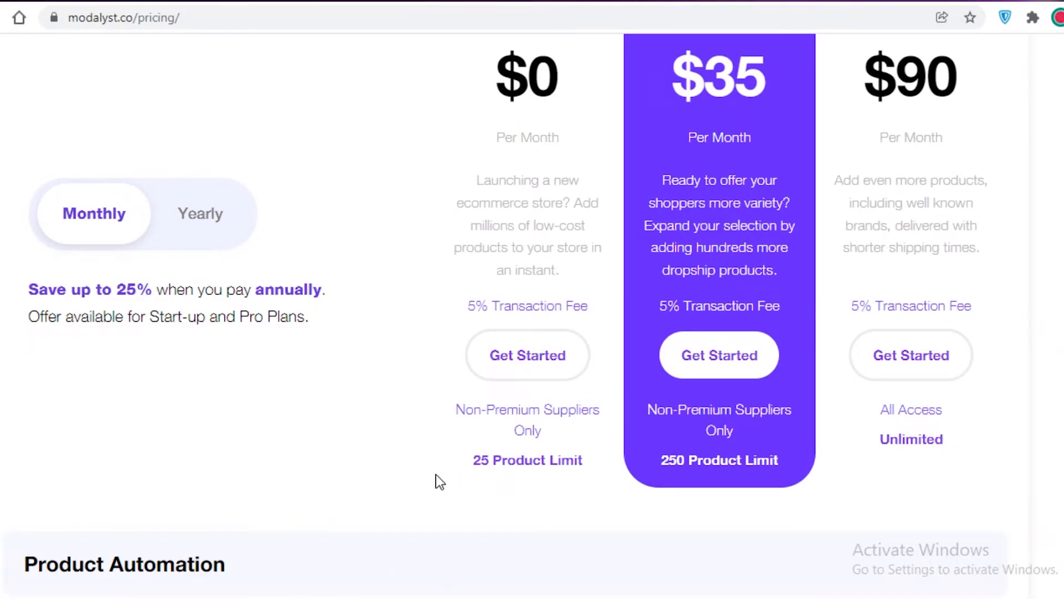
scroll(down, 3)
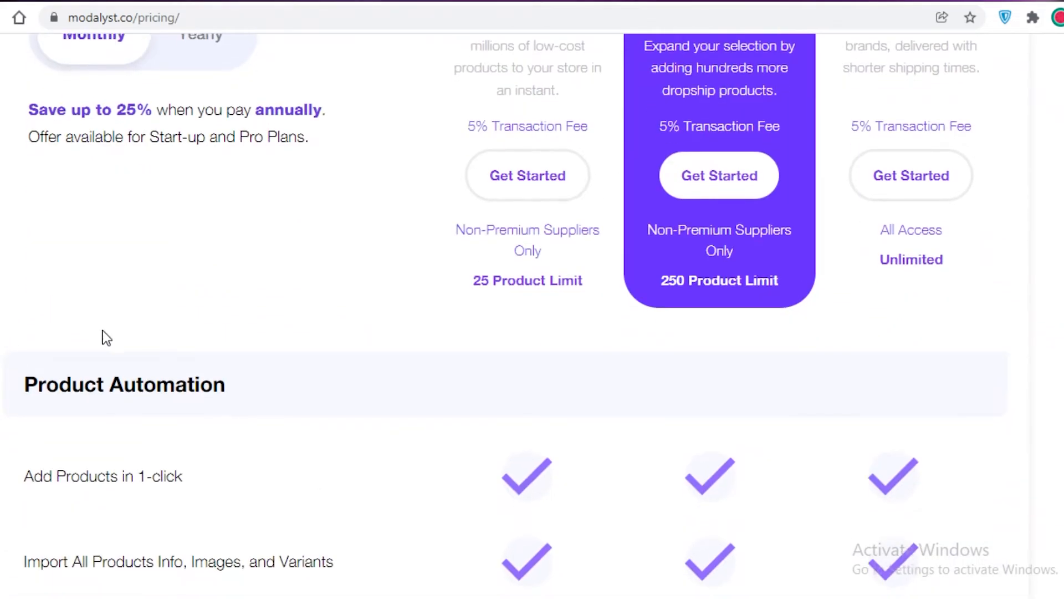
Continue down to the Pricing Automation section and back up to review the shared features
scroll(down, 3)
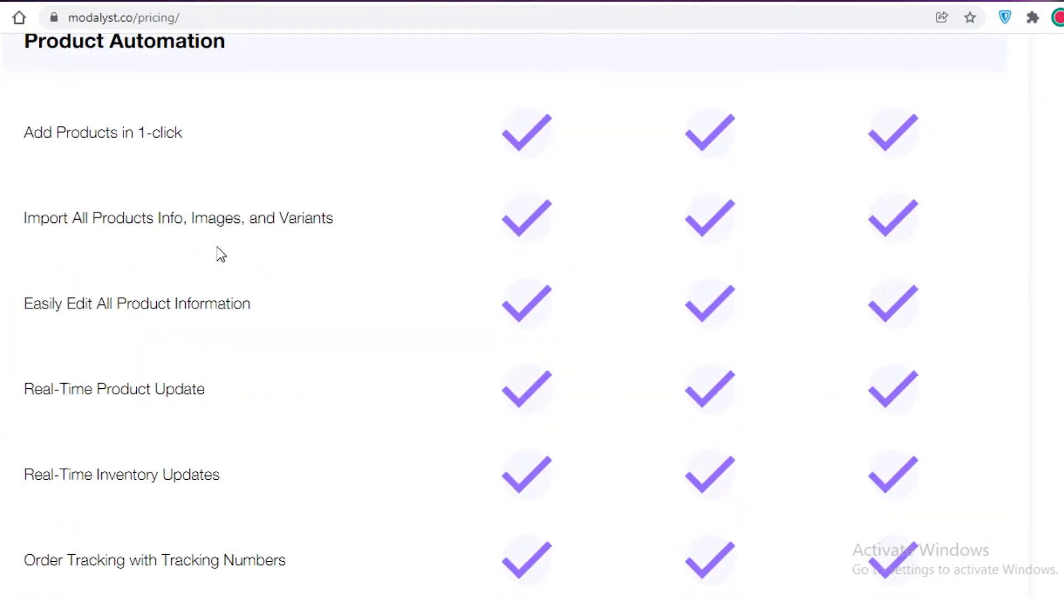
scroll(down, 3)
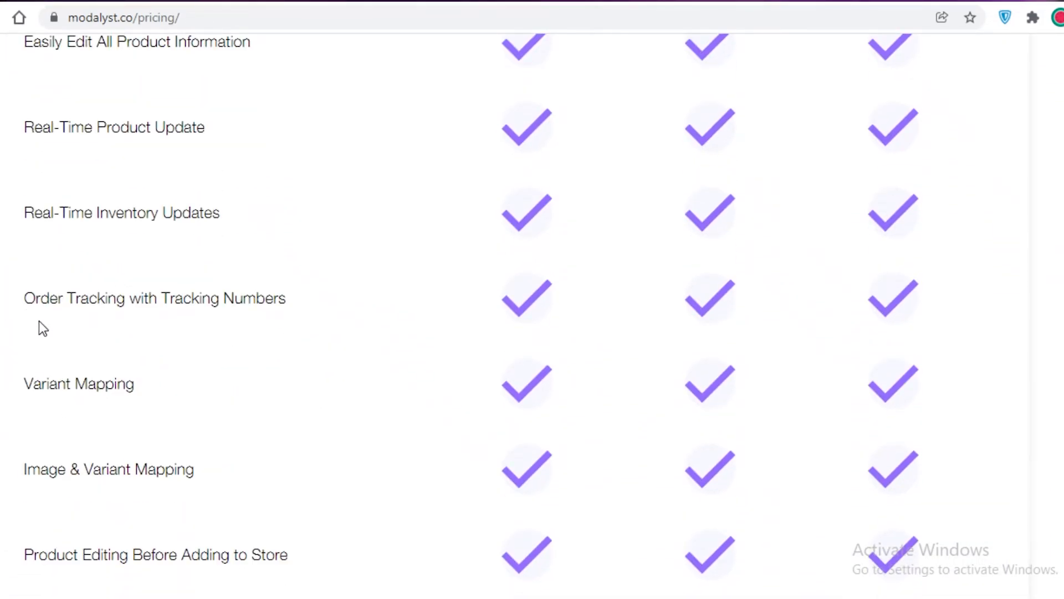
scroll(down, 3)
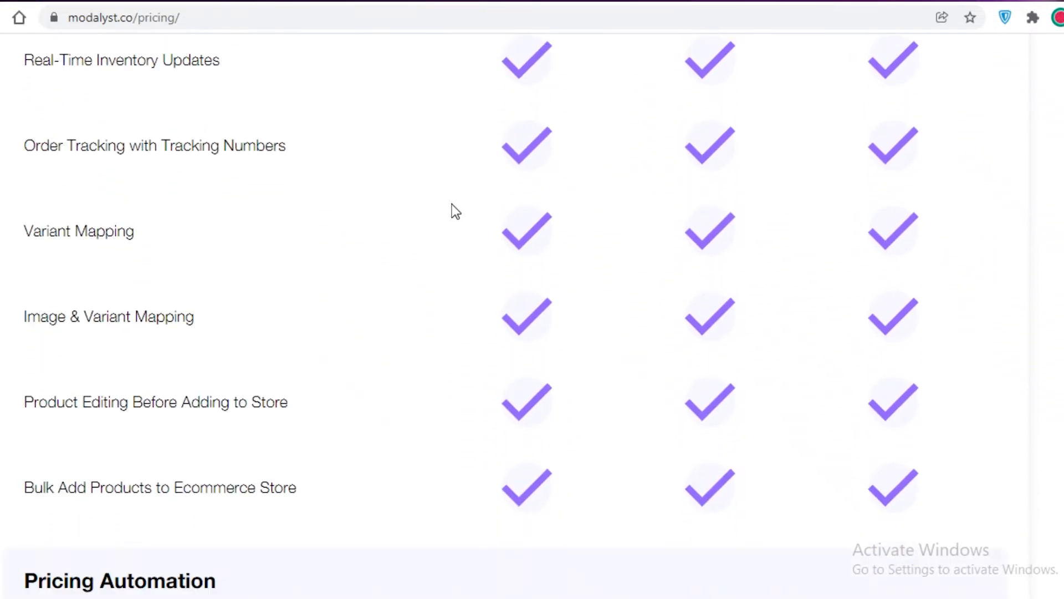
scroll(down, 3)
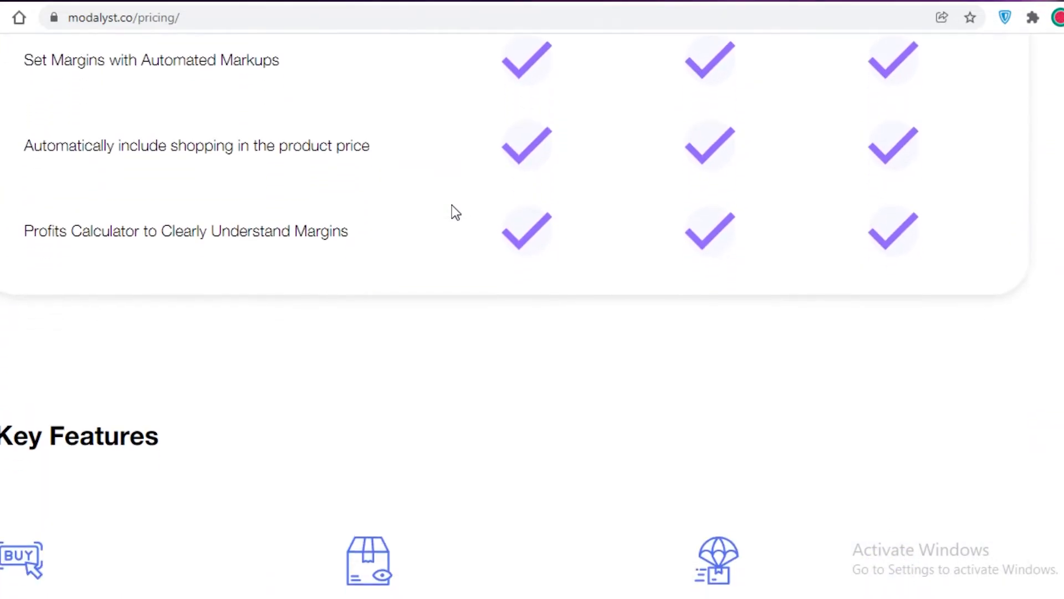
scroll(up, 3)
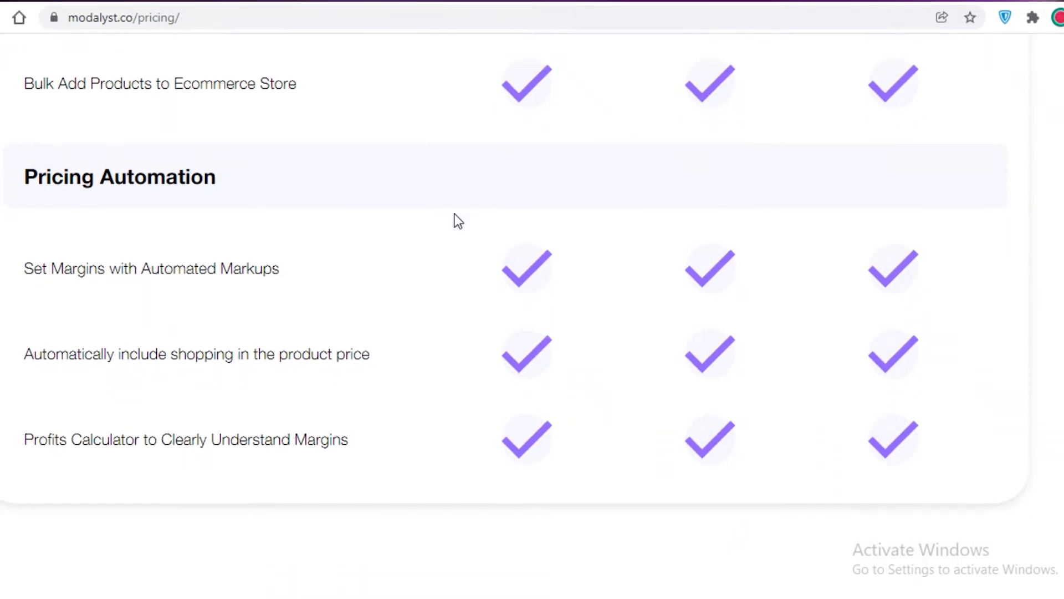
scroll(down, 3)
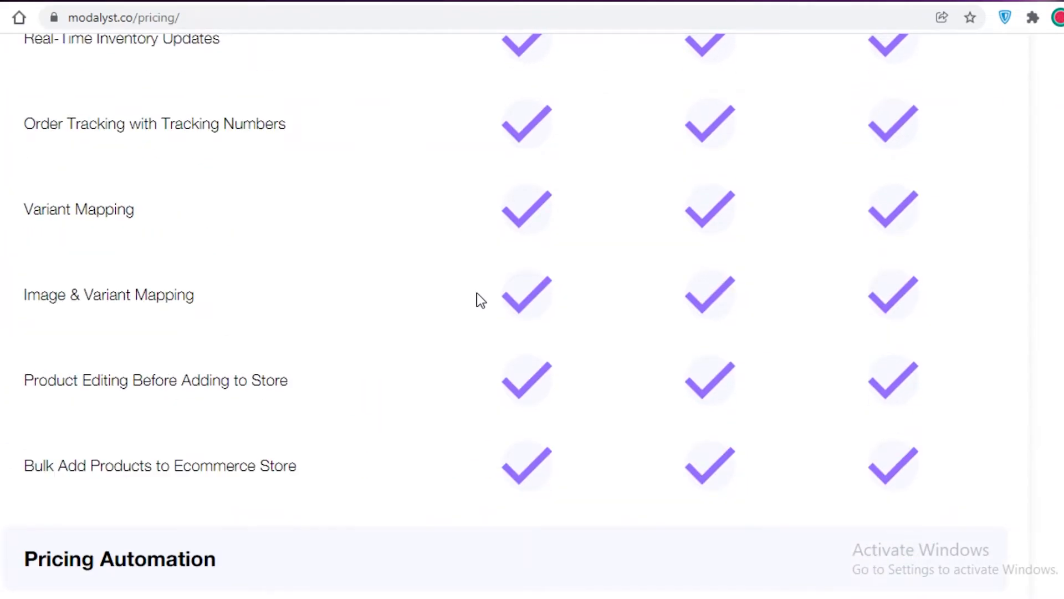
scroll(up, 3)
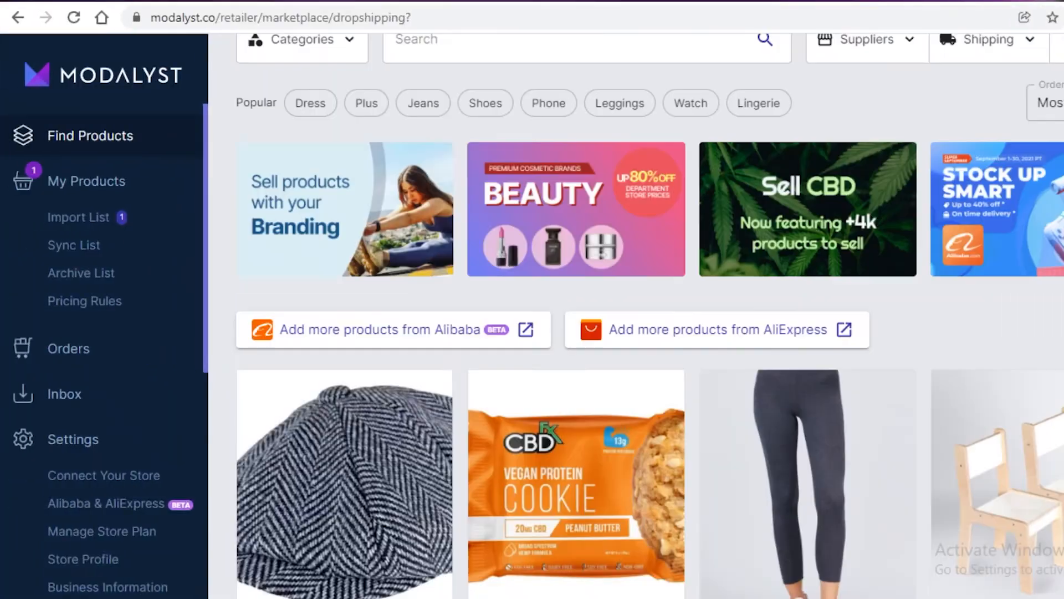
Compare the Hobby $0, Start Up $35 and Pro $90 monthly plan cards on the pricing page
scroll(down, 3)
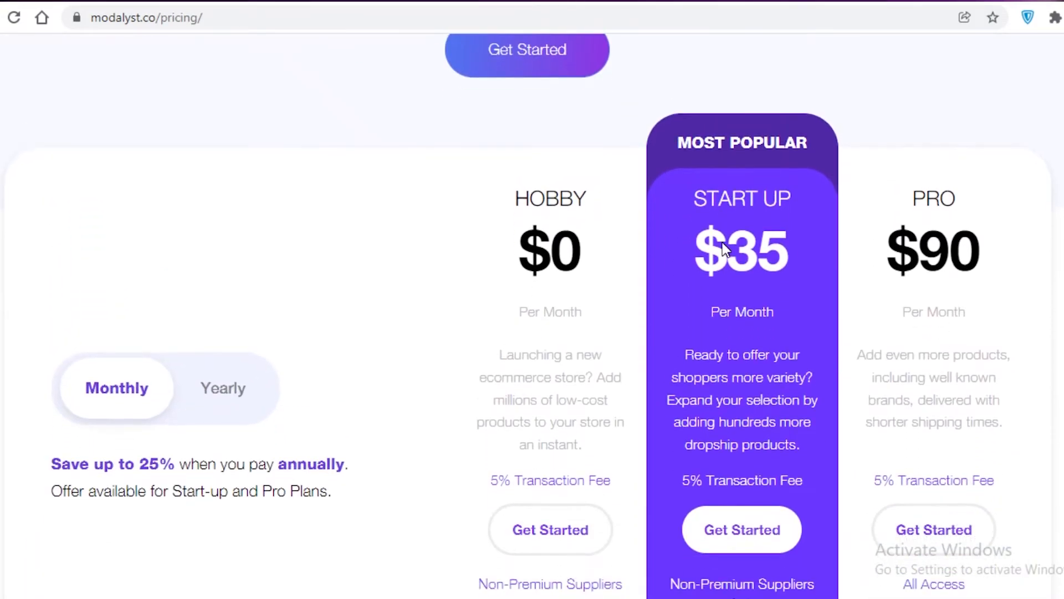
scroll(down, 3)
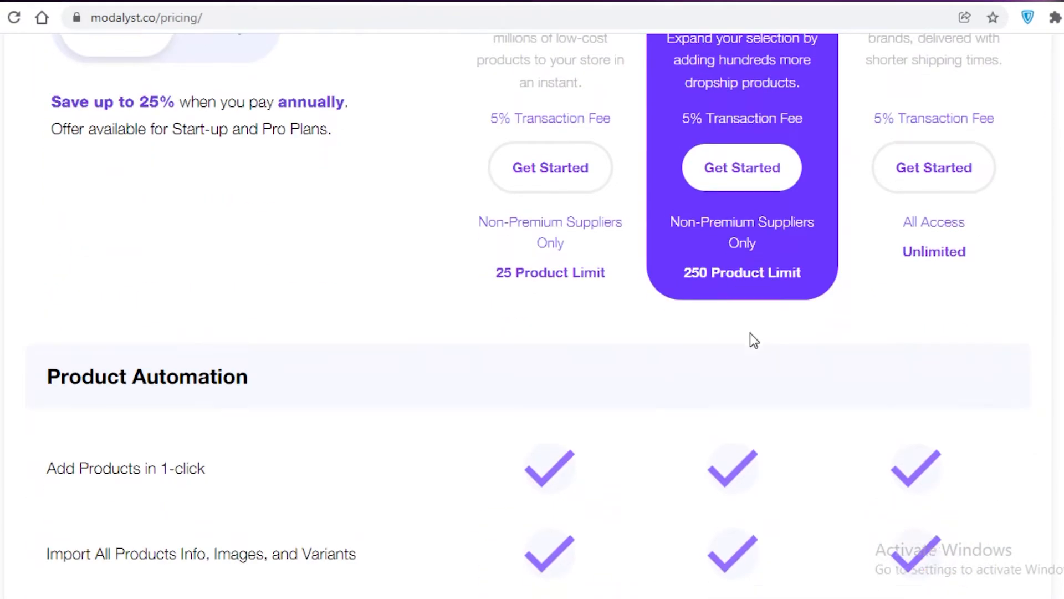
scroll(up, 3)
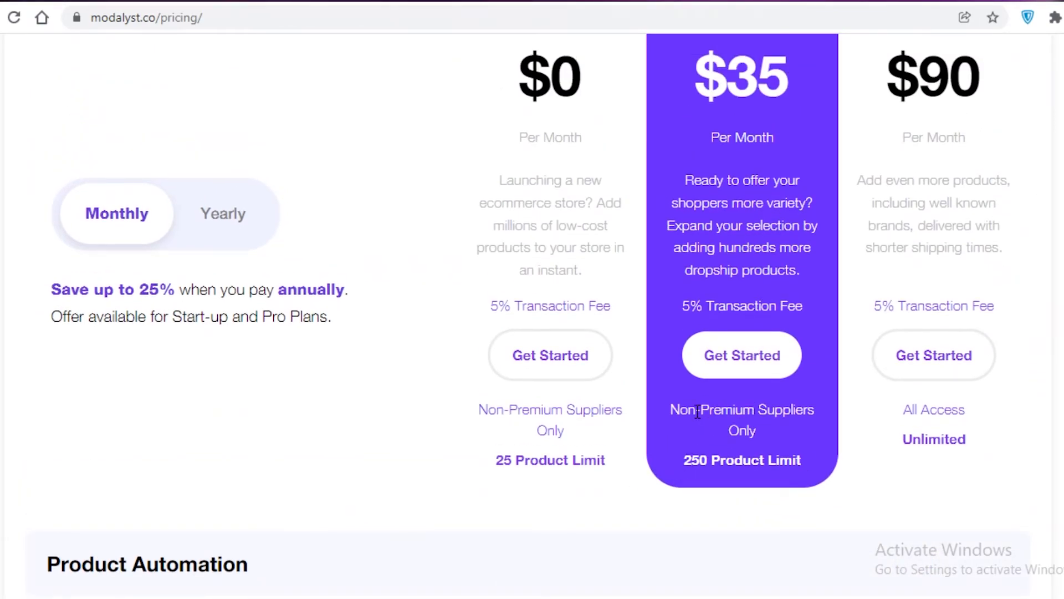
double_click(695, 459)
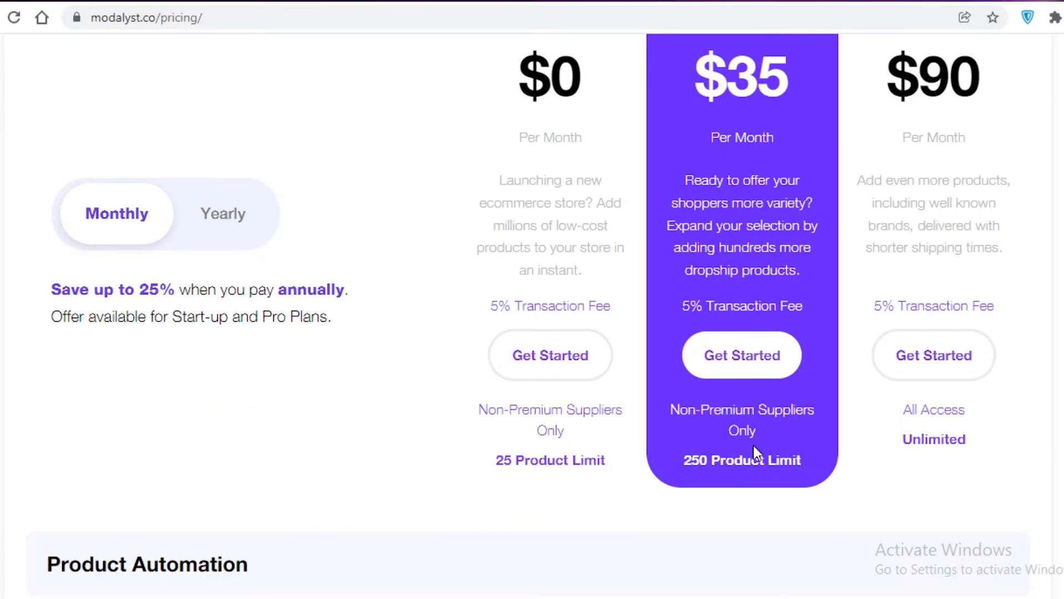
mouse_move(713, 457)
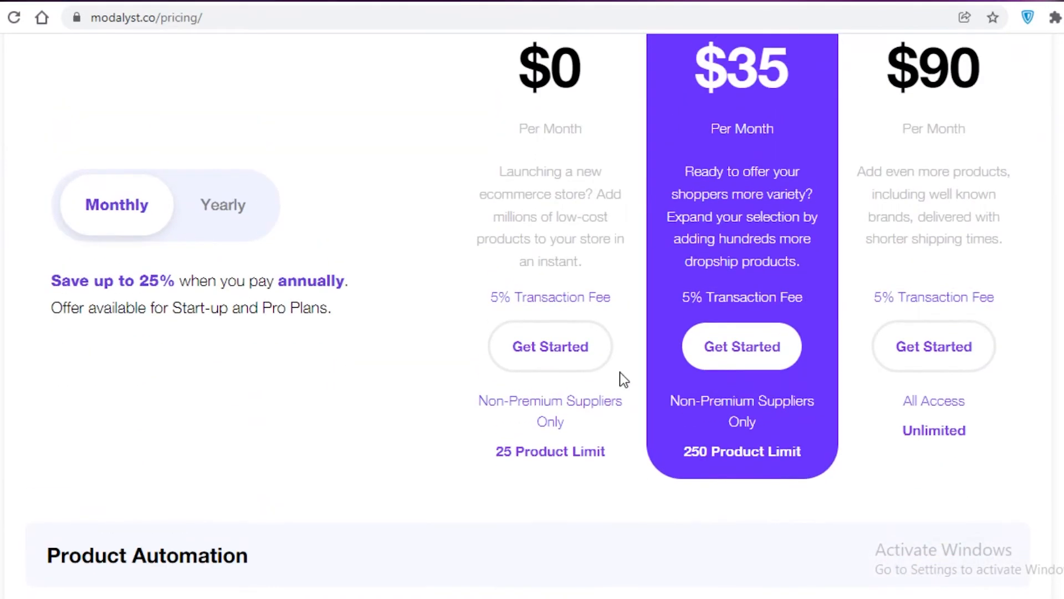
scroll(up, 3)
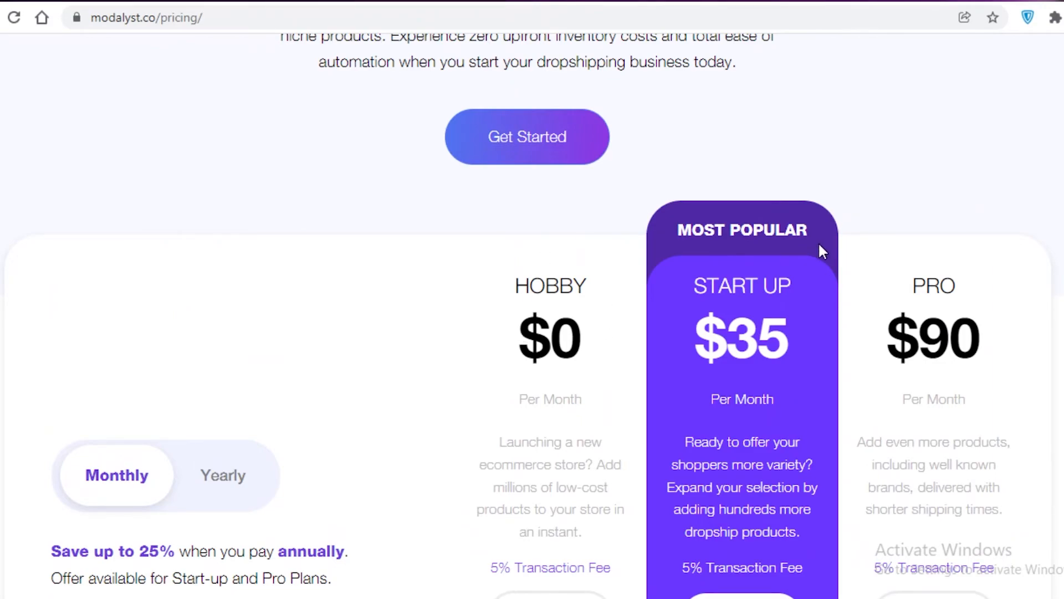
scroll(down, 3)
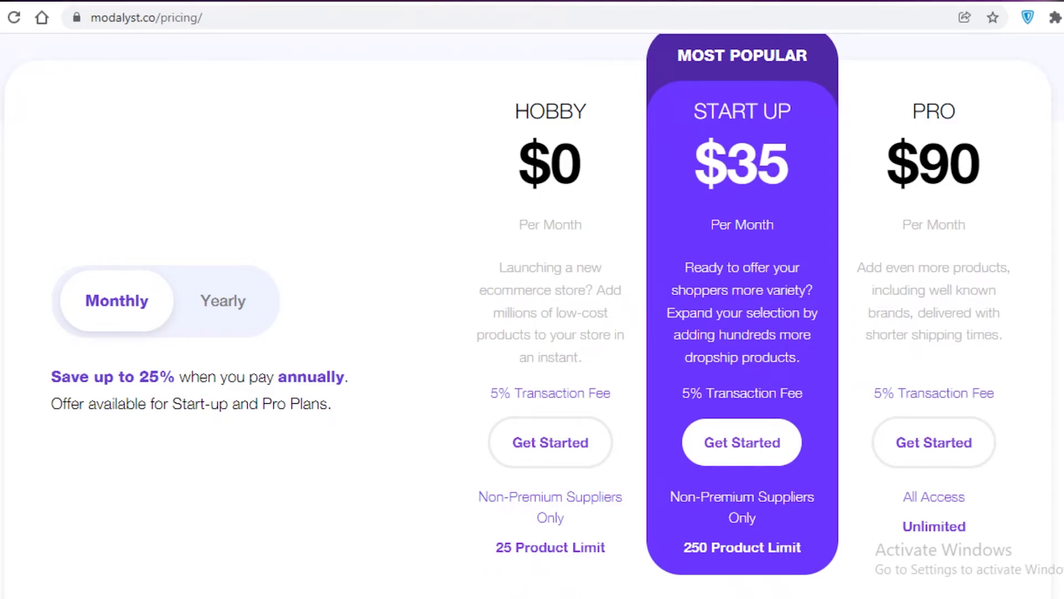
mouse_move(1049, 268)
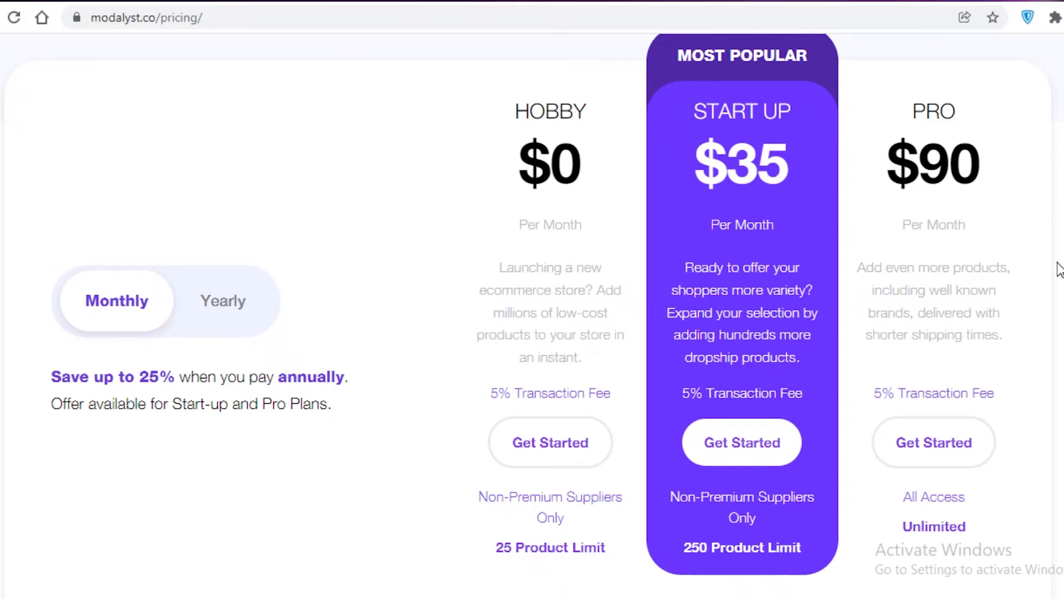
Review the plans' product limits of 25, 250 and unlimited products, scrolling back and forth
scroll(down, 3)
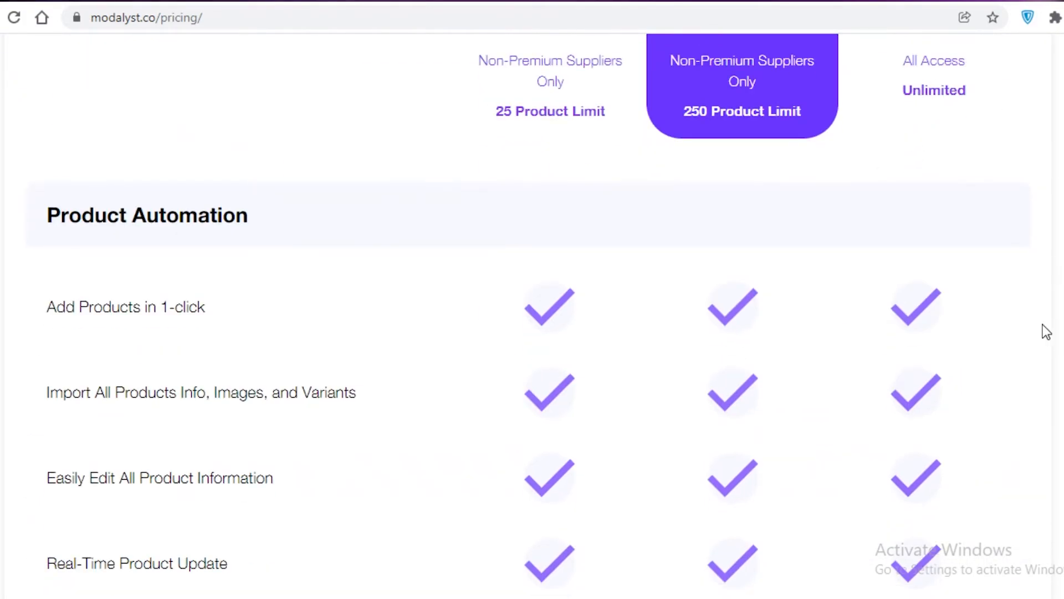
scroll(up, 3)
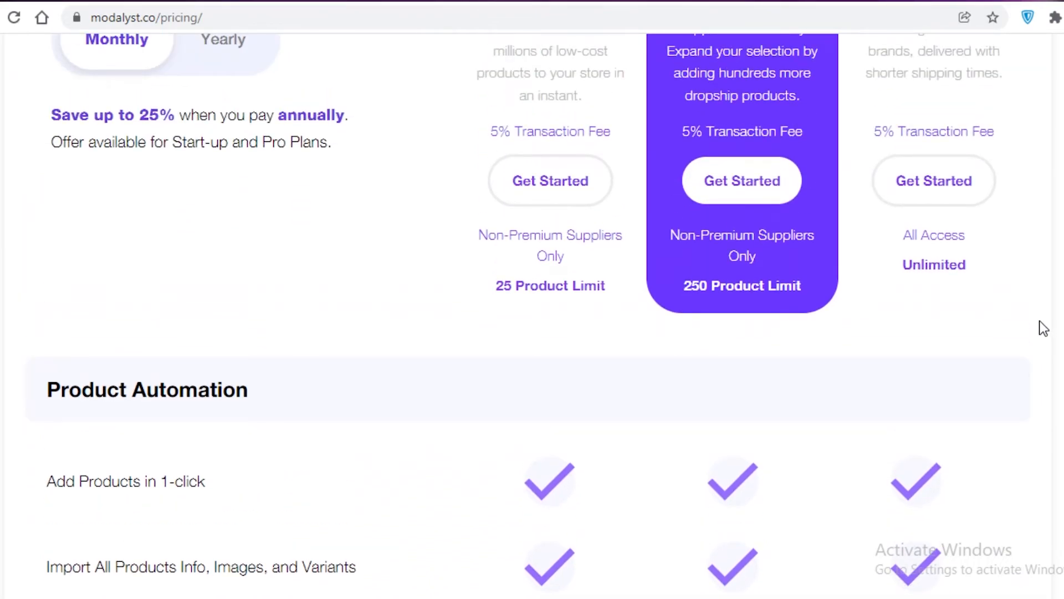
mouse_move(815, 343)
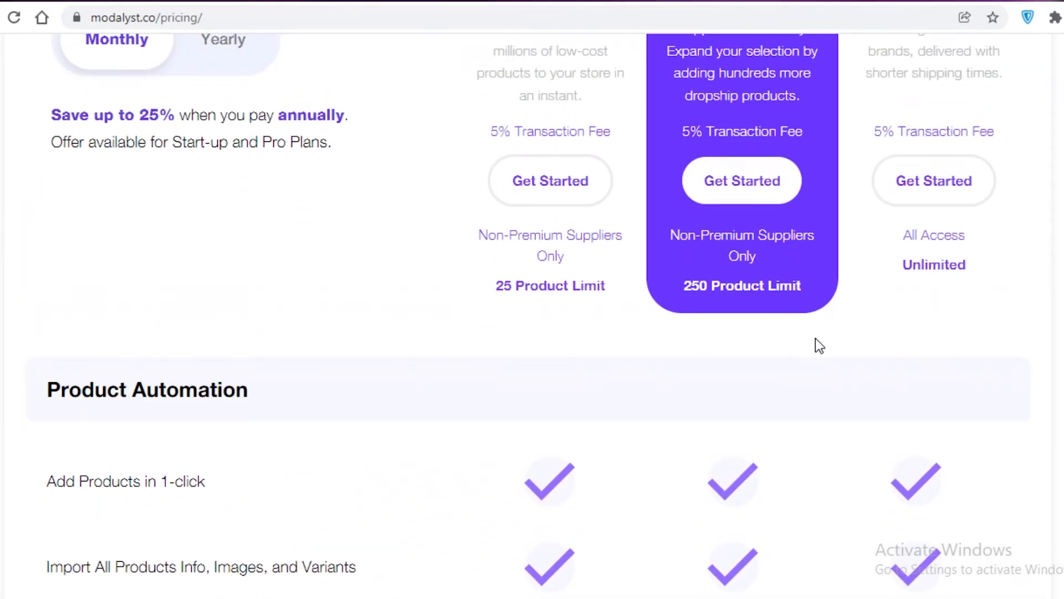
scroll(up, 3)
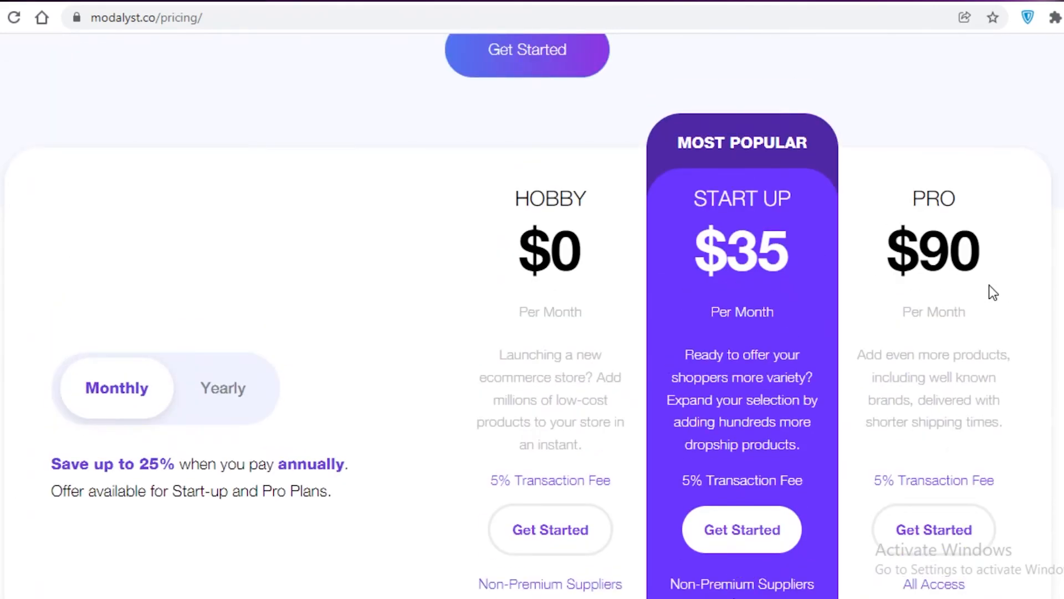
mouse_move(1003, 230)
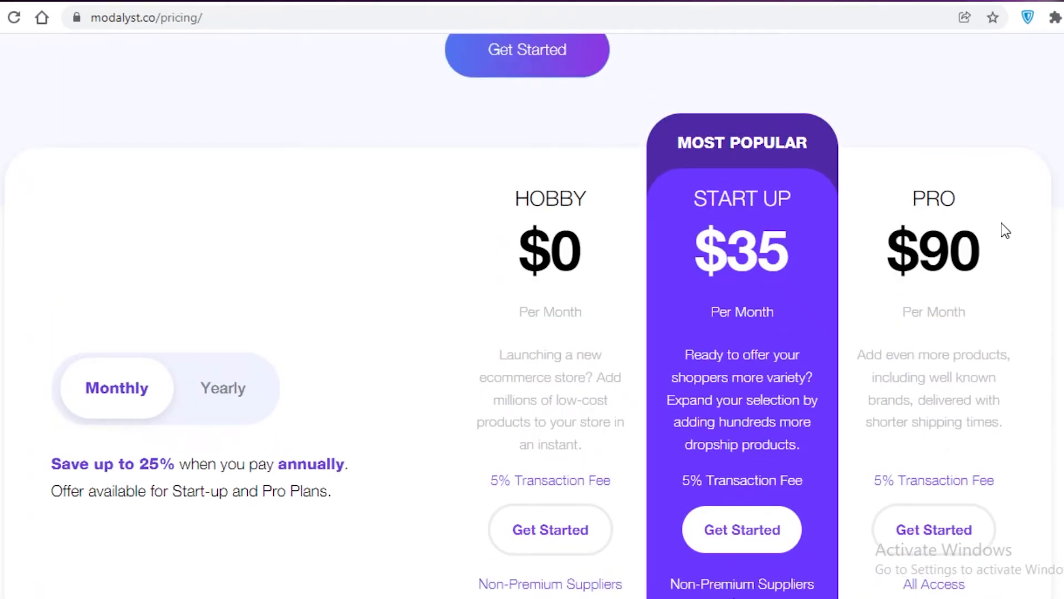
scroll(down, 3)
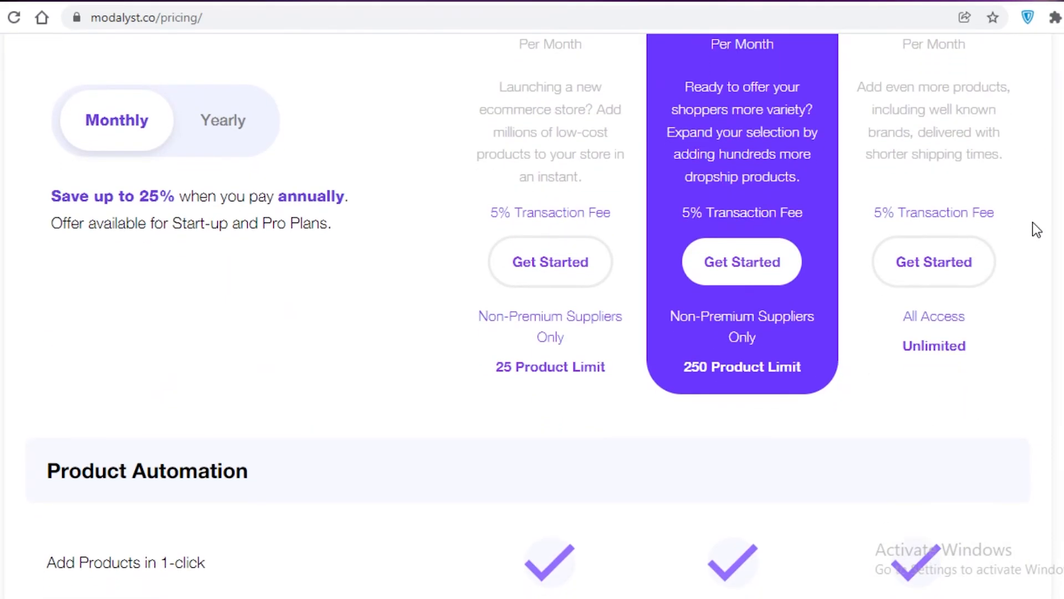
scroll(down, 3)
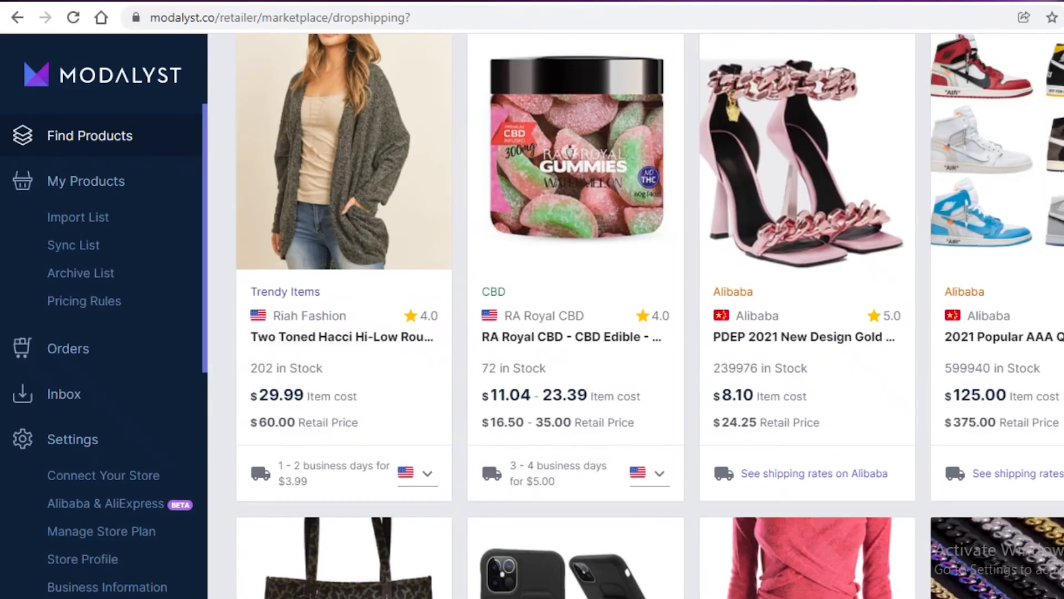
mouse_move(118, 87)
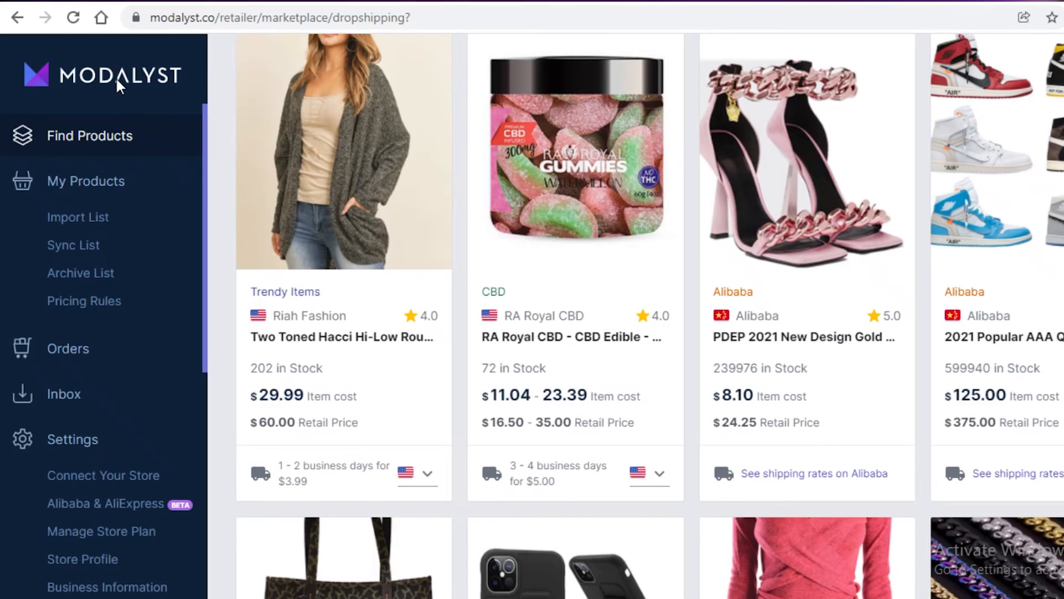
mouse_move(570, 11)
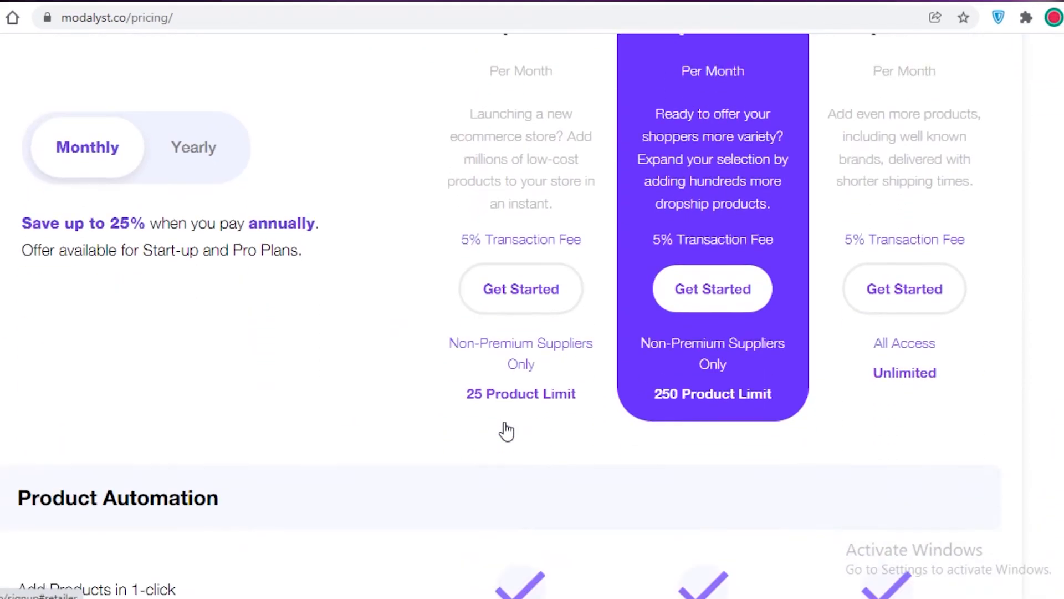
Scroll from the three plan cards down the Product Automation checkmarks toward Pricing Automation and back
scroll(down, 3)
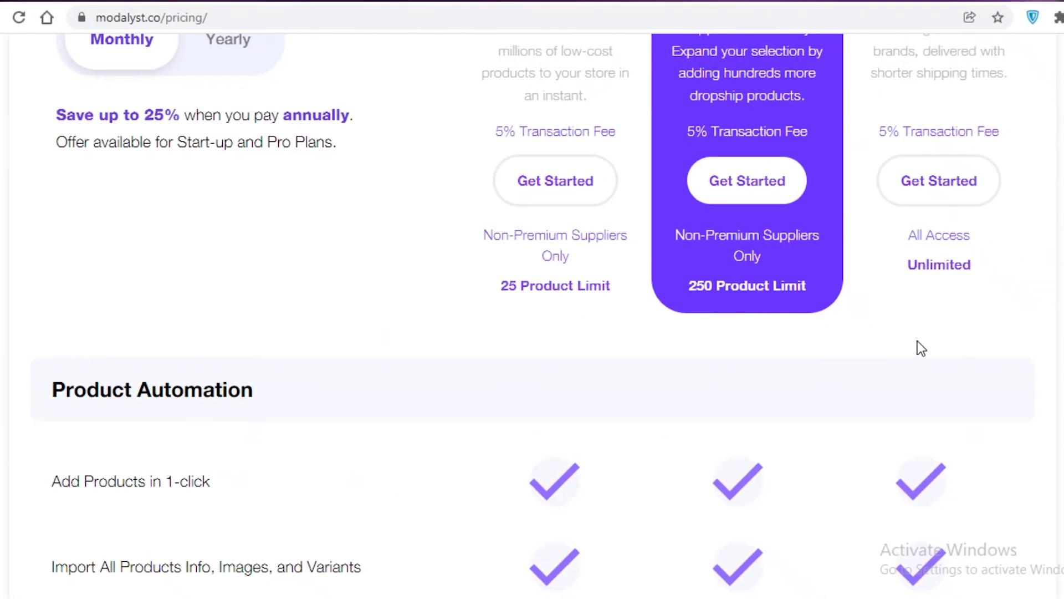
scroll(up, 3)
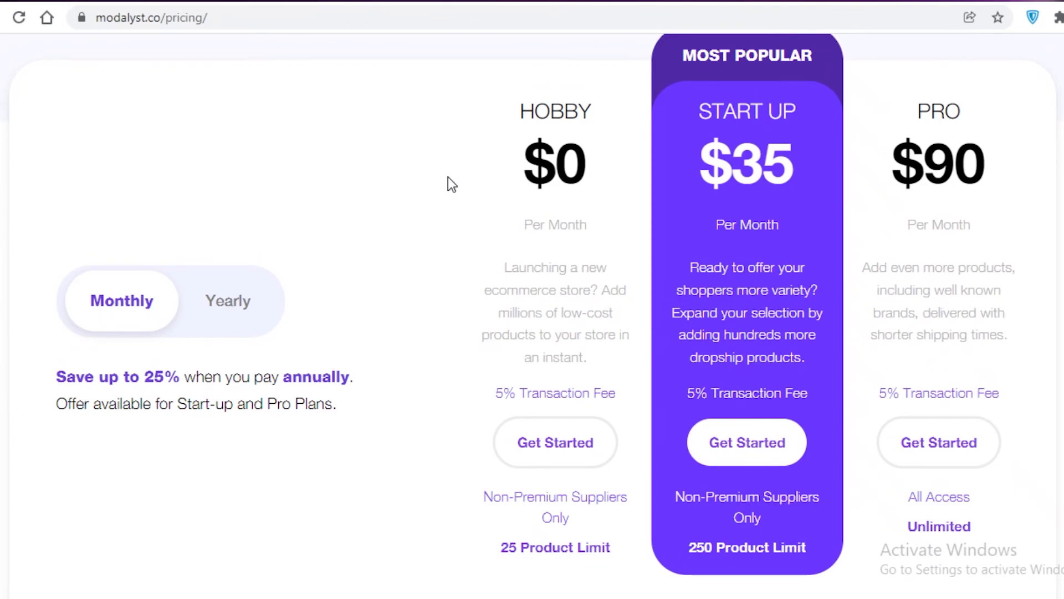
mouse_move(819, 189)
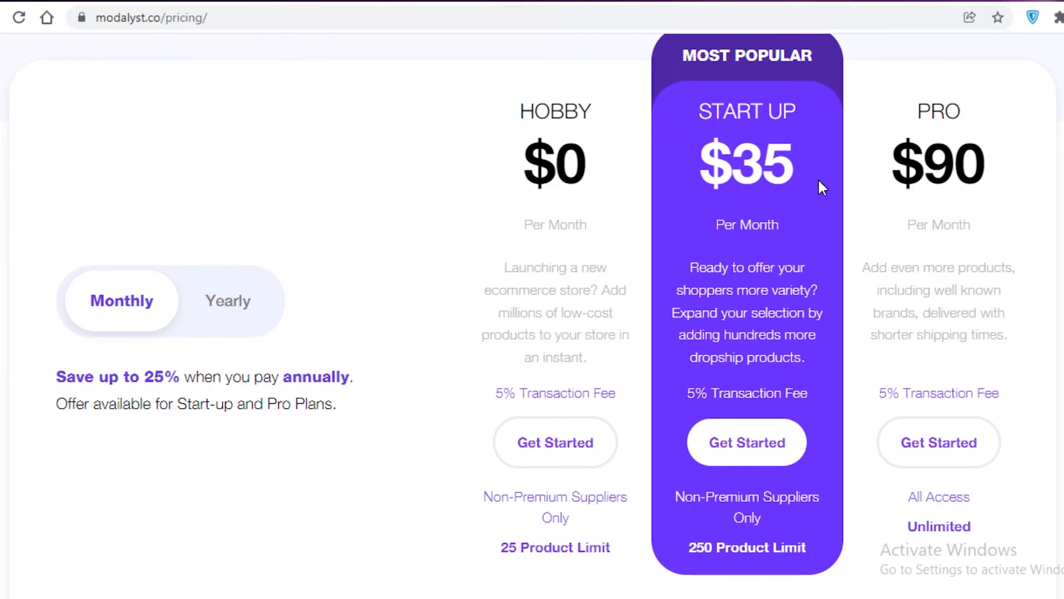
scroll(down, 3)
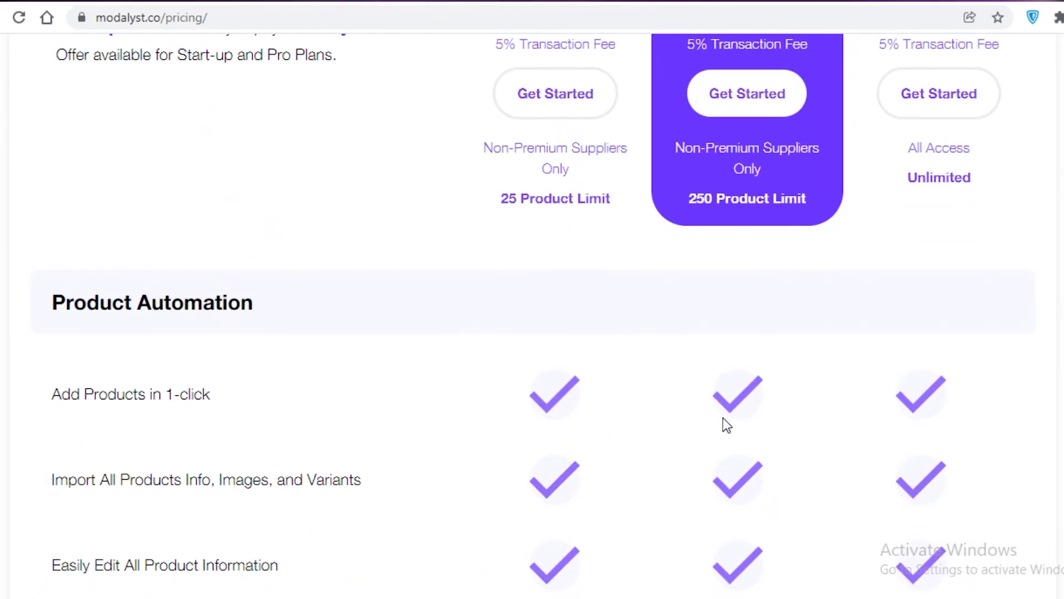
scroll(down, 3)
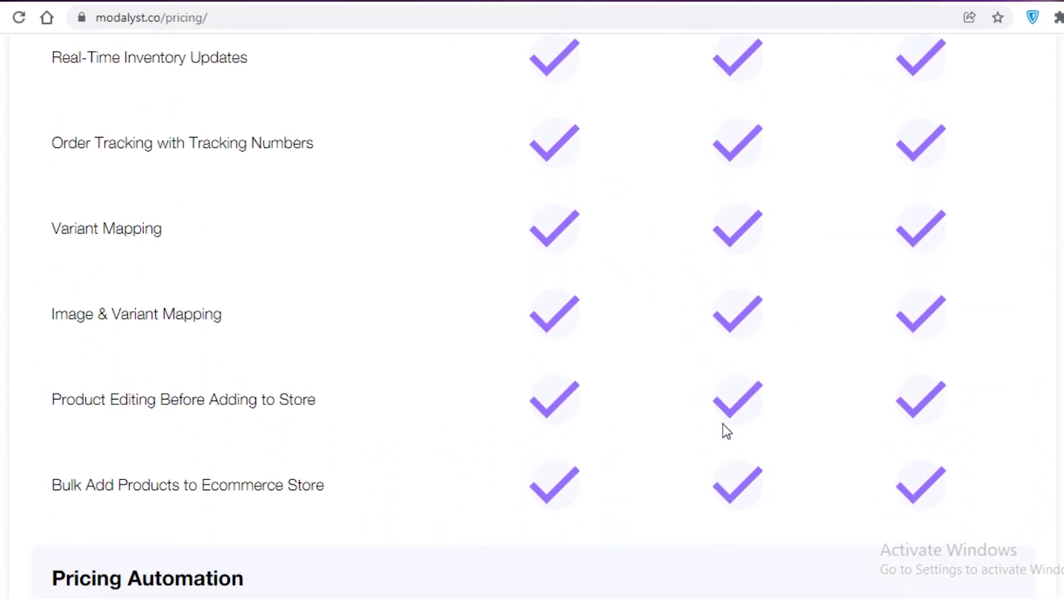
scroll(up, 3)
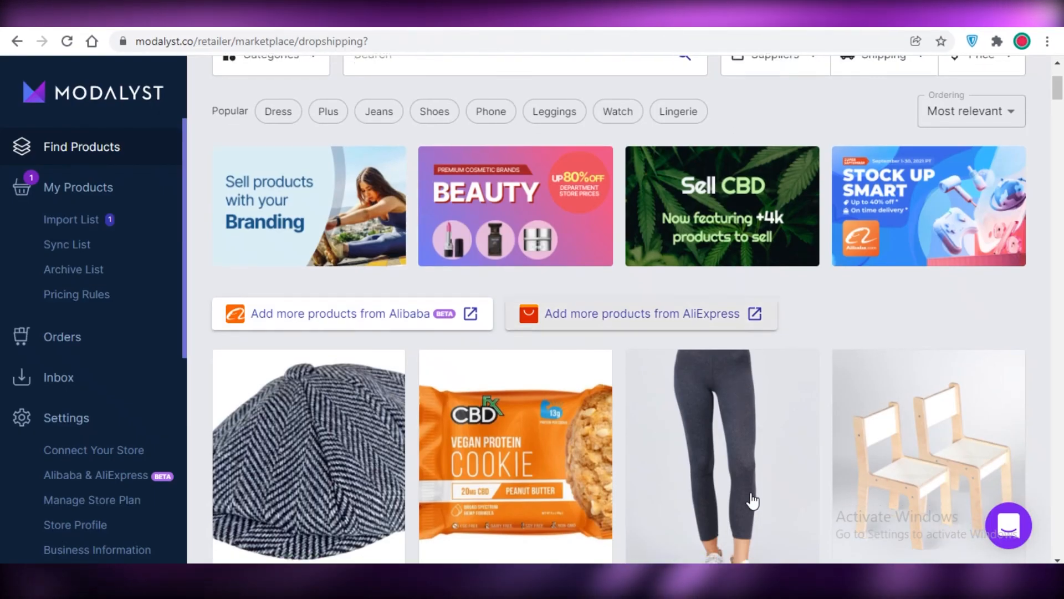
scroll(down, 3)
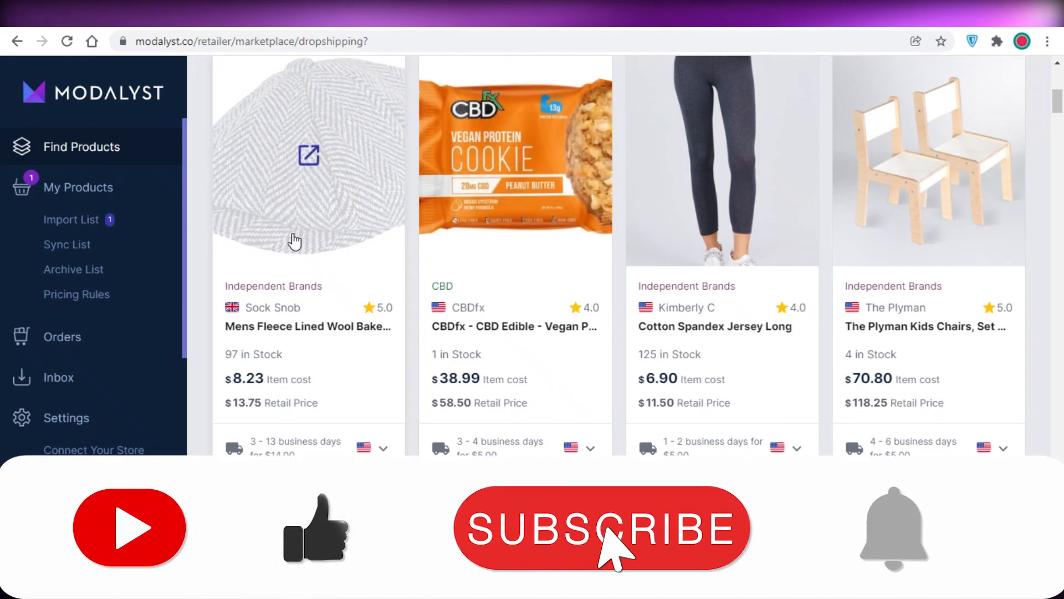
click(605, 532)
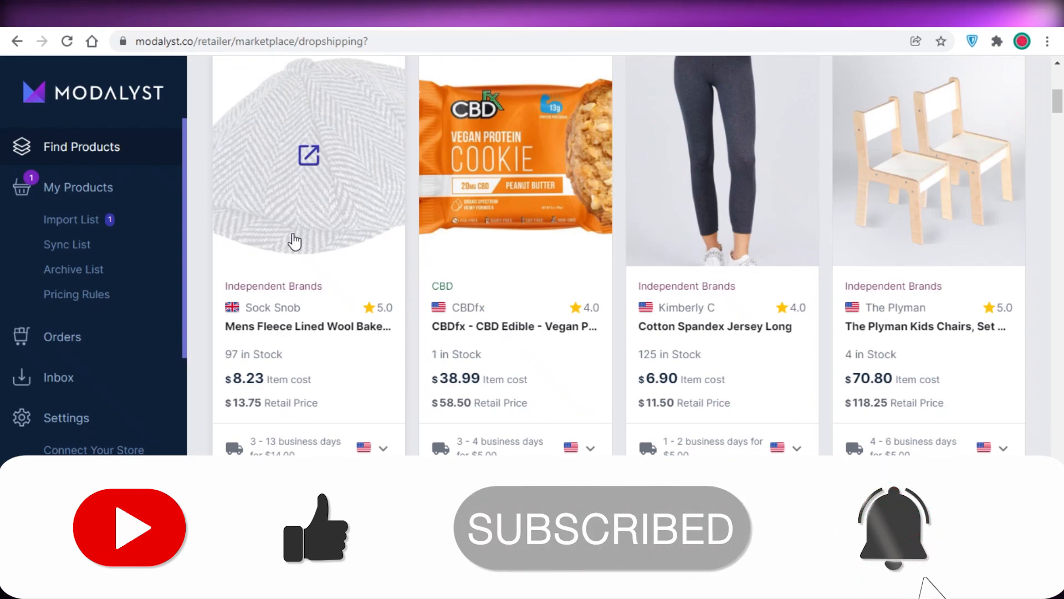